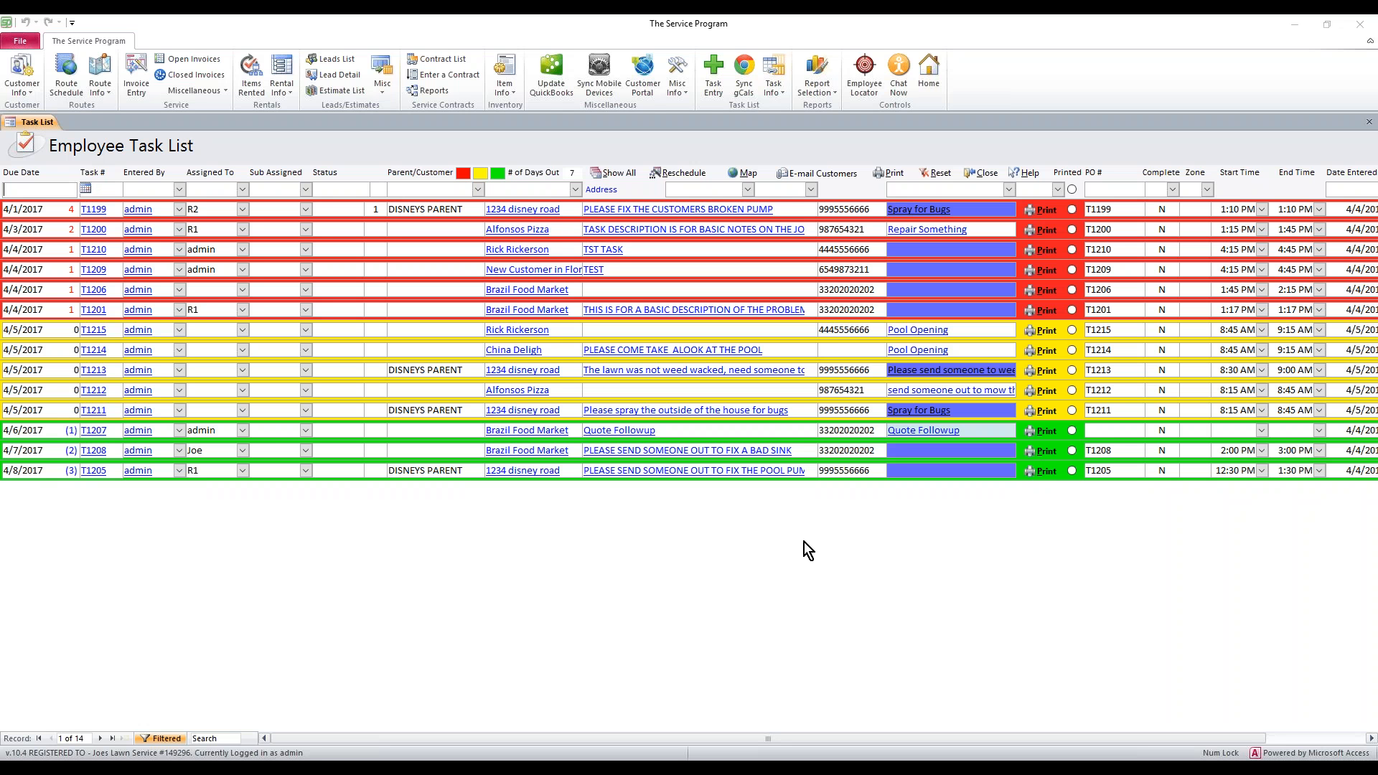
{"action": "mouse_move", "coordinate": [717, 540]}
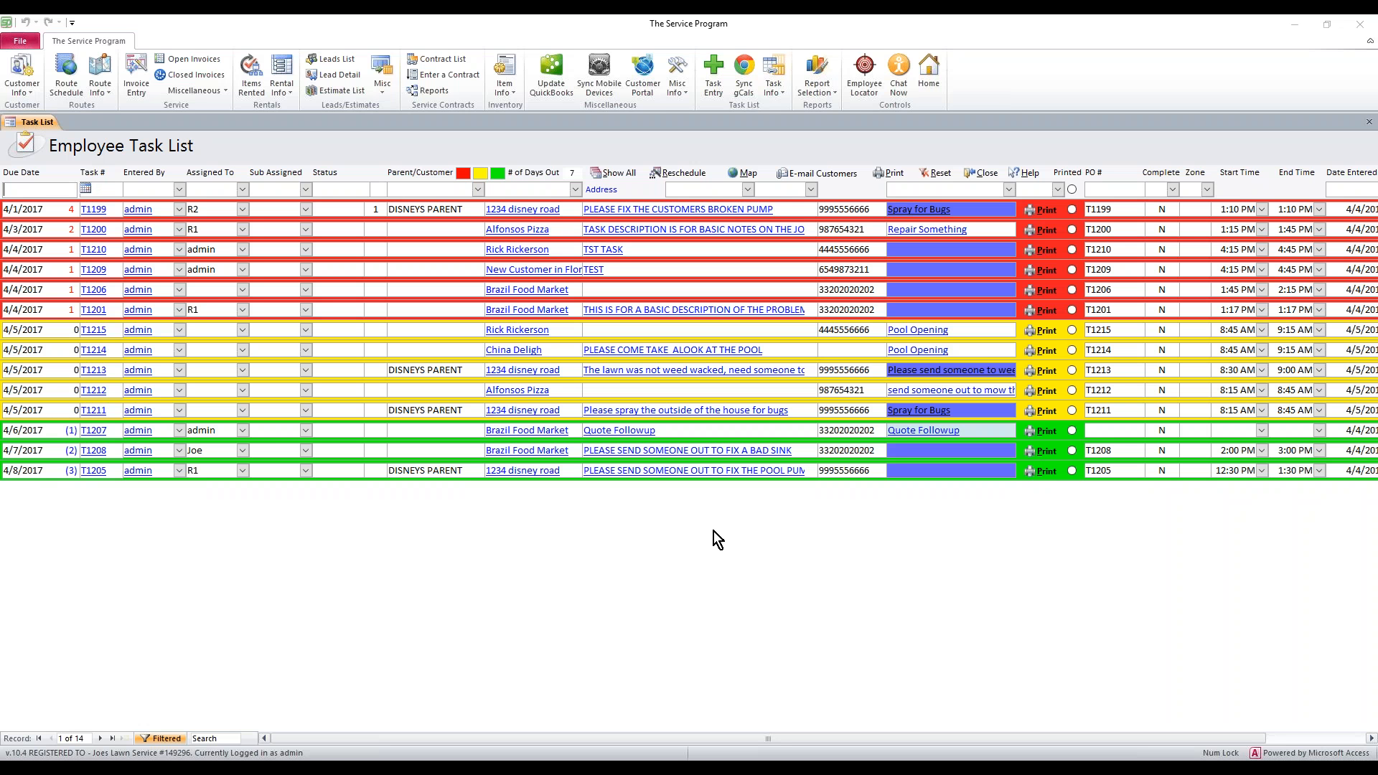
Step: Bring up the customer list from Customer Info to reach Alfonsos Pizza's record
{"action": "left_click", "coordinate": [22, 75]}
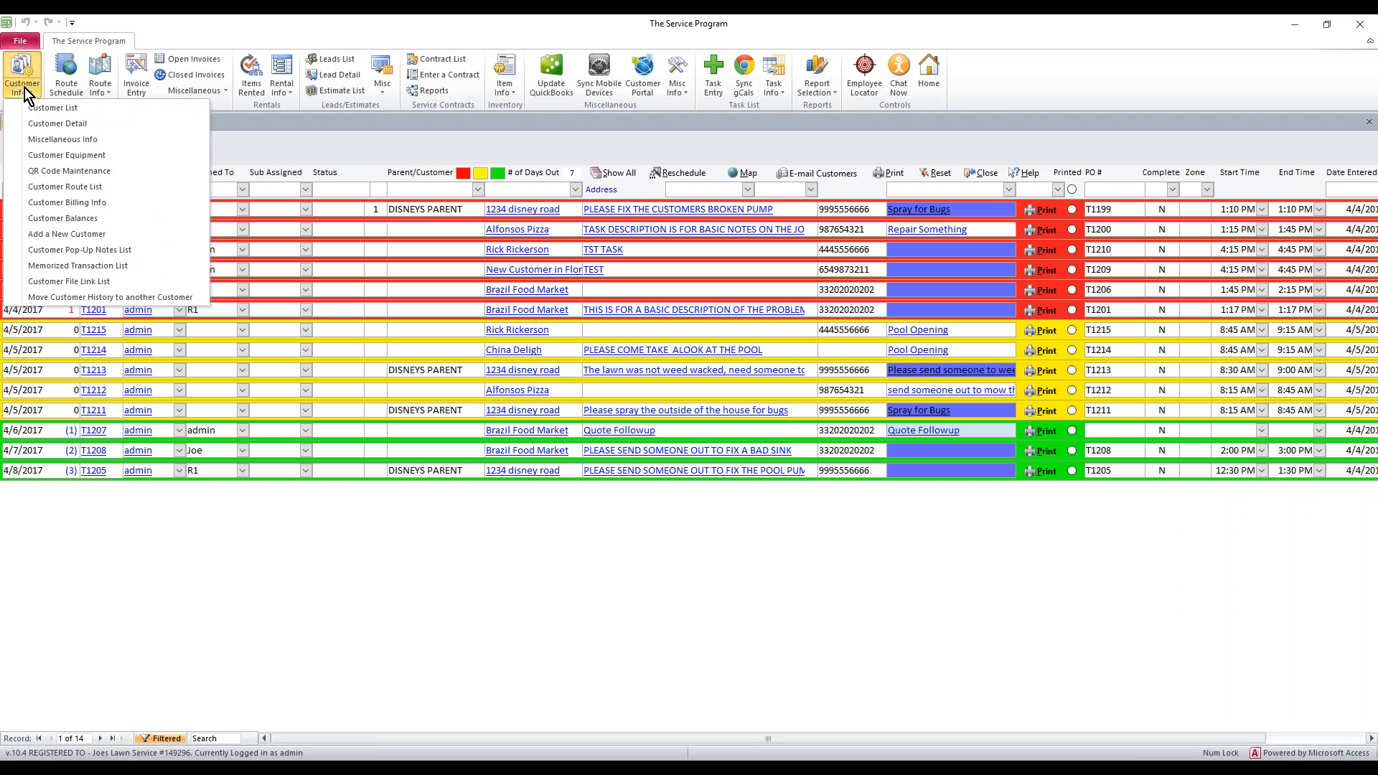
{"action": "mouse_move", "coordinate": [55, 108]}
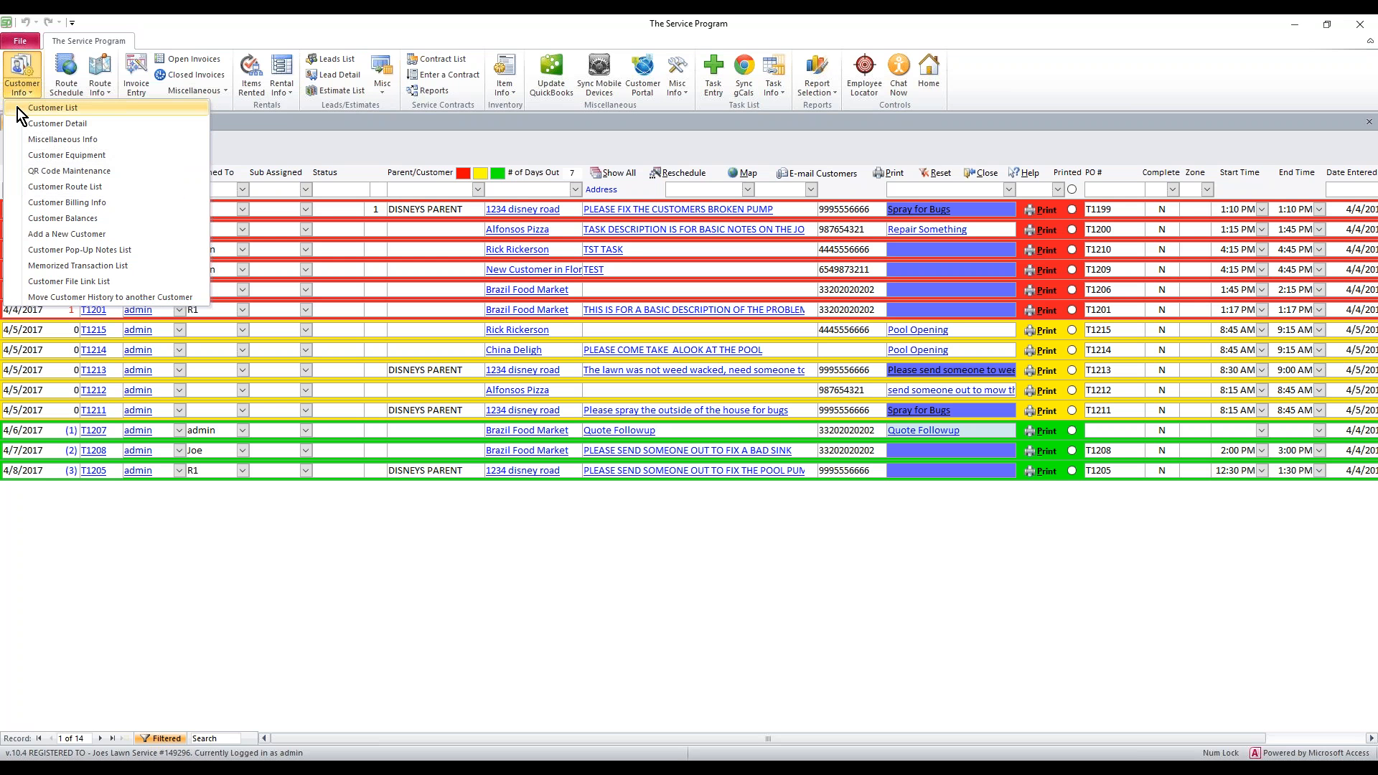
{"action": "left_click", "coordinate": [53, 108]}
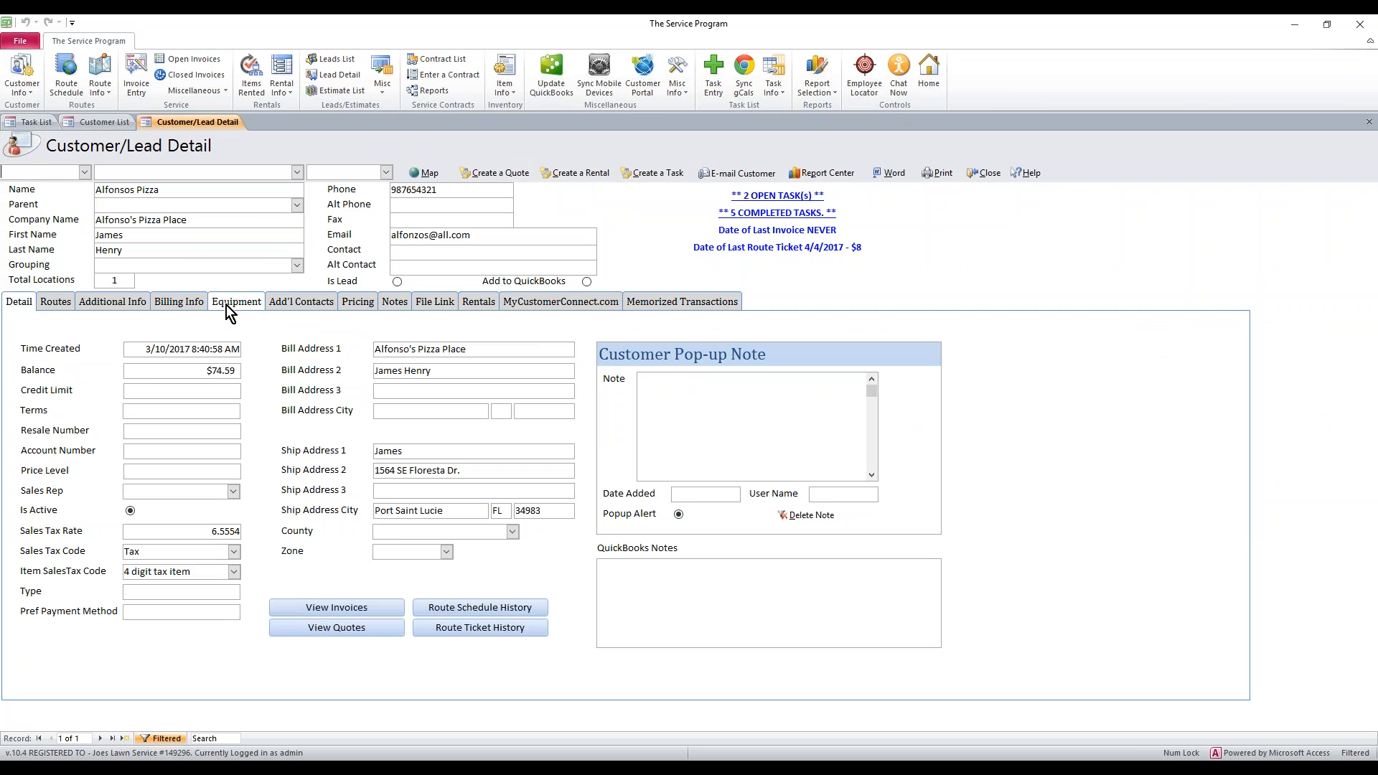
Step: Show Alfonsos Pizza's equipment rows, the Sony radios Radio and Radio2
{"action": "left_click", "coordinate": [235, 301]}
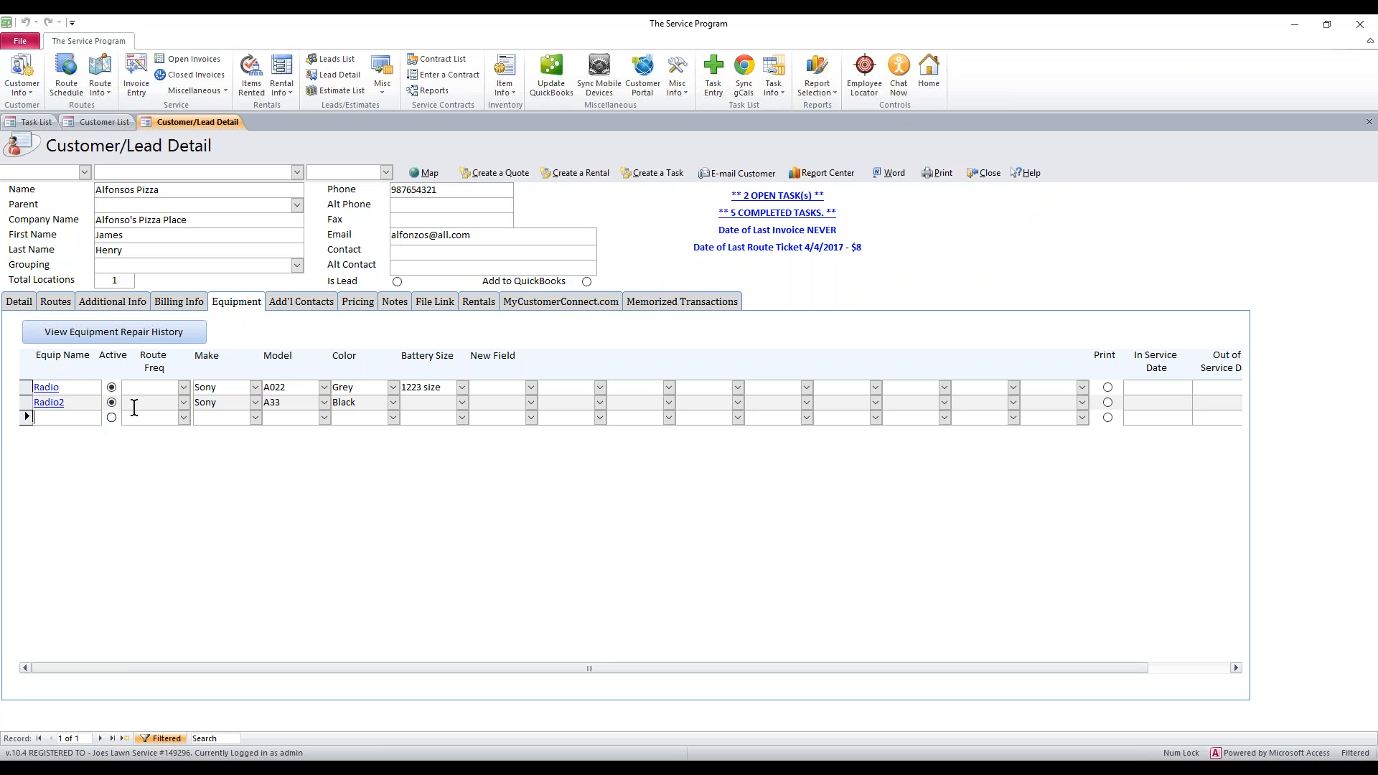
{"action": "mouse_move", "coordinate": [110, 425]}
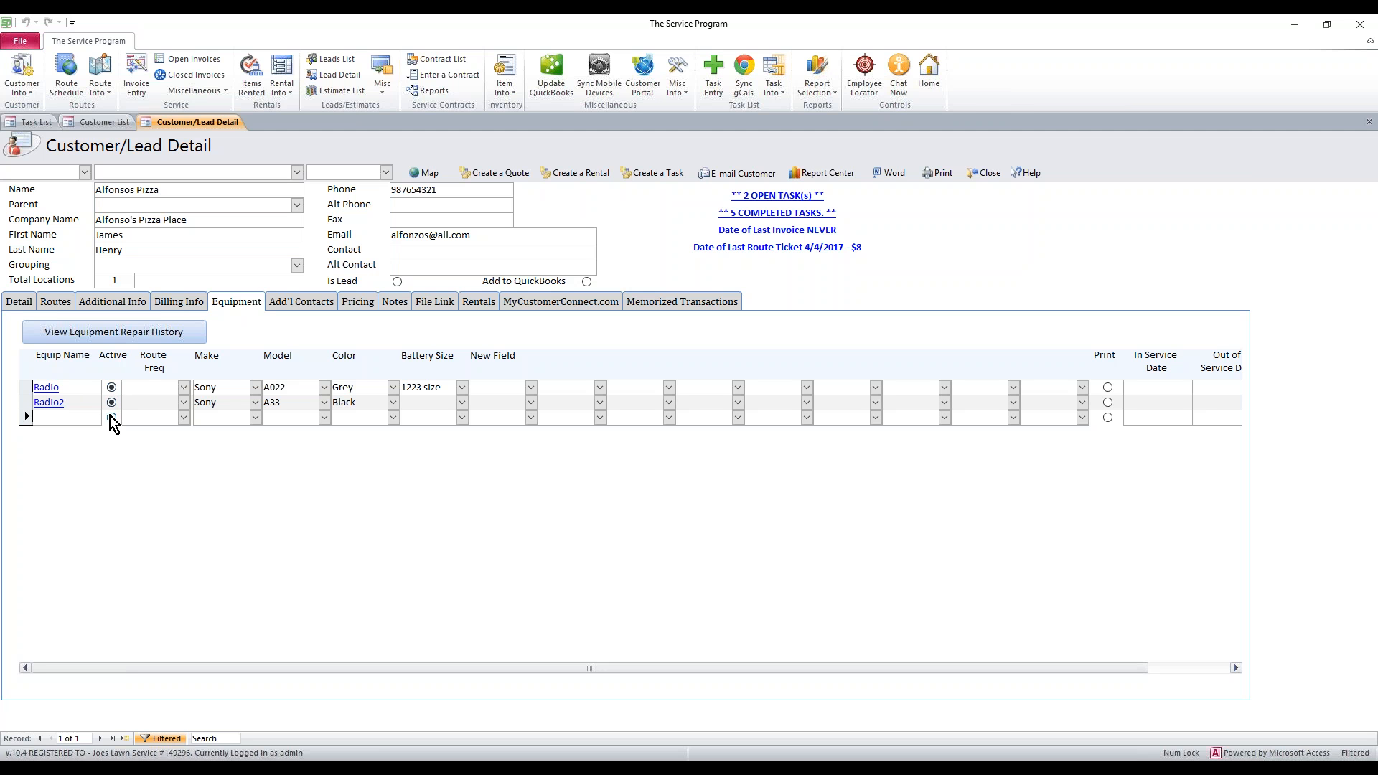
{"action": "left_click", "coordinate": [153, 402]}
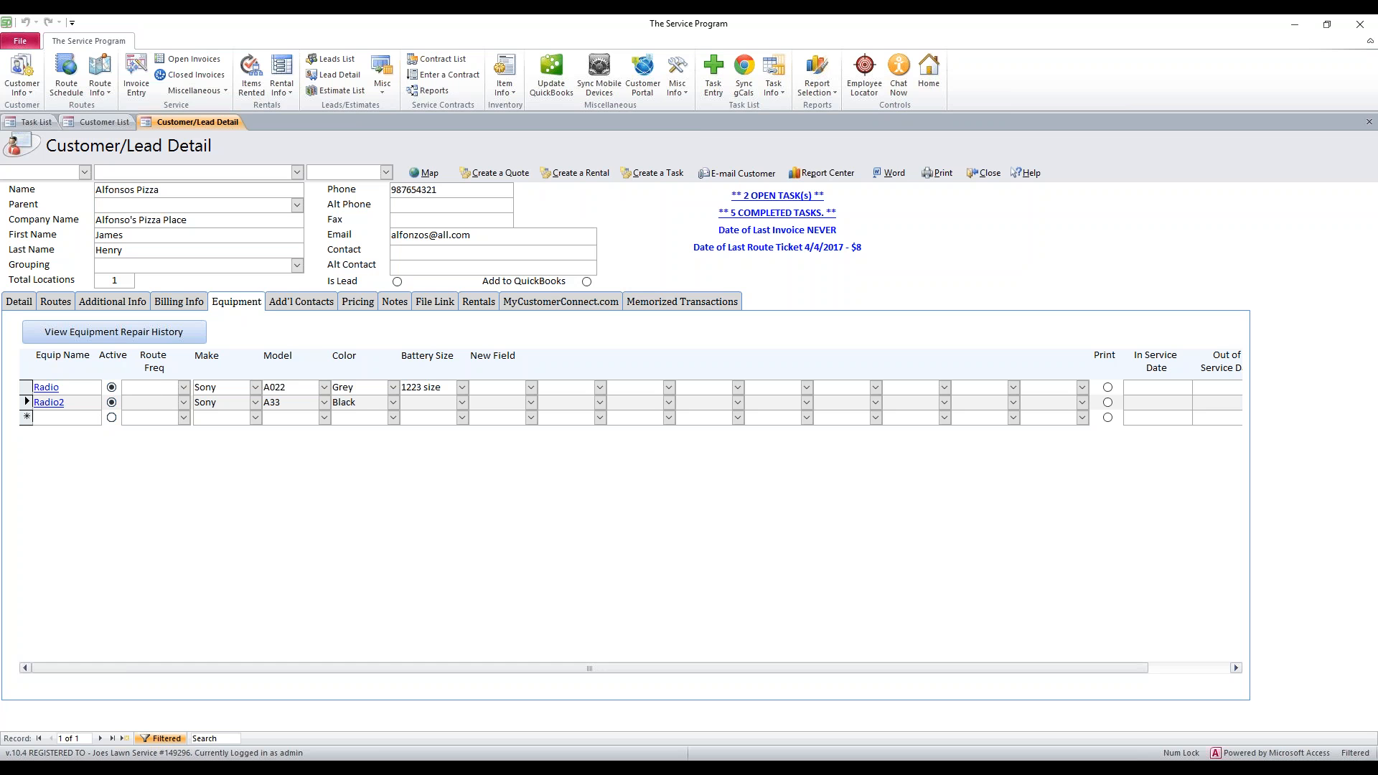
{"action": "mouse_move", "coordinate": [695, 137]}
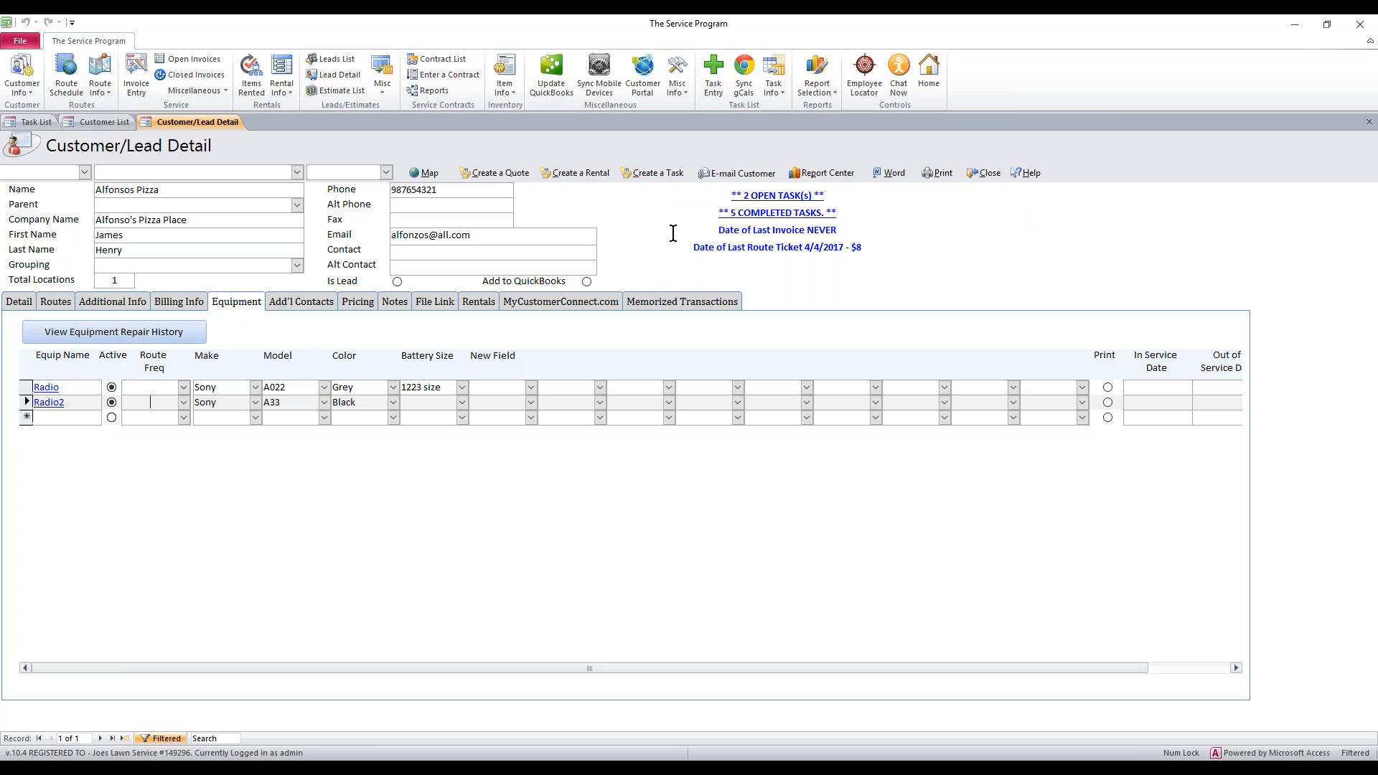
{"action": "mouse_move", "coordinate": [648, 178]}
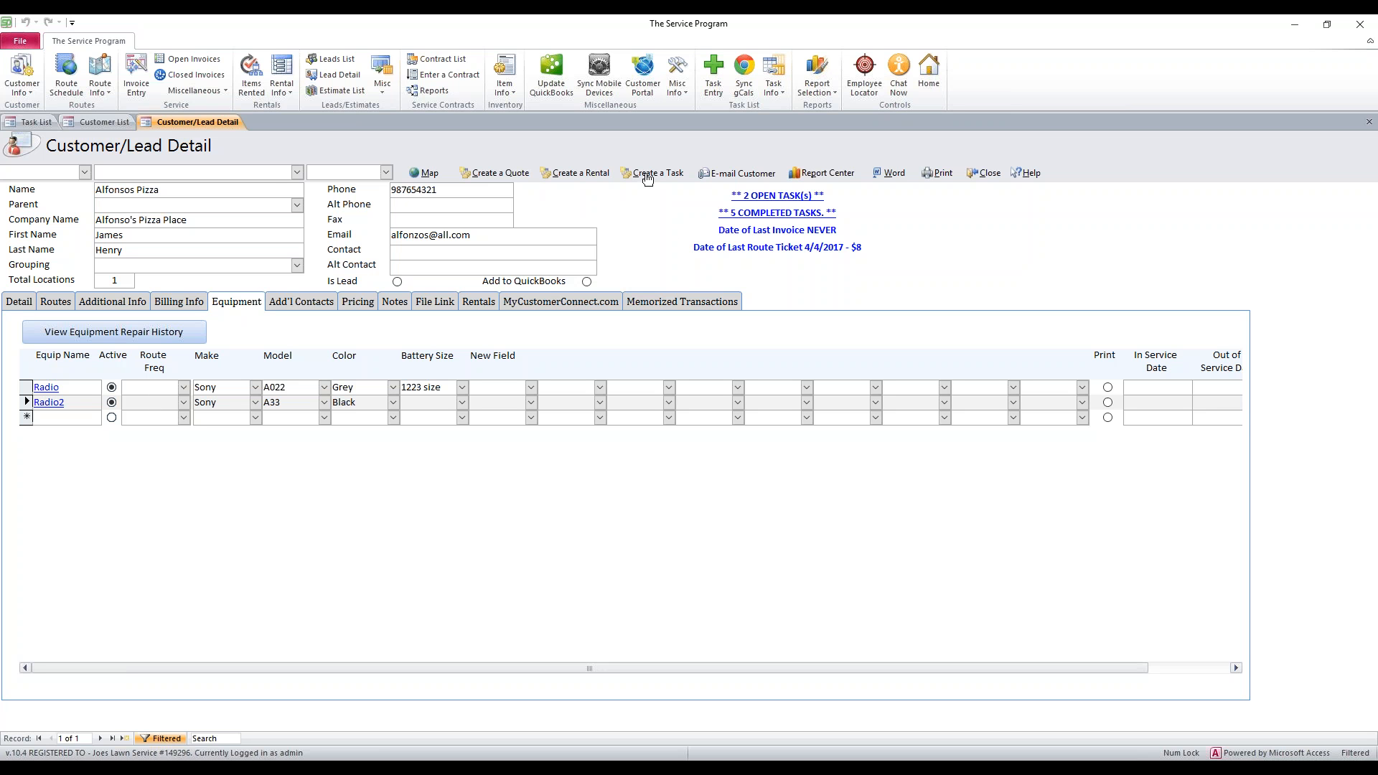
{"action": "mouse_move", "coordinate": [727, 132]}
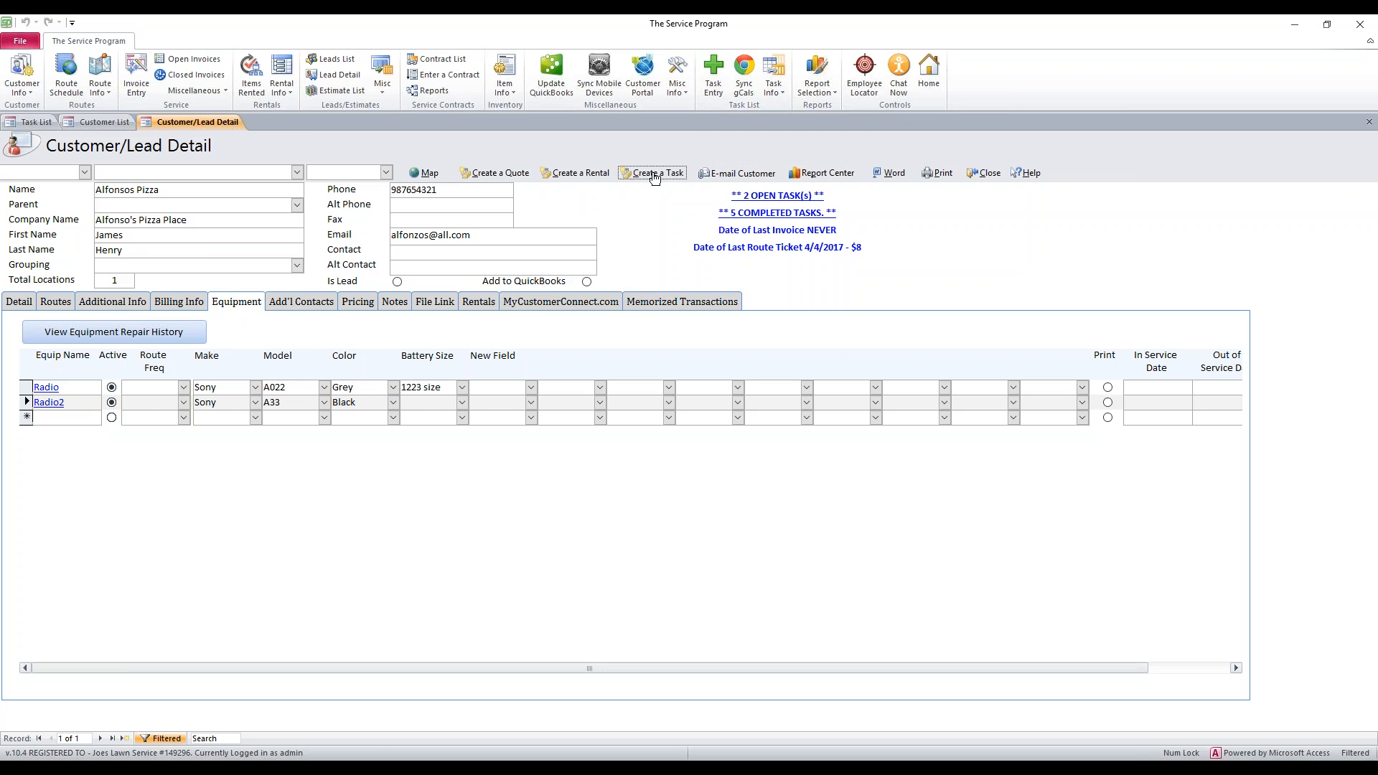
Step: Create a new task described 'REPAIR ORDER FOR EQUIPMENT' and assign it to admin
{"action": "left_click", "coordinate": [651, 172]}
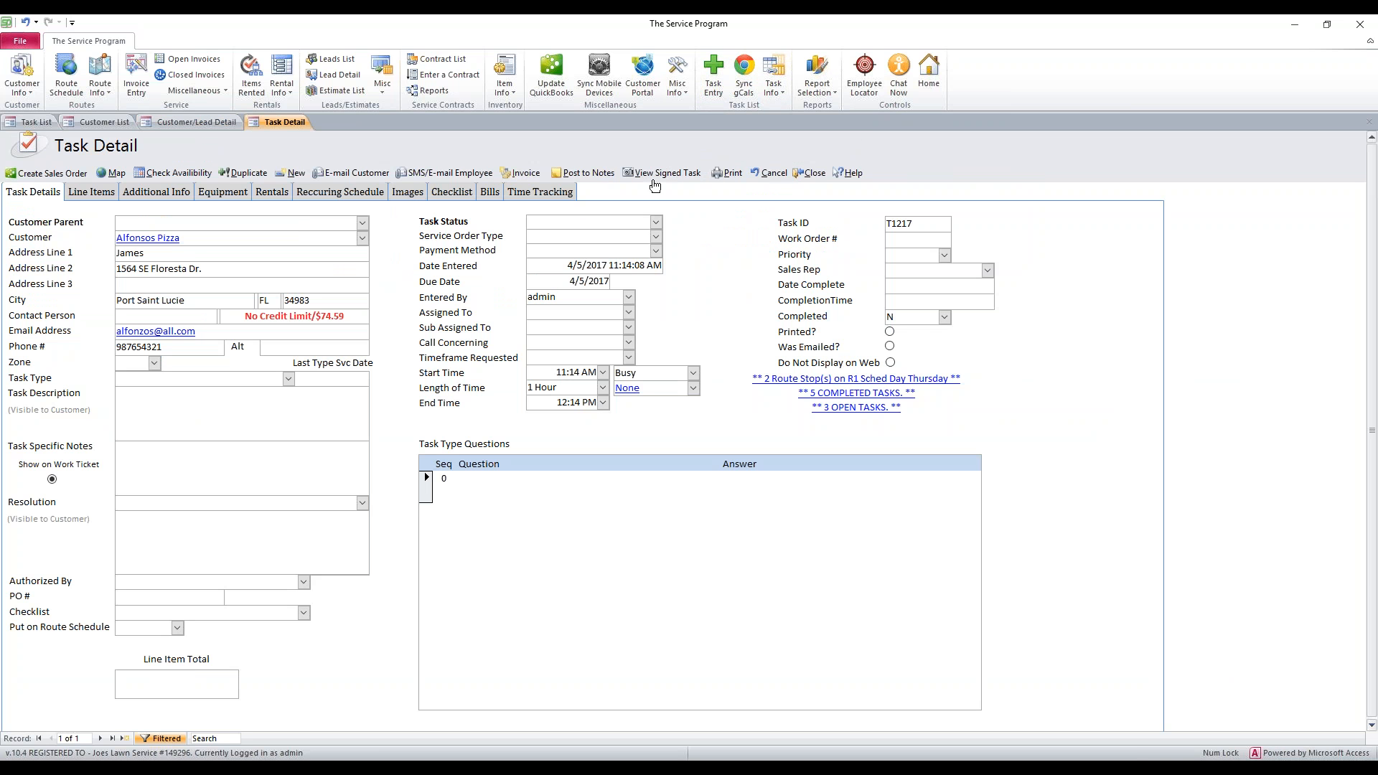
{"action": "left_click", "coordinate": [237, 405]}
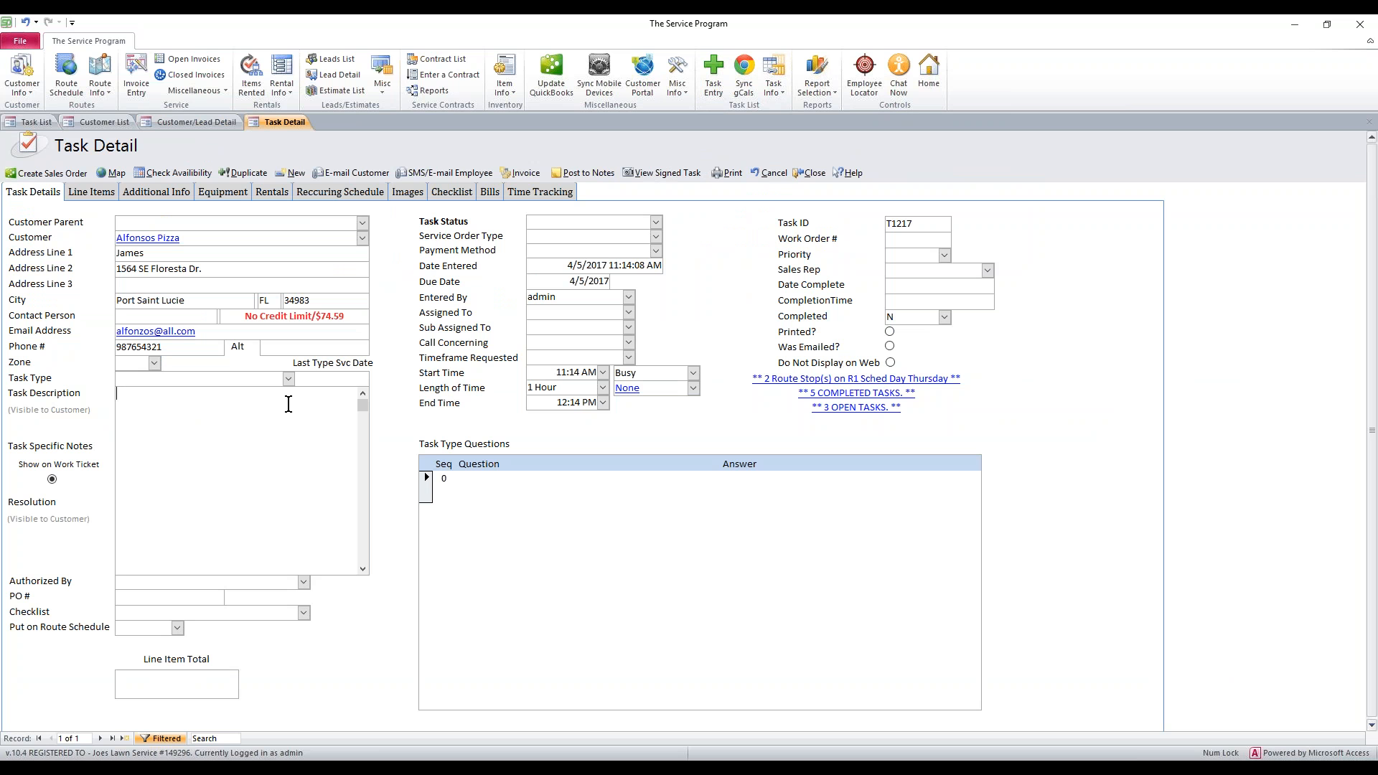
{"action": "type", "text": "Repair order fr"}
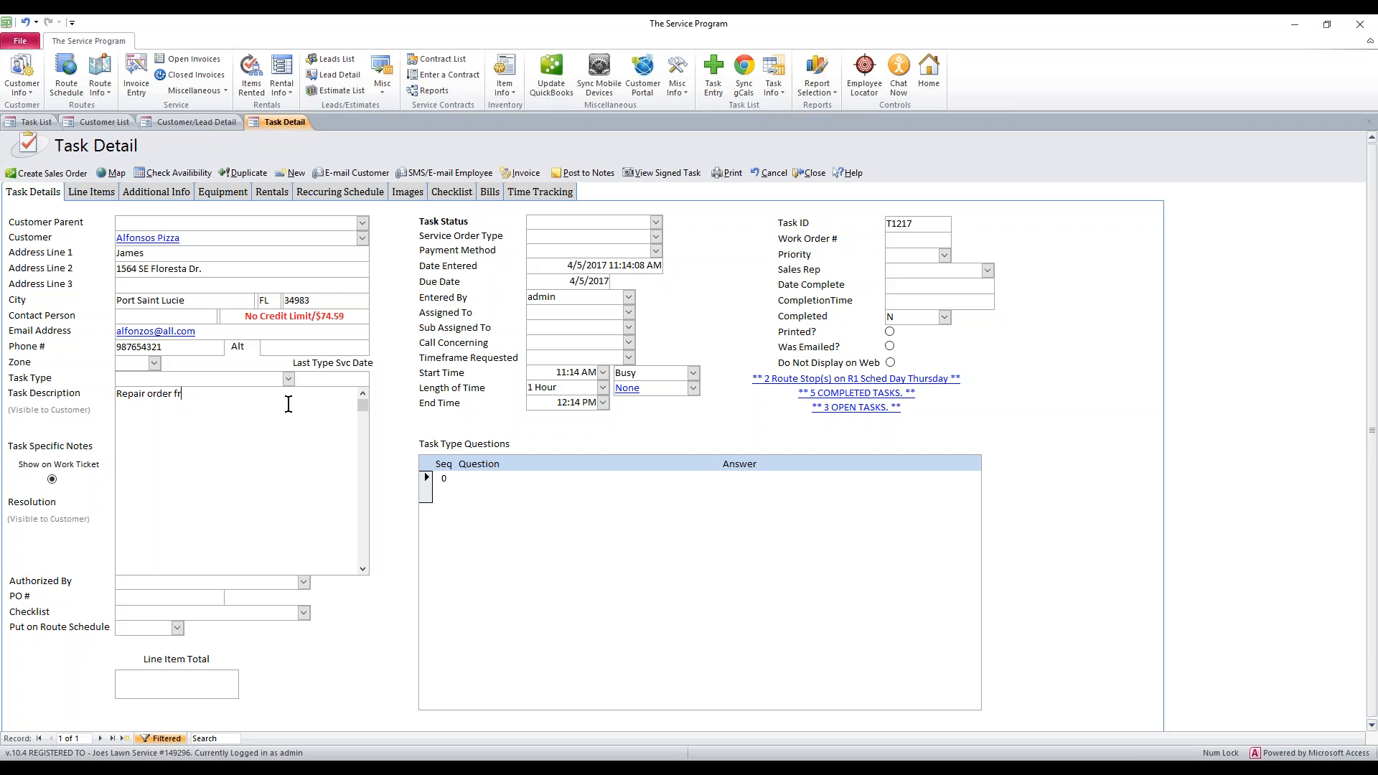
{"action": "type", "text": "REPAIR ORDER FOR EQUIPMENT"}
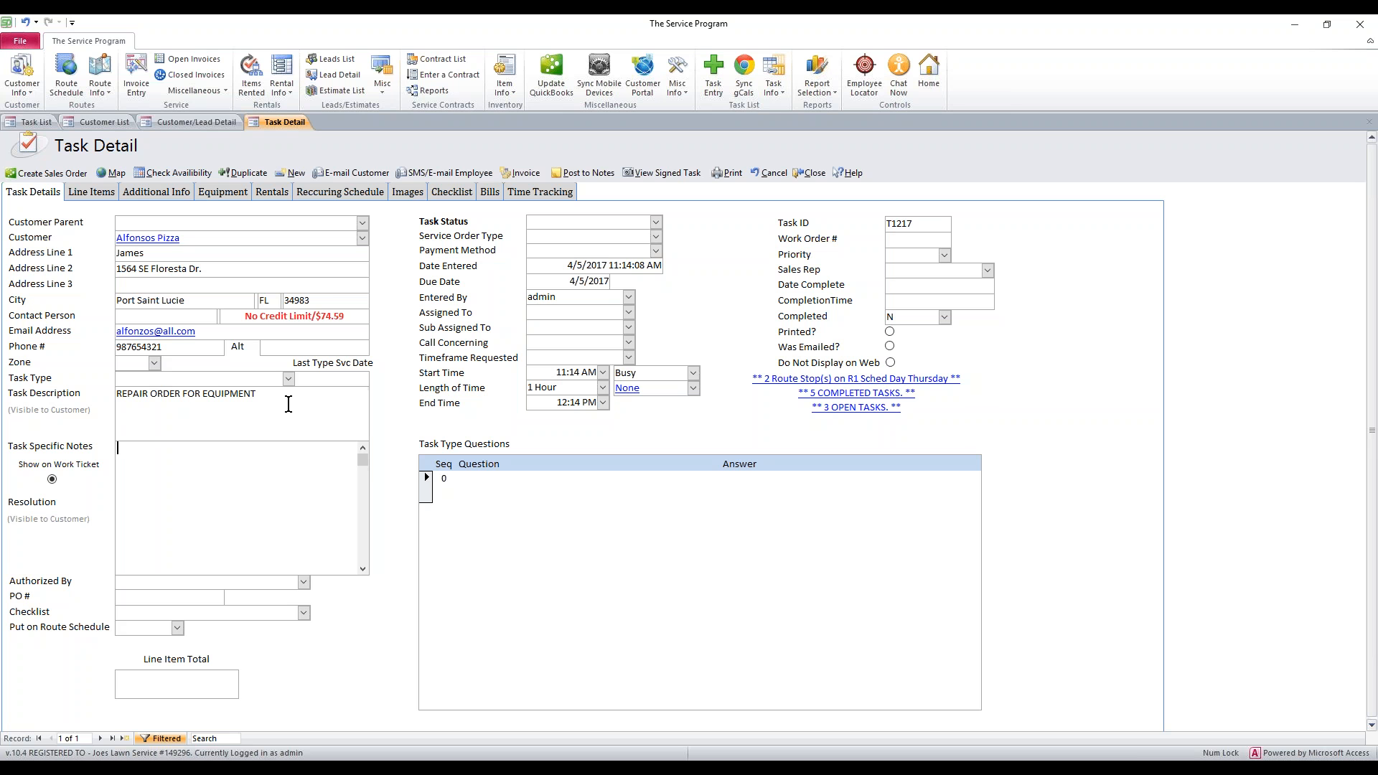
{"action": "left_click", "coordinate": [576, 312]}
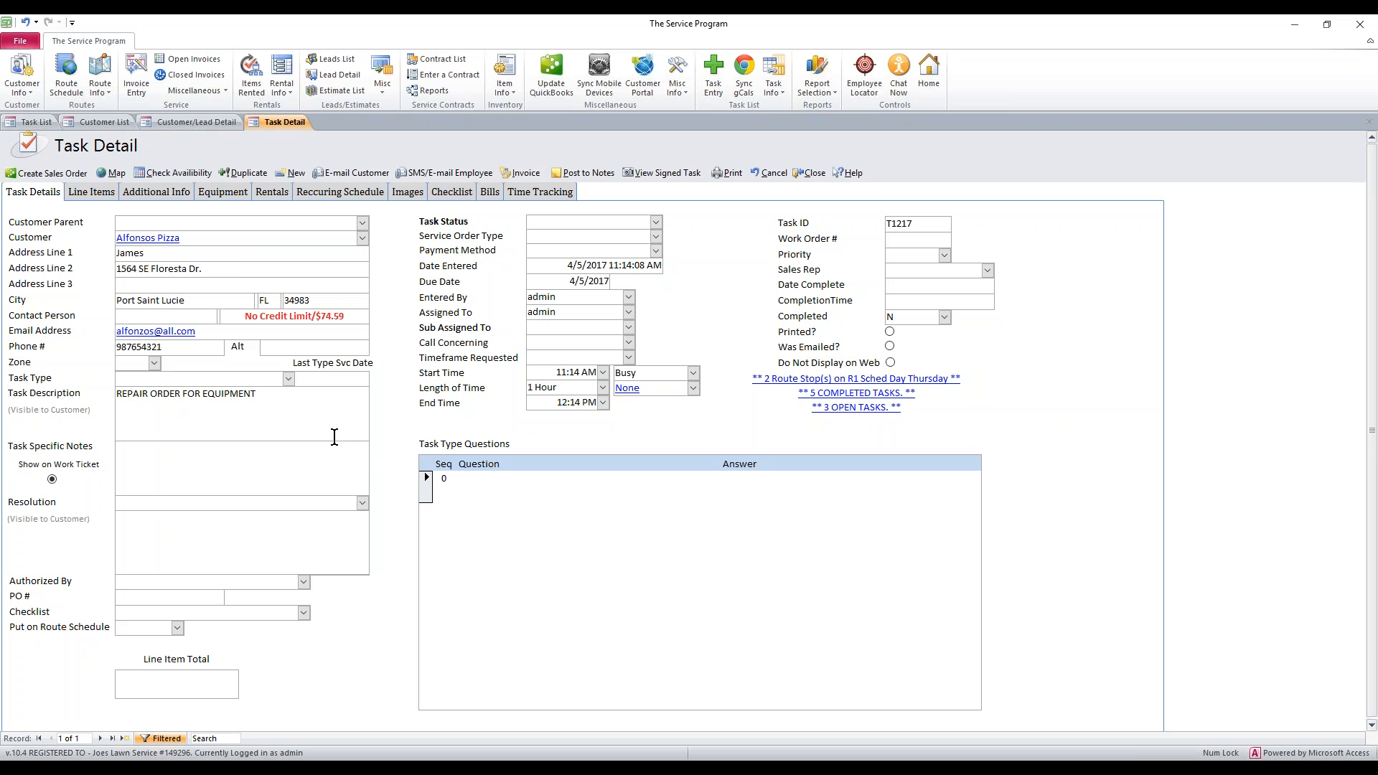
{"action": "mouse_move", "coordinate": [222, 191]}
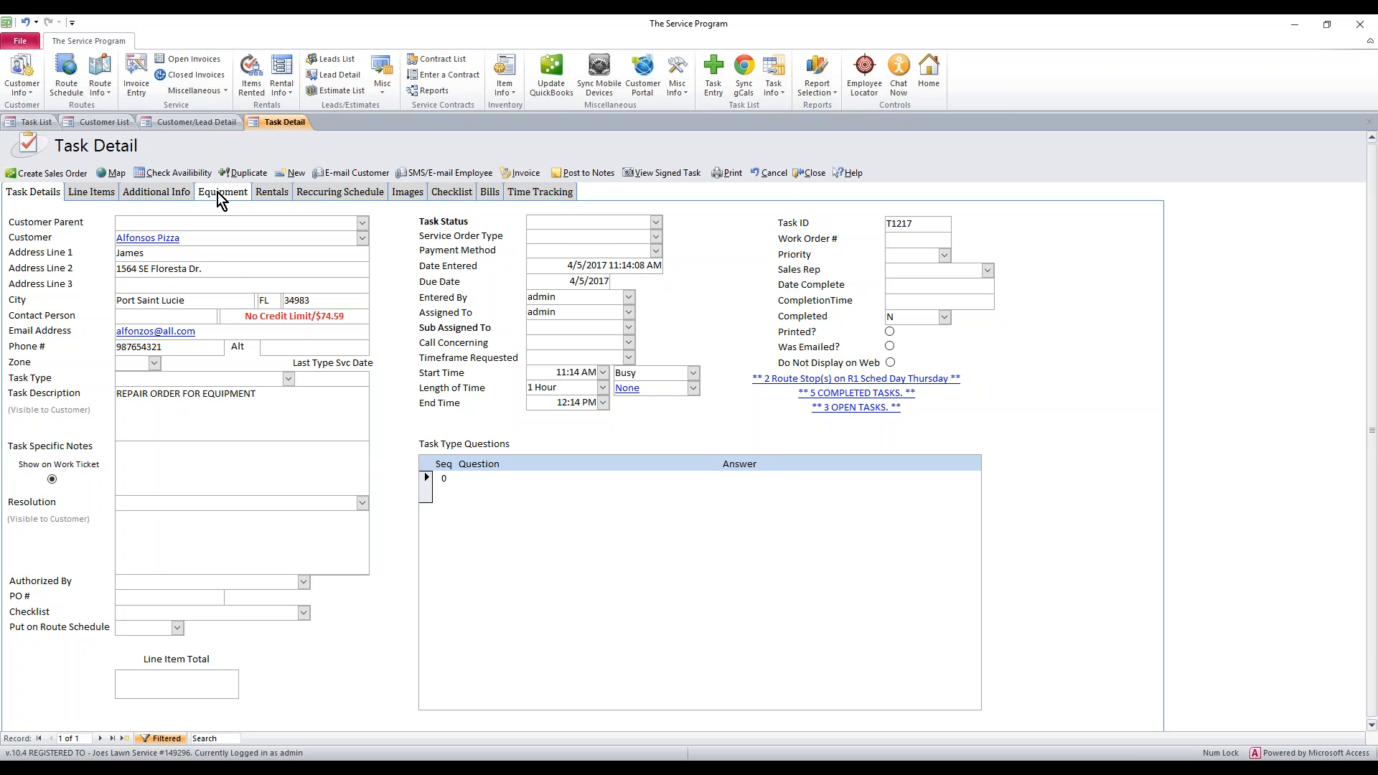
Step: Load Radio and Radio2 into the task's equipment list via Get Equipment, comparing with the customer record
{"action": "left_click", "coordinate": [222, 191]}
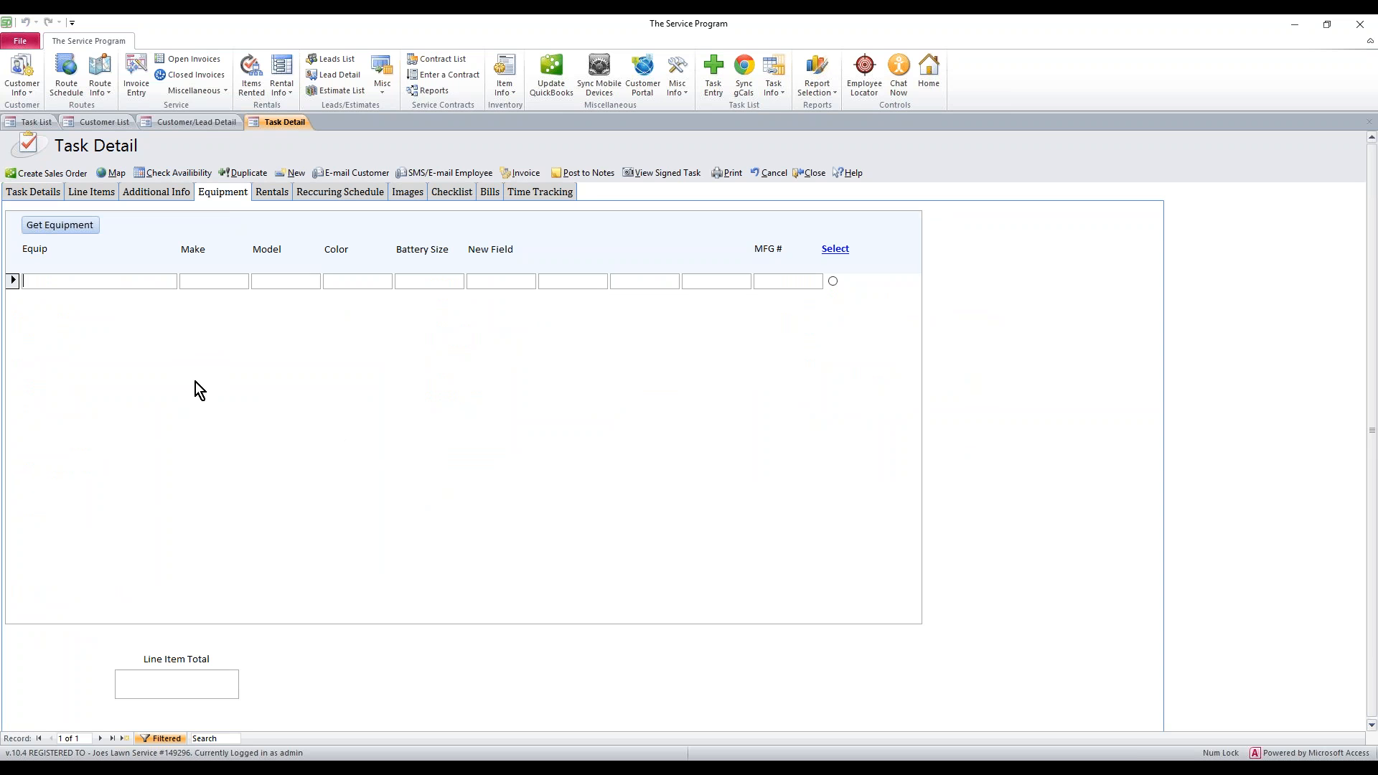
{"action": "mouse_move", "coordinate": [61, 225]}
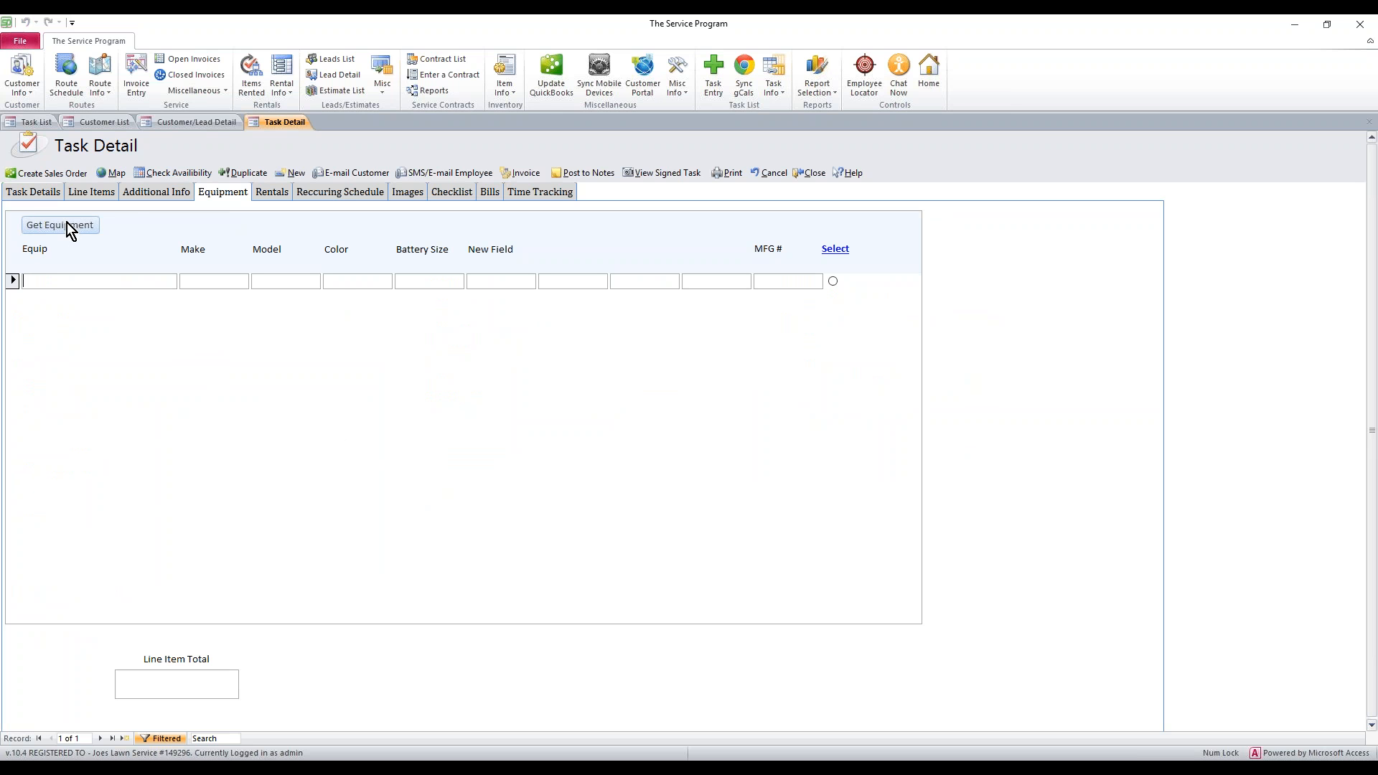
{"action": "left_click", "coordinate": [59, 225]}
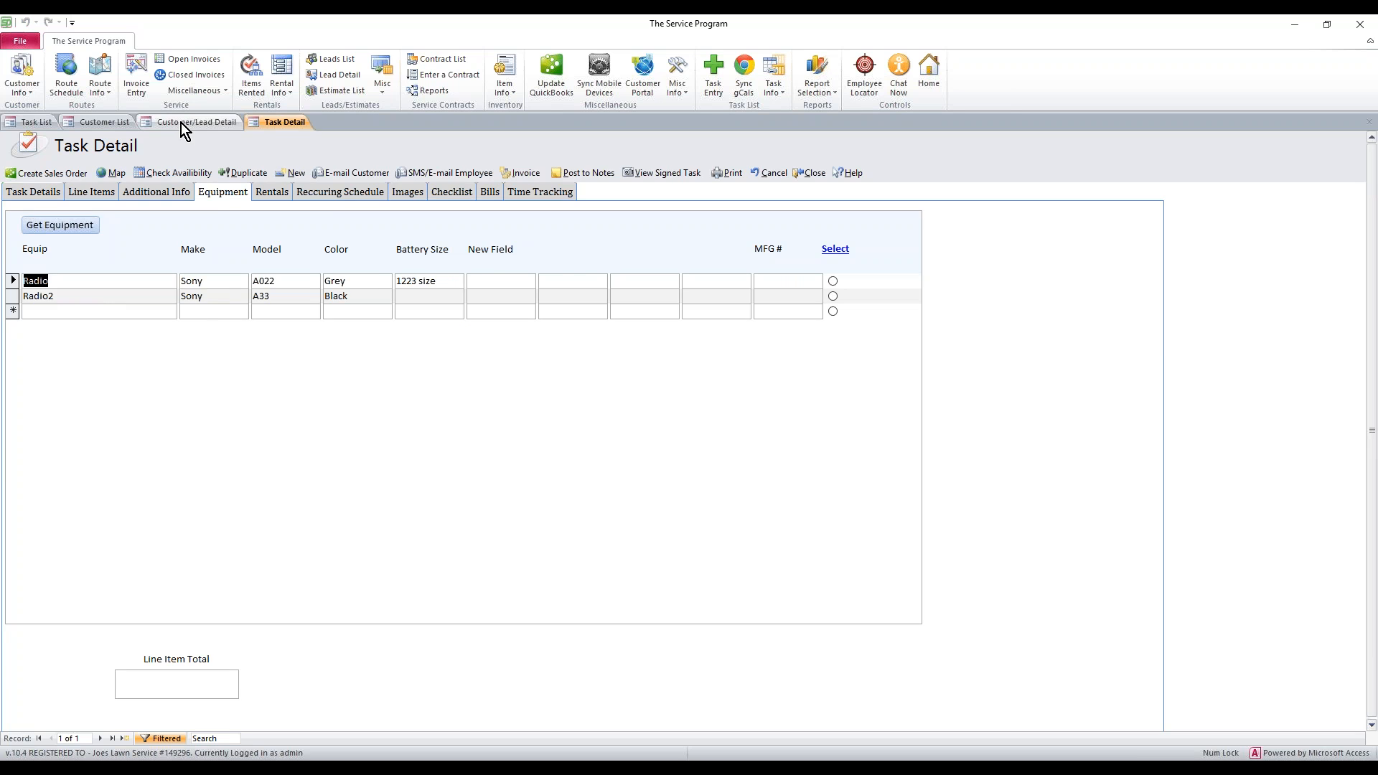
{"action": "left_click", "coordinate": [196, 120]}
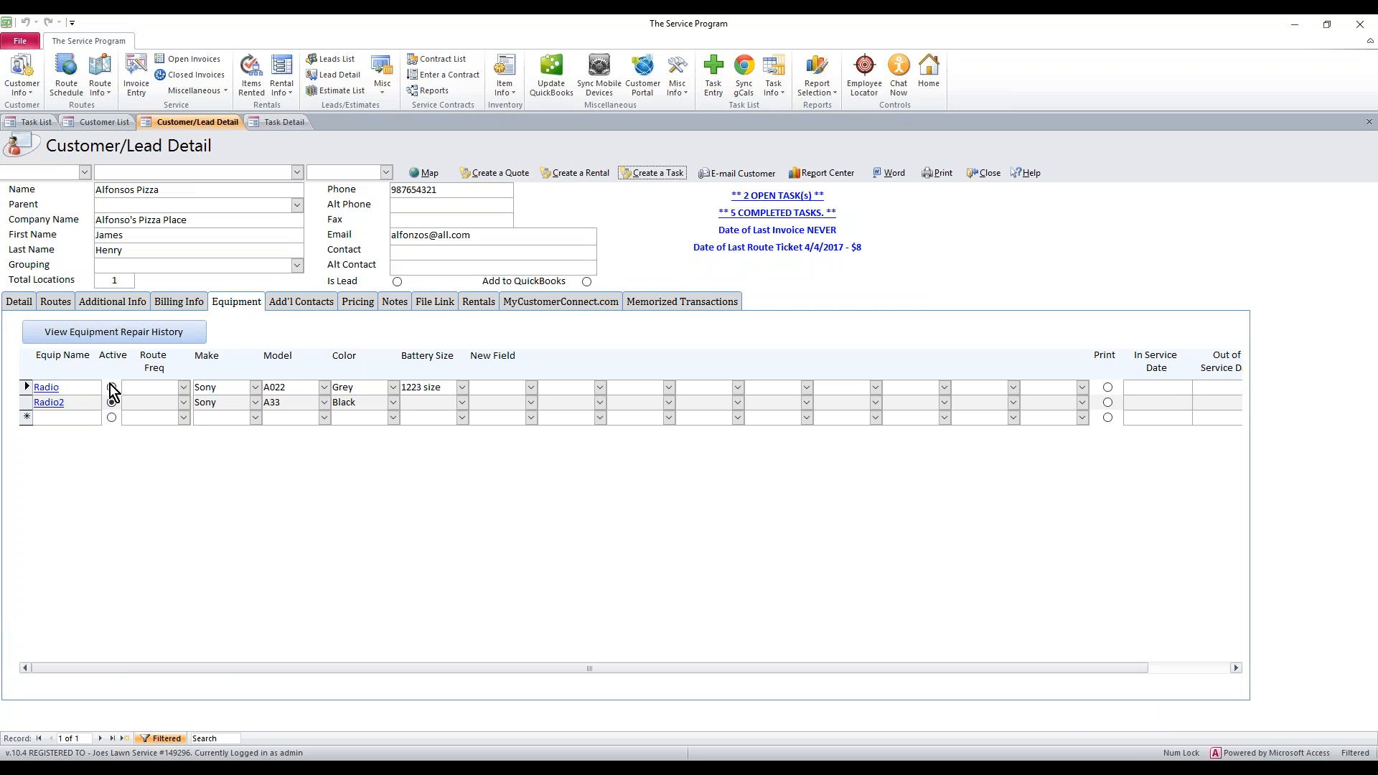
{"action": "left_click", "coordinate": [283, 120]}
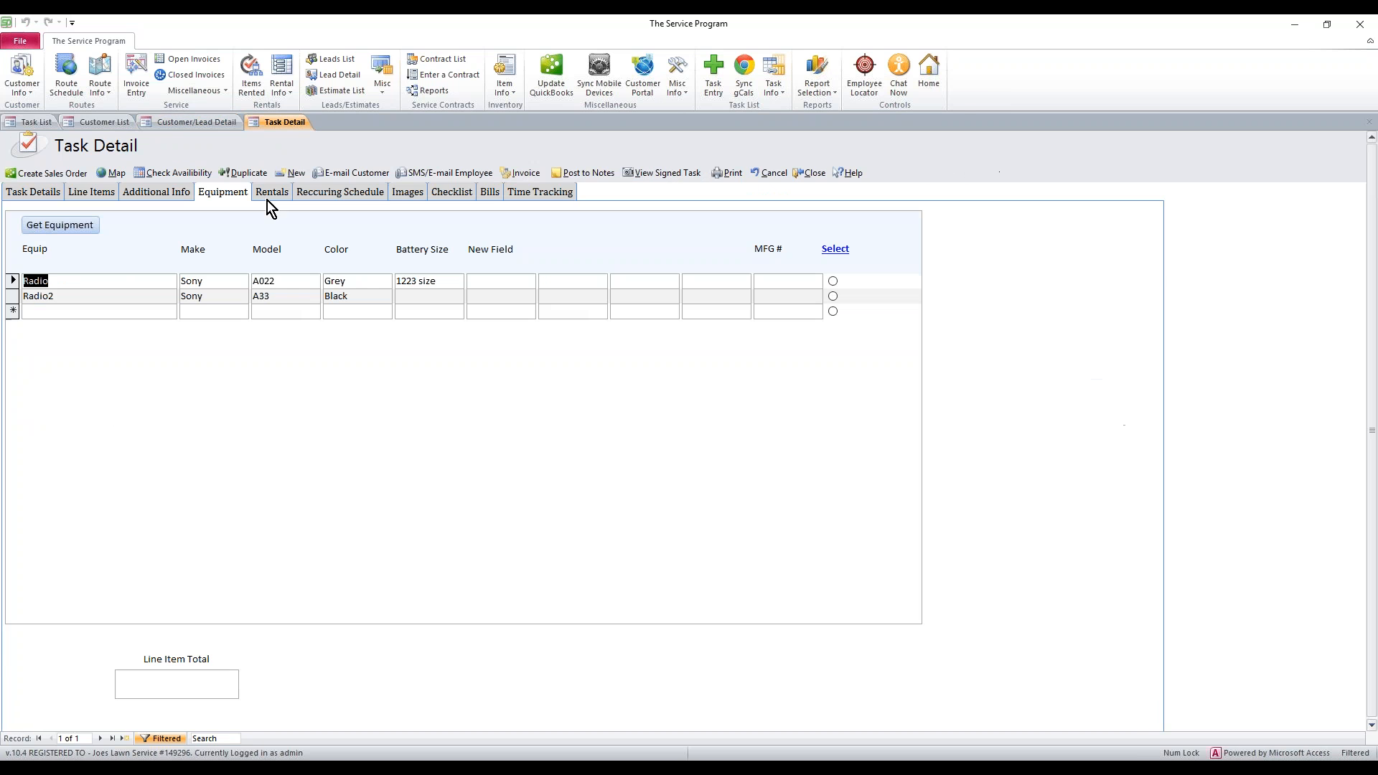
{"action": "left_click", "coordinate": [195, 120]}
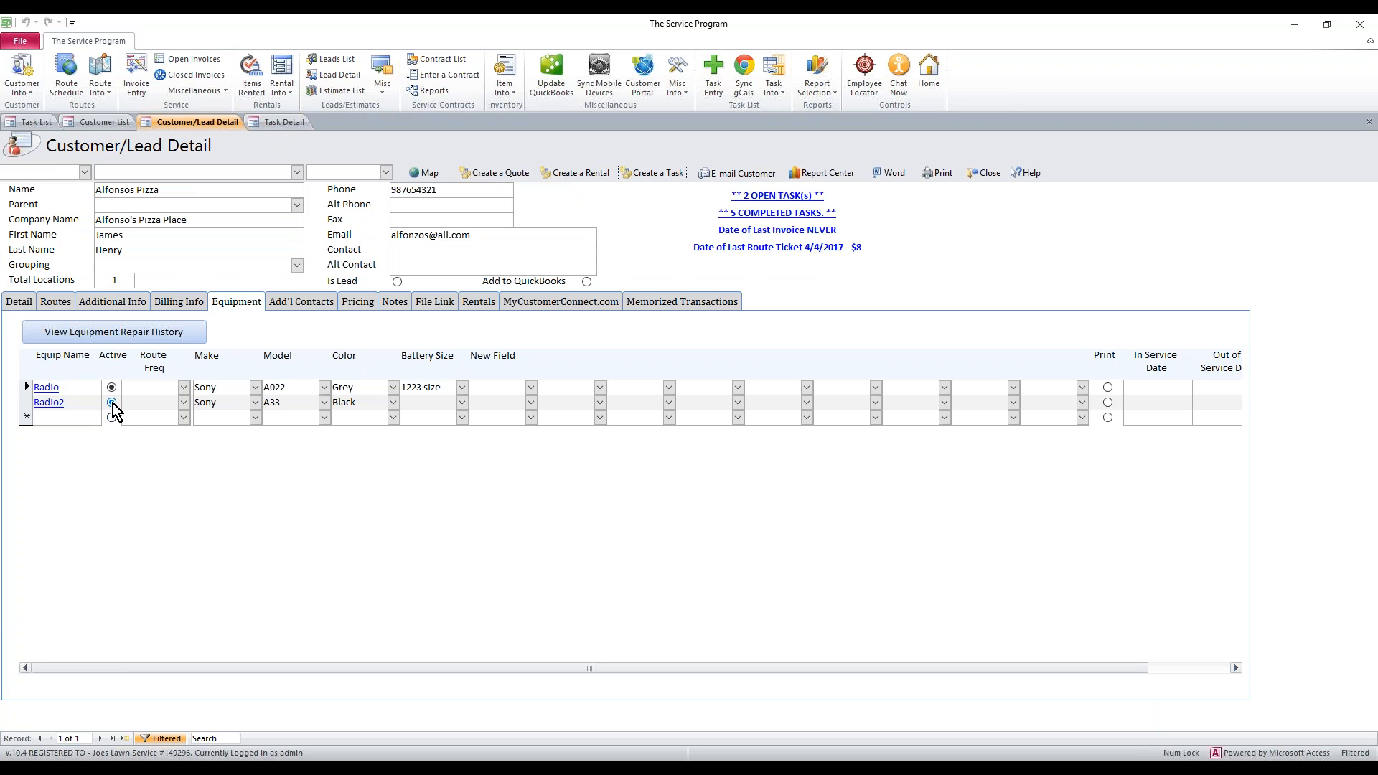
{"action": "left_click", "coordinate": [112, 402]}
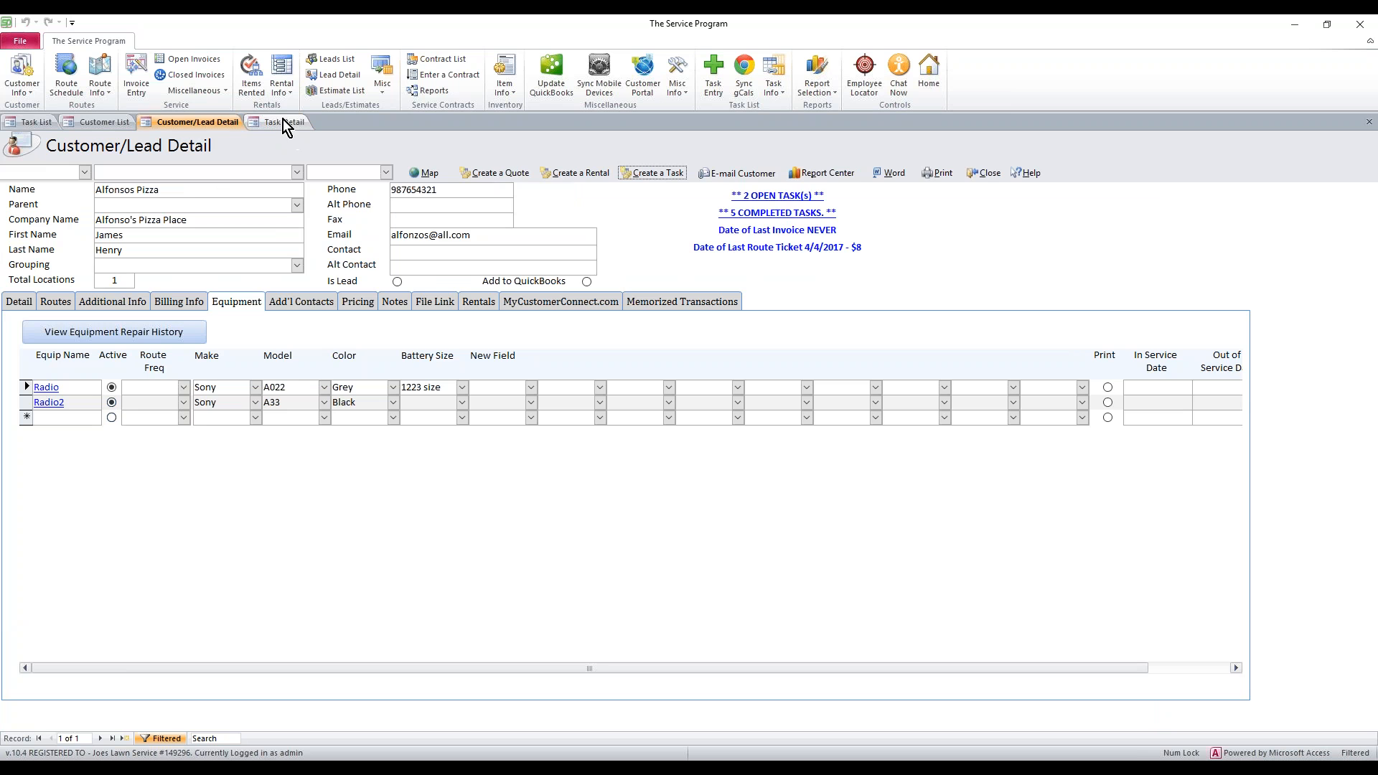
{"action": "left_click", "coordinate": [283, 121]}
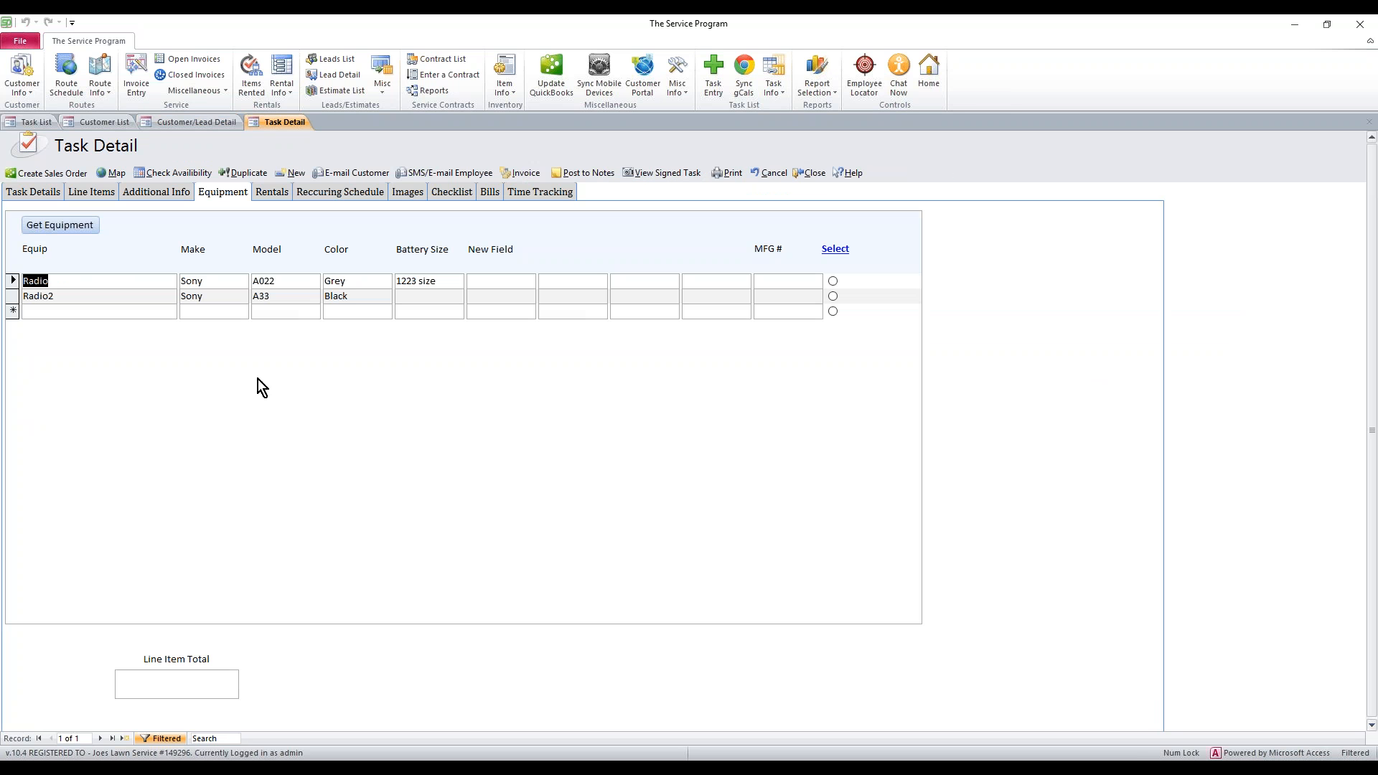
{"action": "mouse_move", "coordinate": [175, 328]}
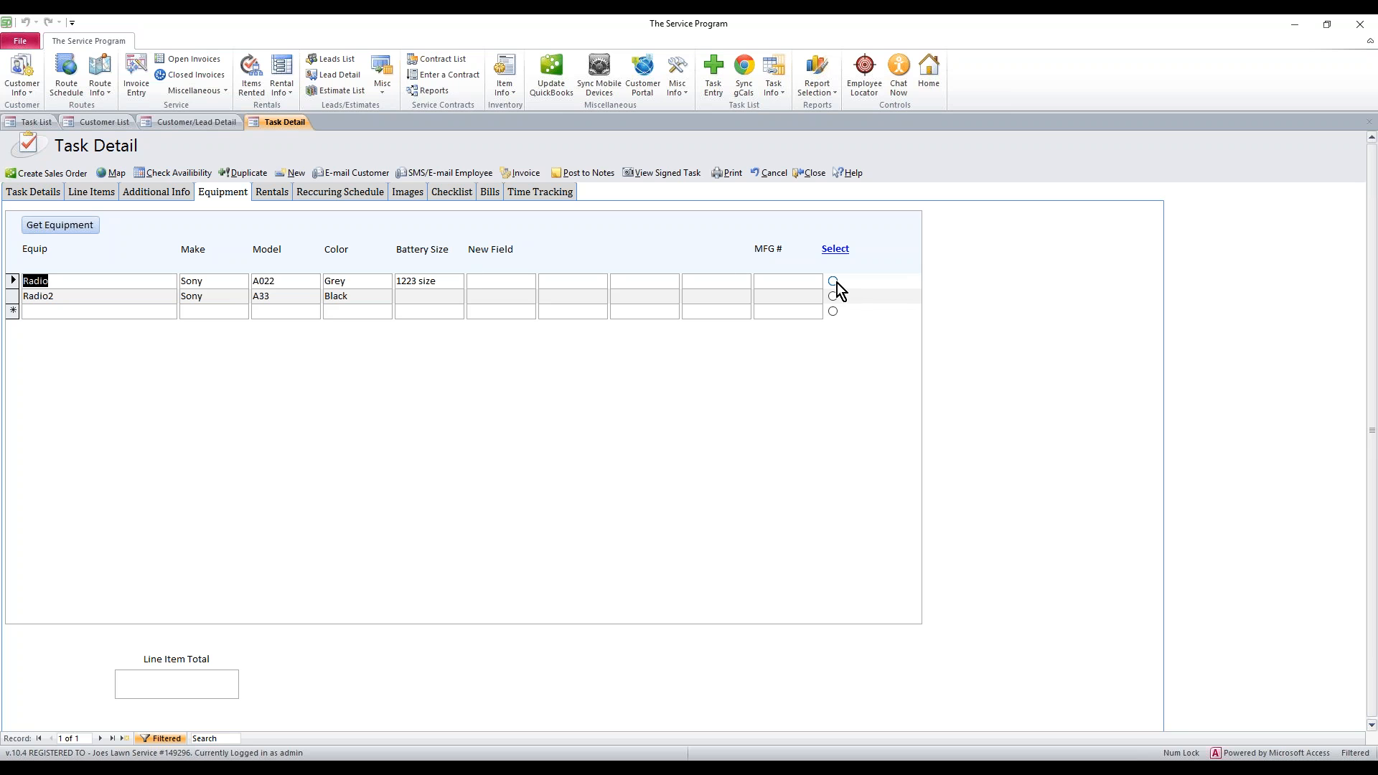
Step: Delete the Radio2 row from the task's equipment, leaving Radio, and return to Task Details
{"action": "left_click", "coordinate": [831, 280]}
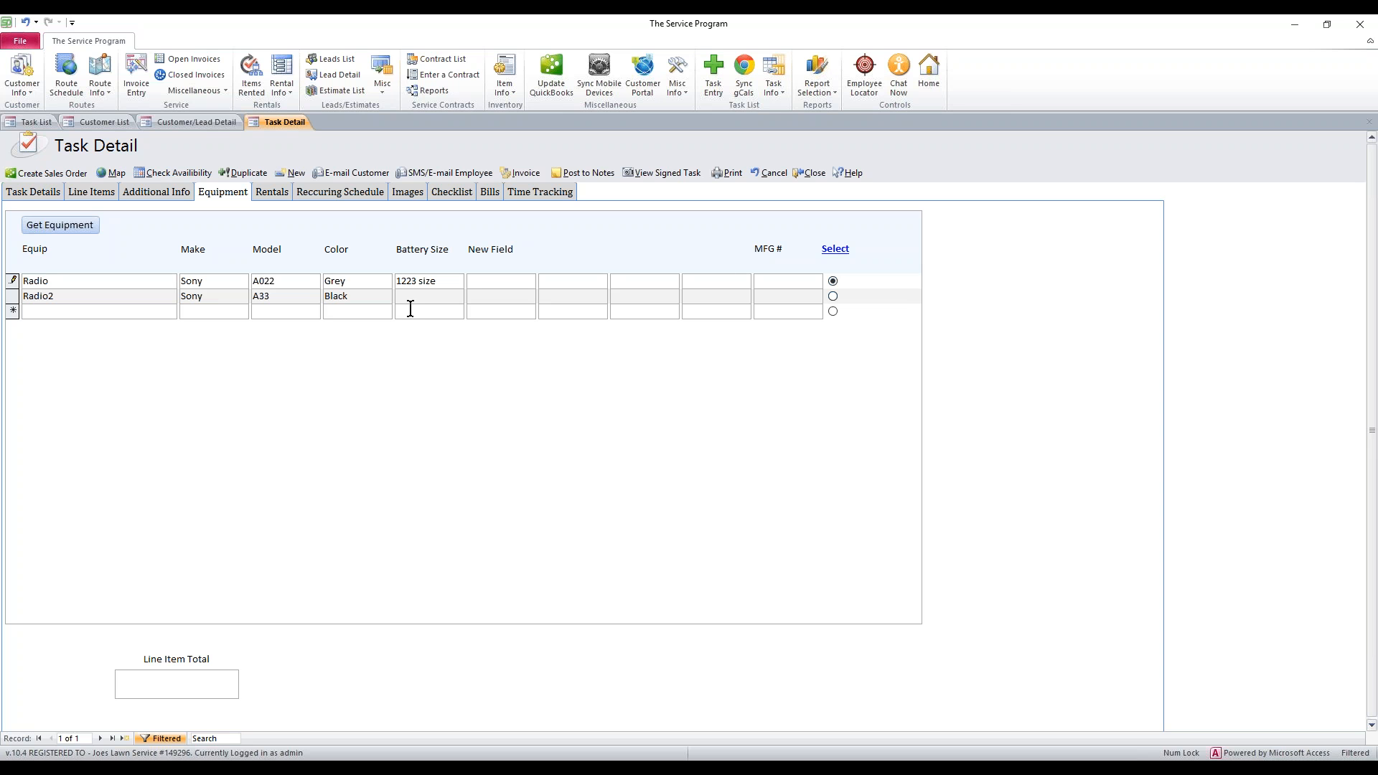
{"action": "mouse_move", "coordinate": [649, 284]}
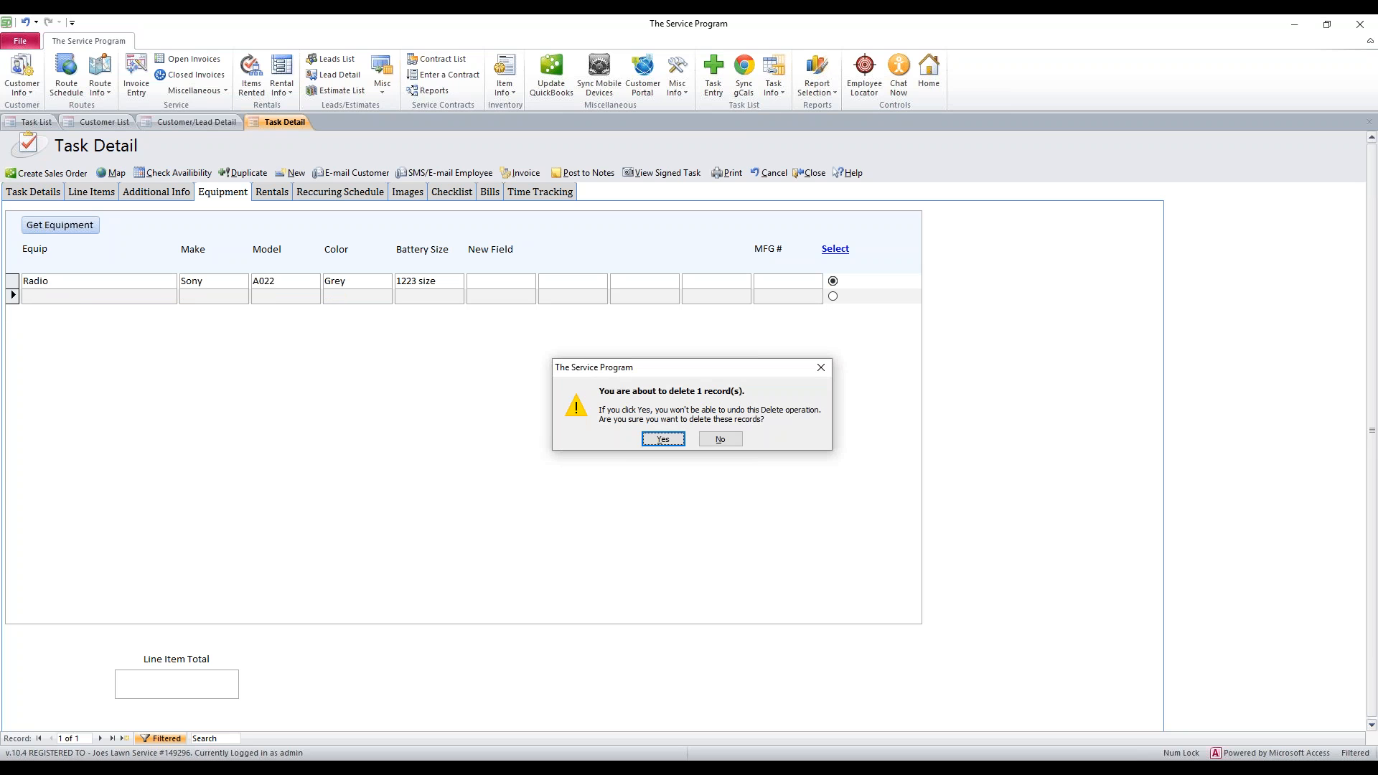
{"action": "left_click", "coordinate": [660, 439]}
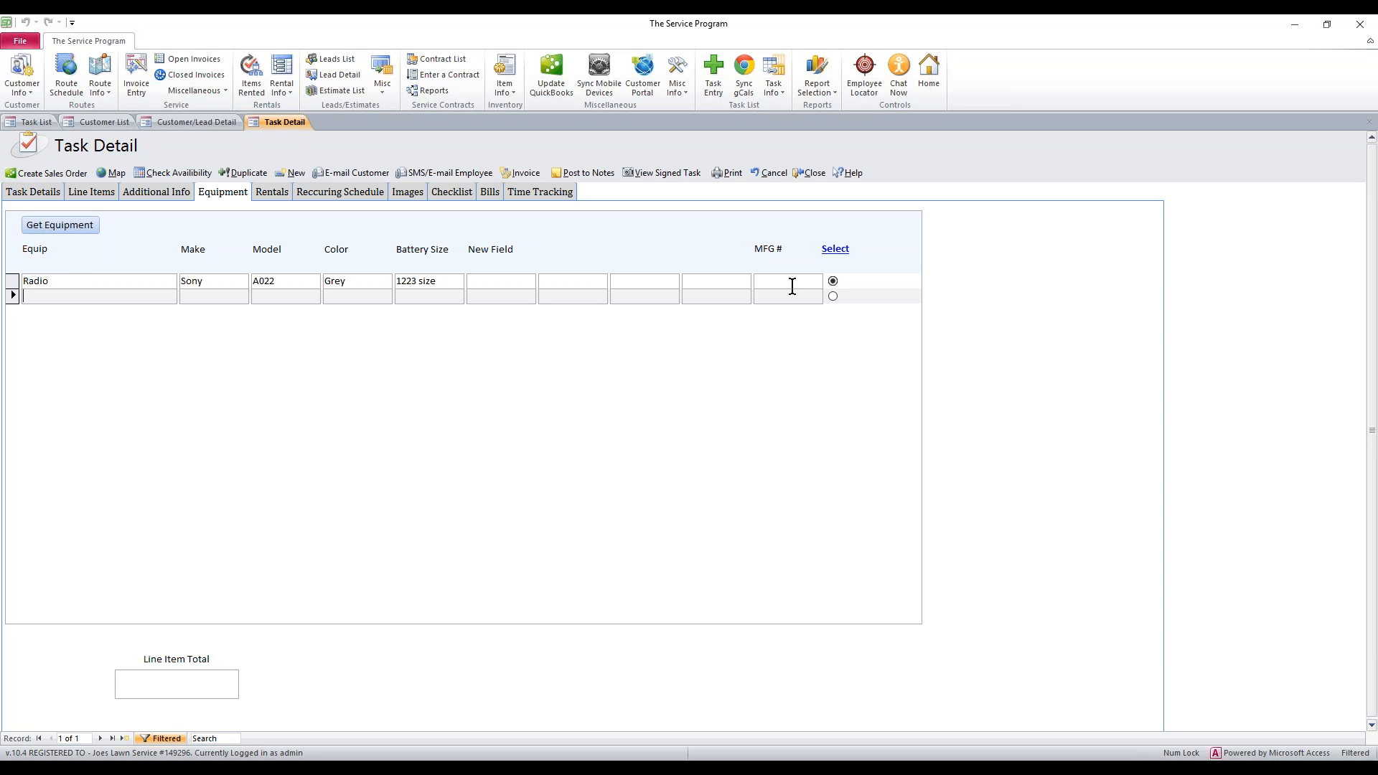
{"action": "mouse_move", "coordinate": [815, 277]}
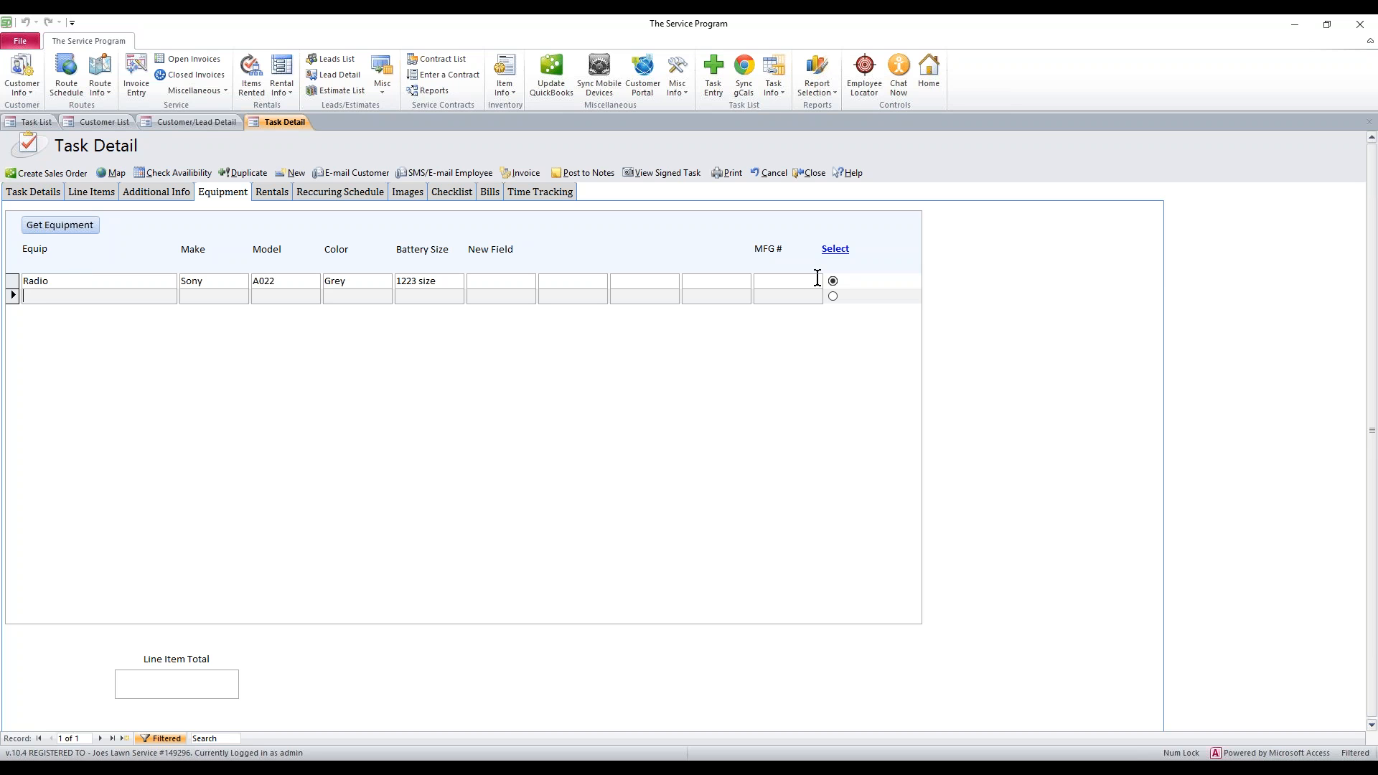
{"action": "mouse_move", "coordinate": [835, 281]}
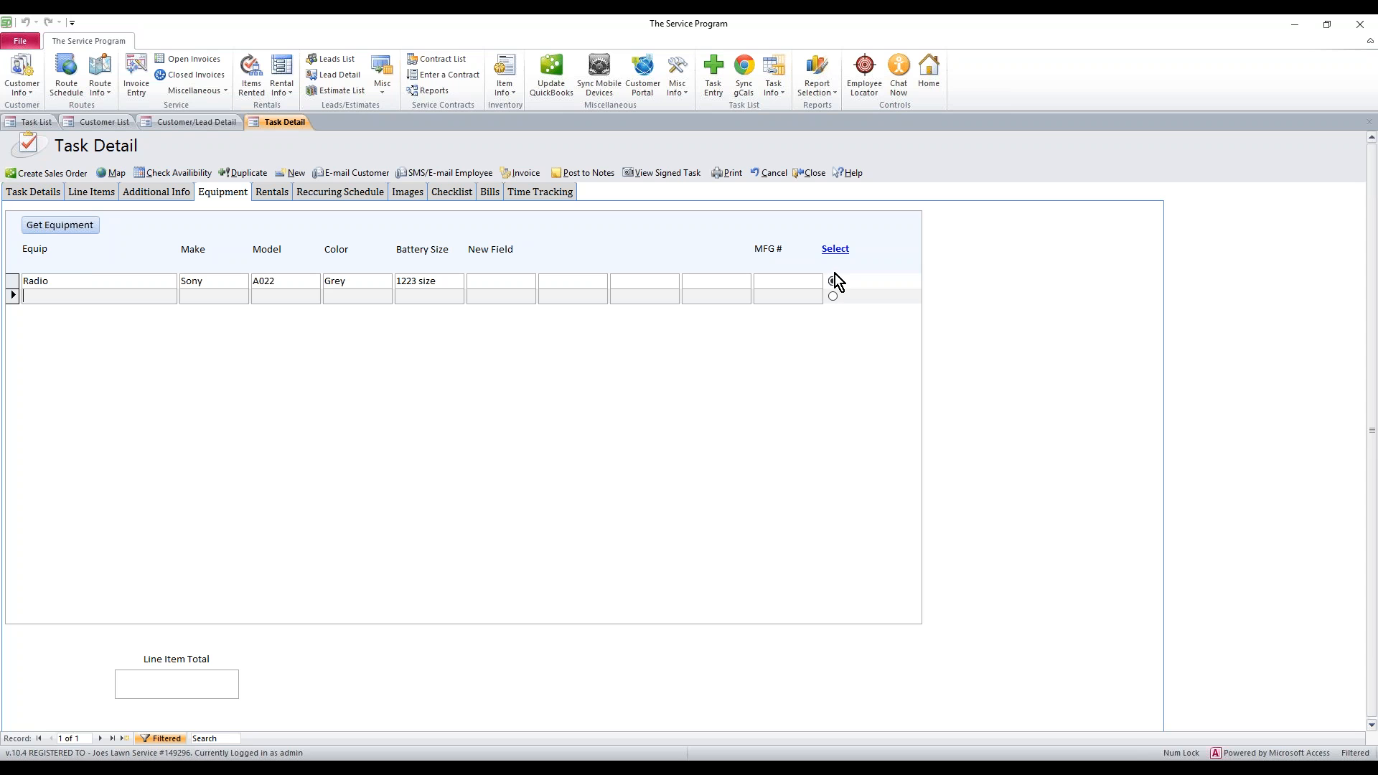
{"action": "left_click", "coordinate": [33, 191]}
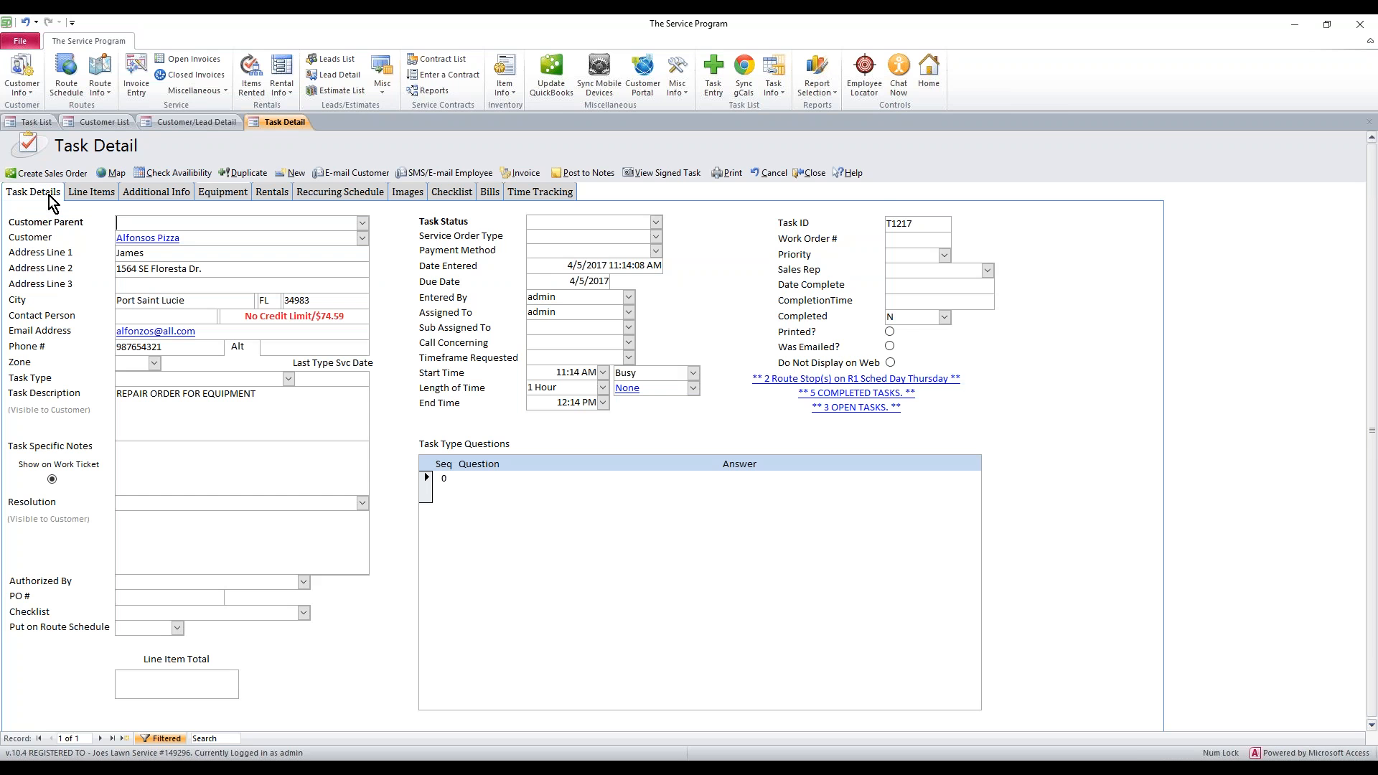
{"action": "mouse_move", "coordinate": [169, 374]}
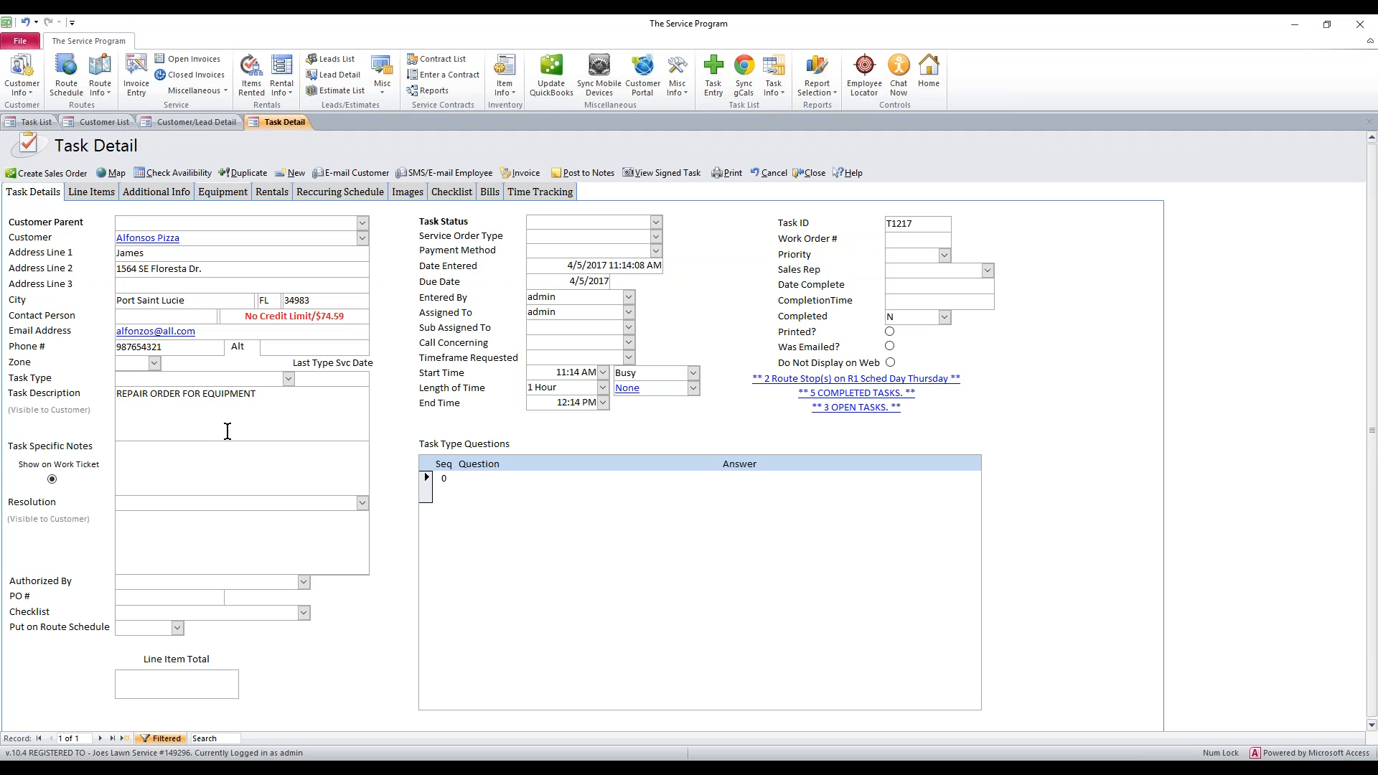
Step: Choose Tasks as the mobile sync data and close the MyCustomerConnect Sync screen
{"action": "left_click", "coordinate": [220, 393]}
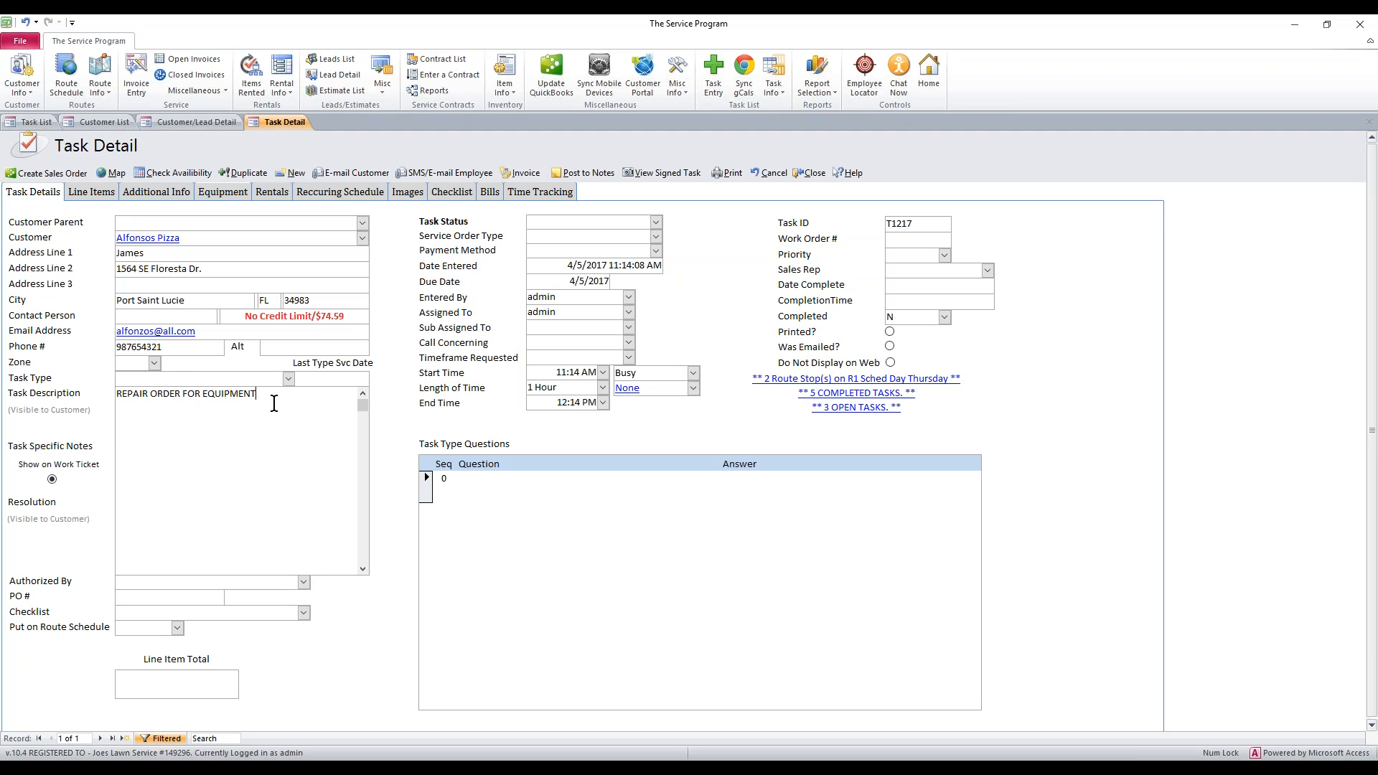
{"action": "mouse_move", "coordinate": [809, 172]}
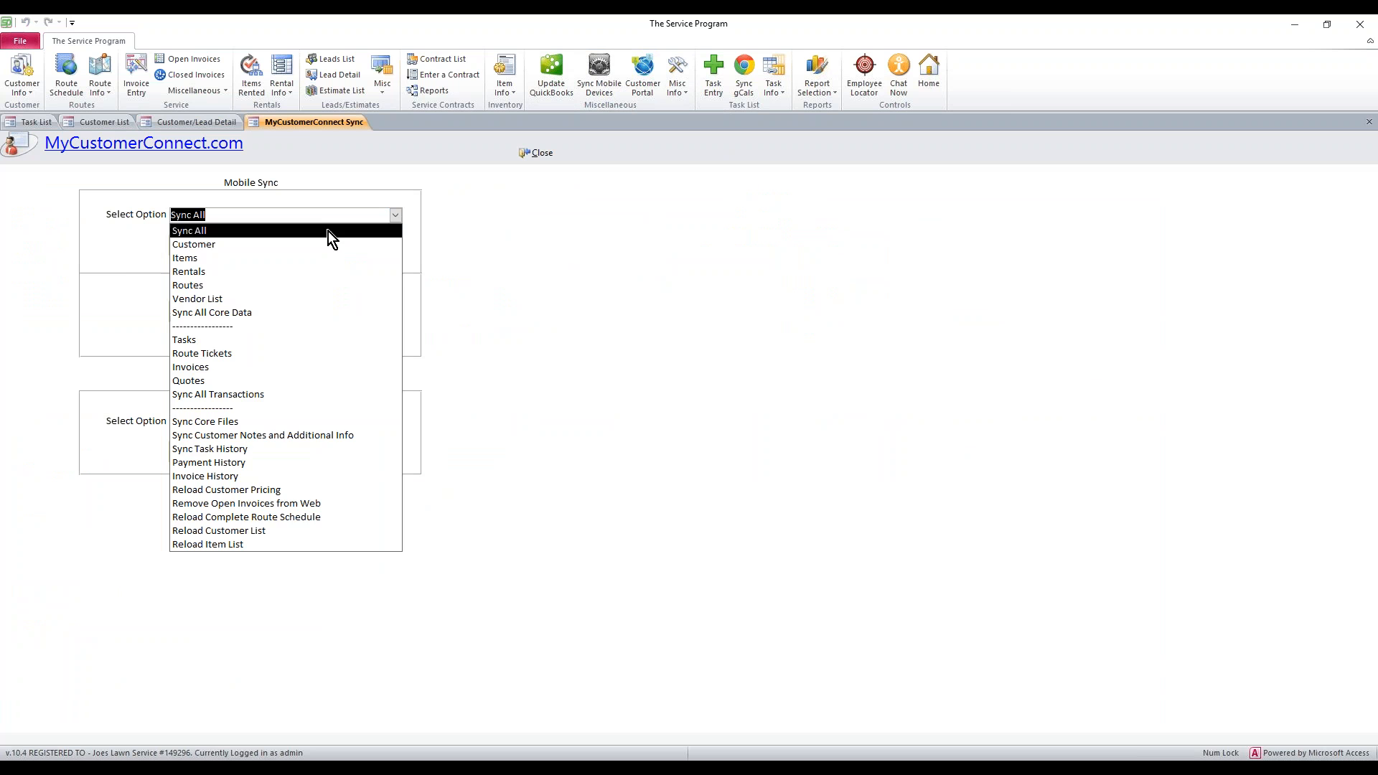
{"action": "left_click", "coordinate": [184, 338]}
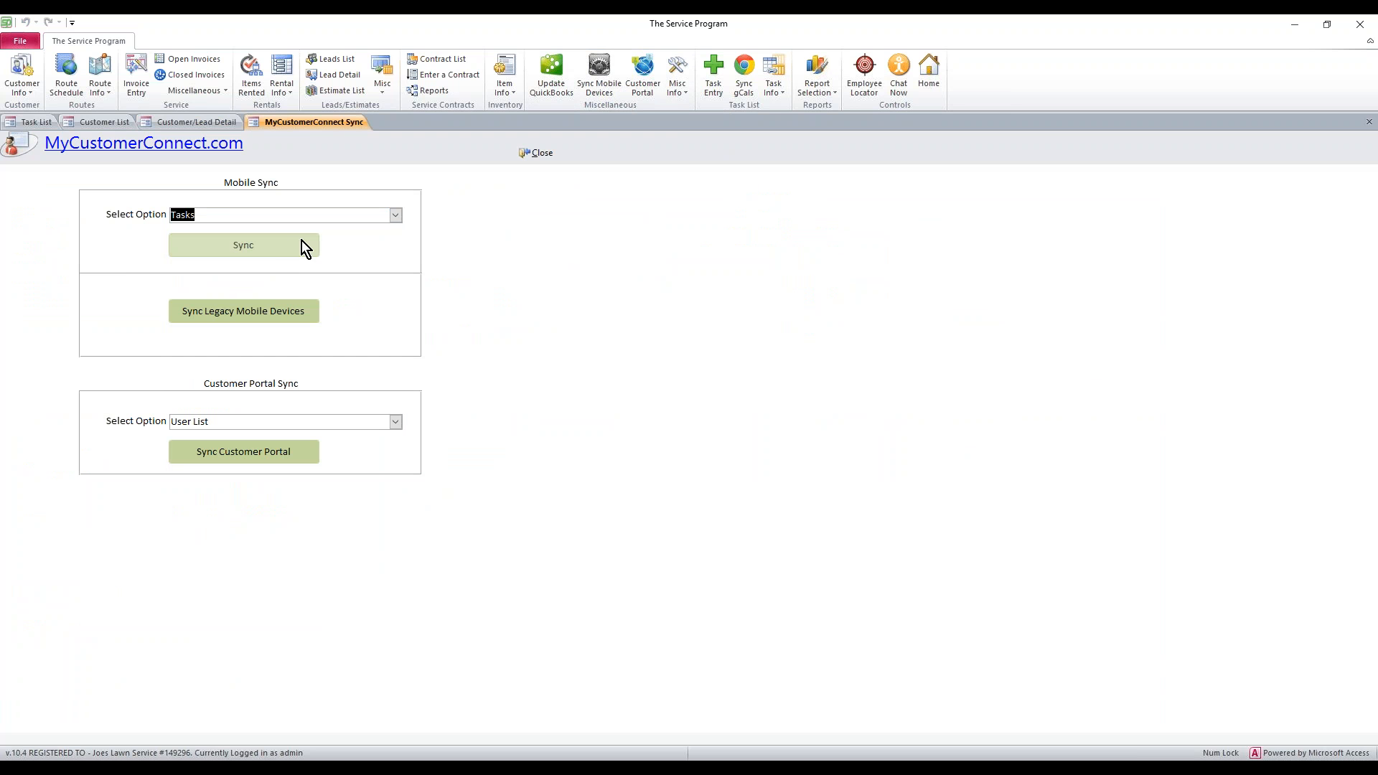
{"action": "mouse_move", "coordinate": [297, 254]}
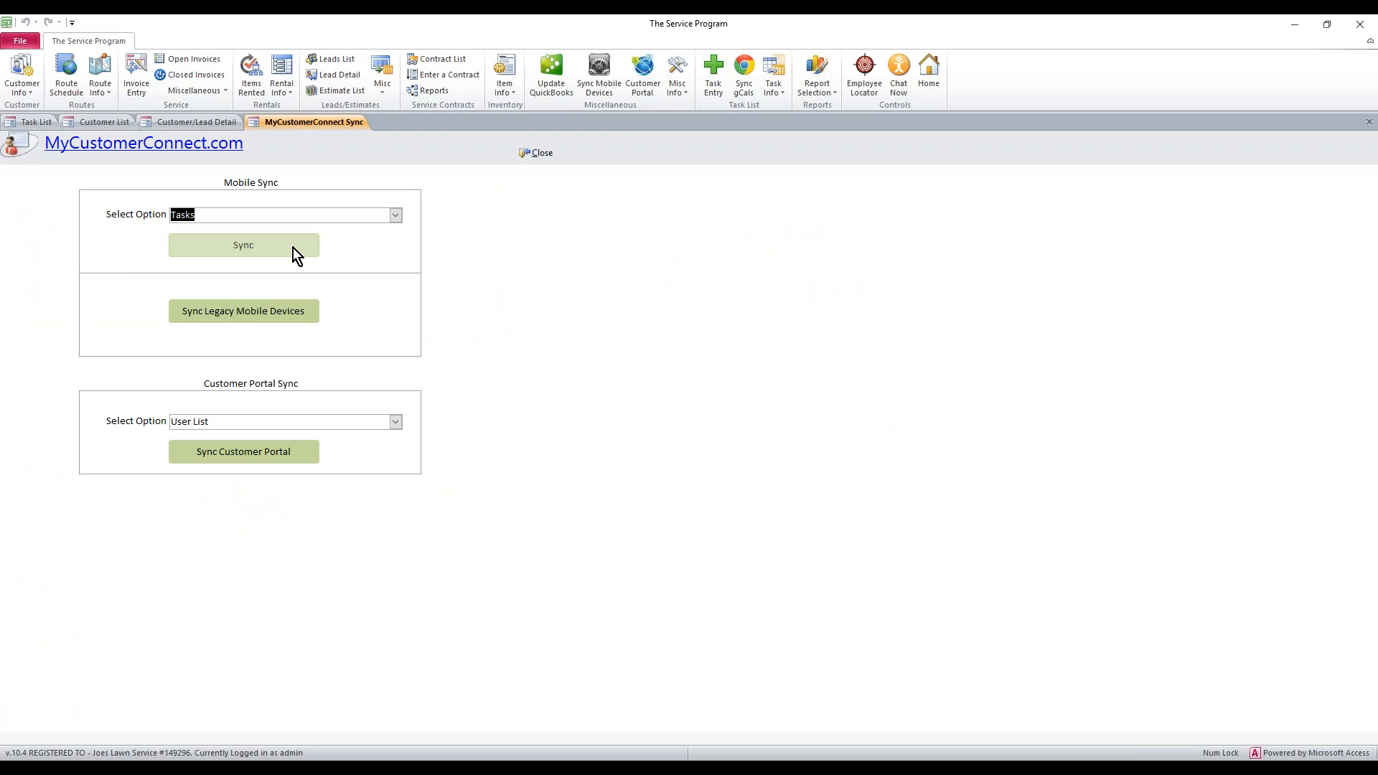
{"action": "mouse_move", "coordinate": [294, 280]}
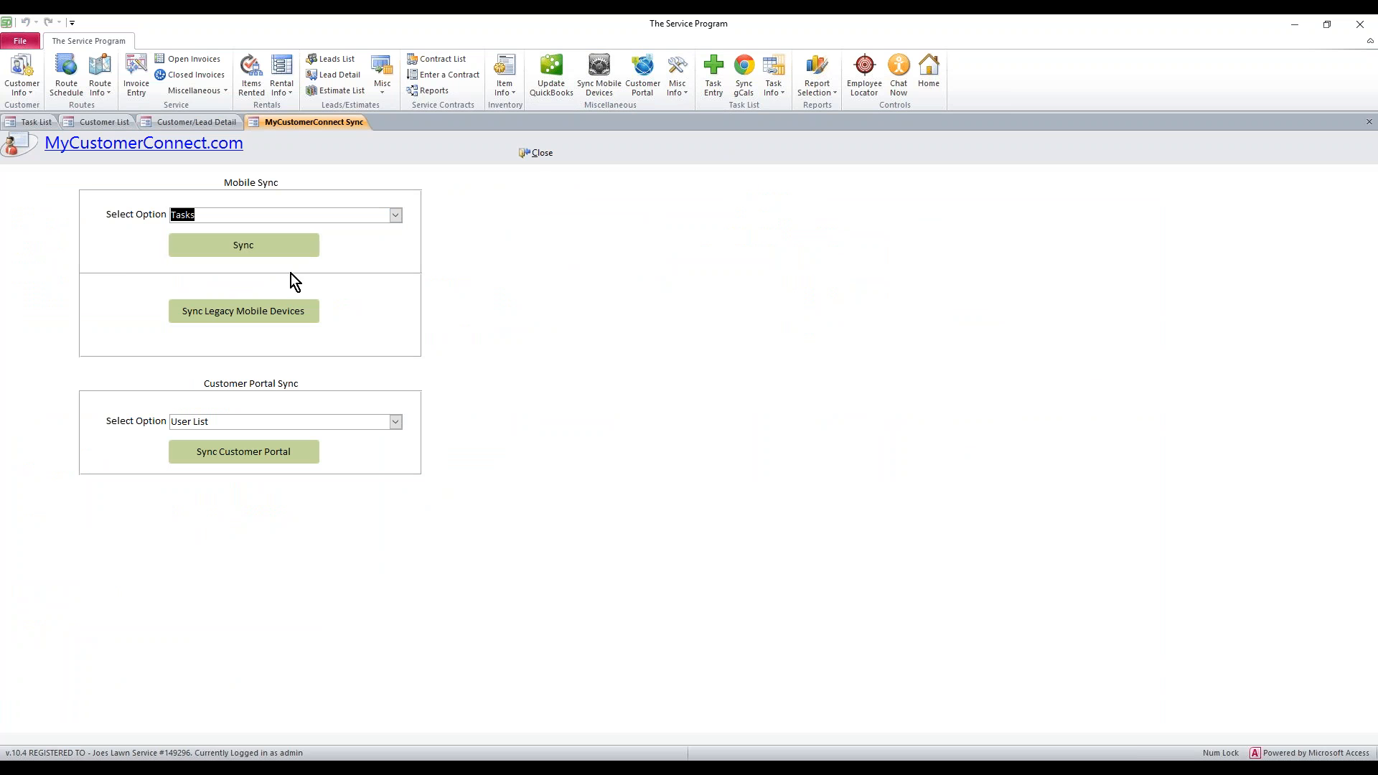
{"action": "mouse_move", "coordinate": [543, 153]}
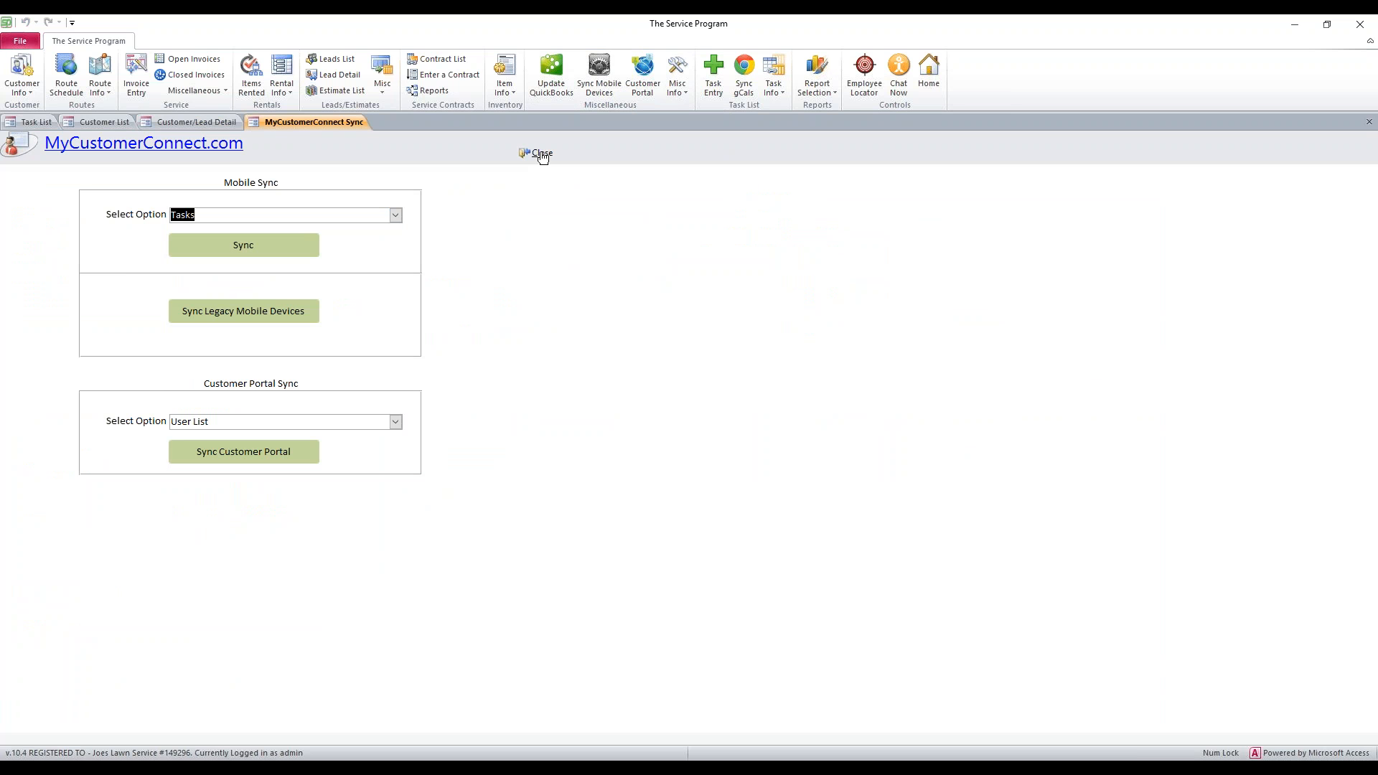
{"action": "left_click", "coordinate": [540, 153]}
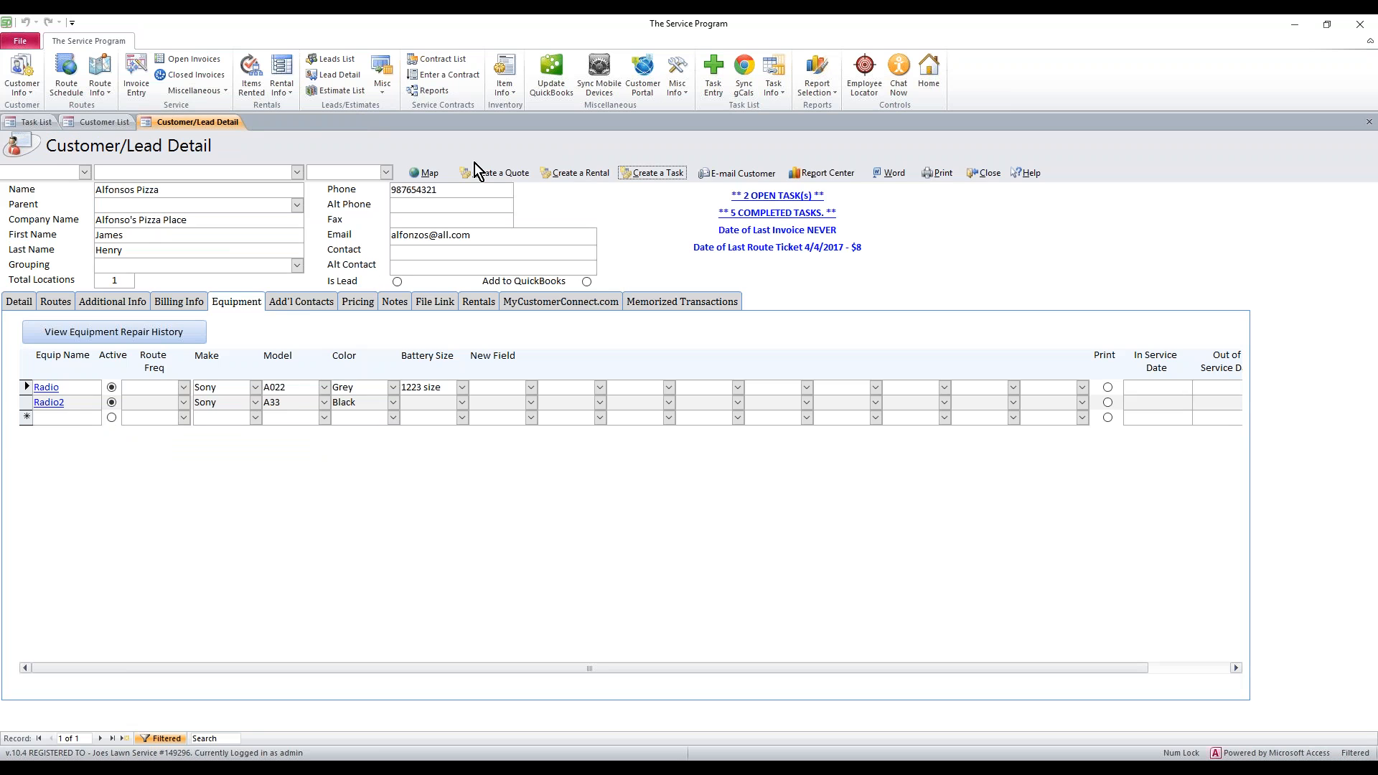
Step: Show the employee task list containing T1217 for Alfonsos Pizza
{"action": "left_click", "coordinate": [37, 120]}
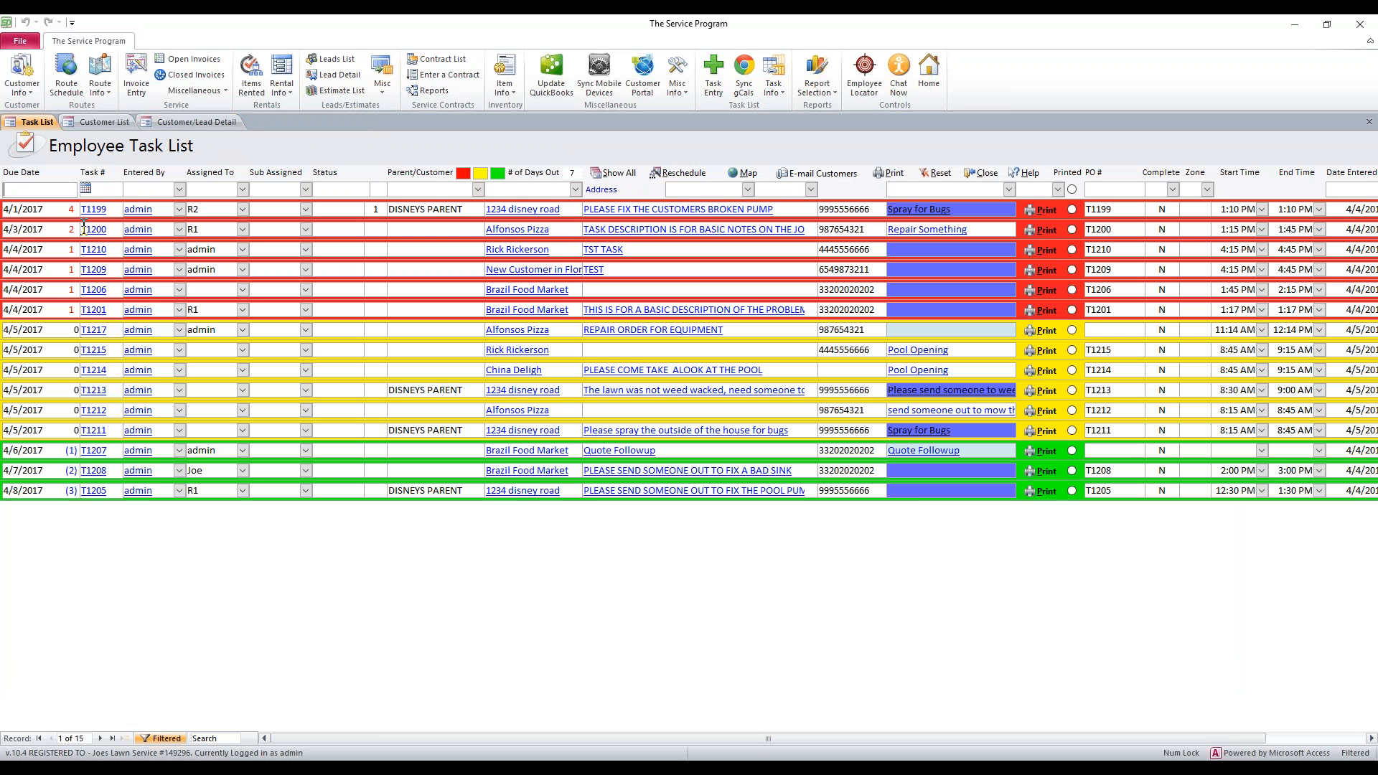
{"action": "mouse_move", "coordinate": [133, 334]}
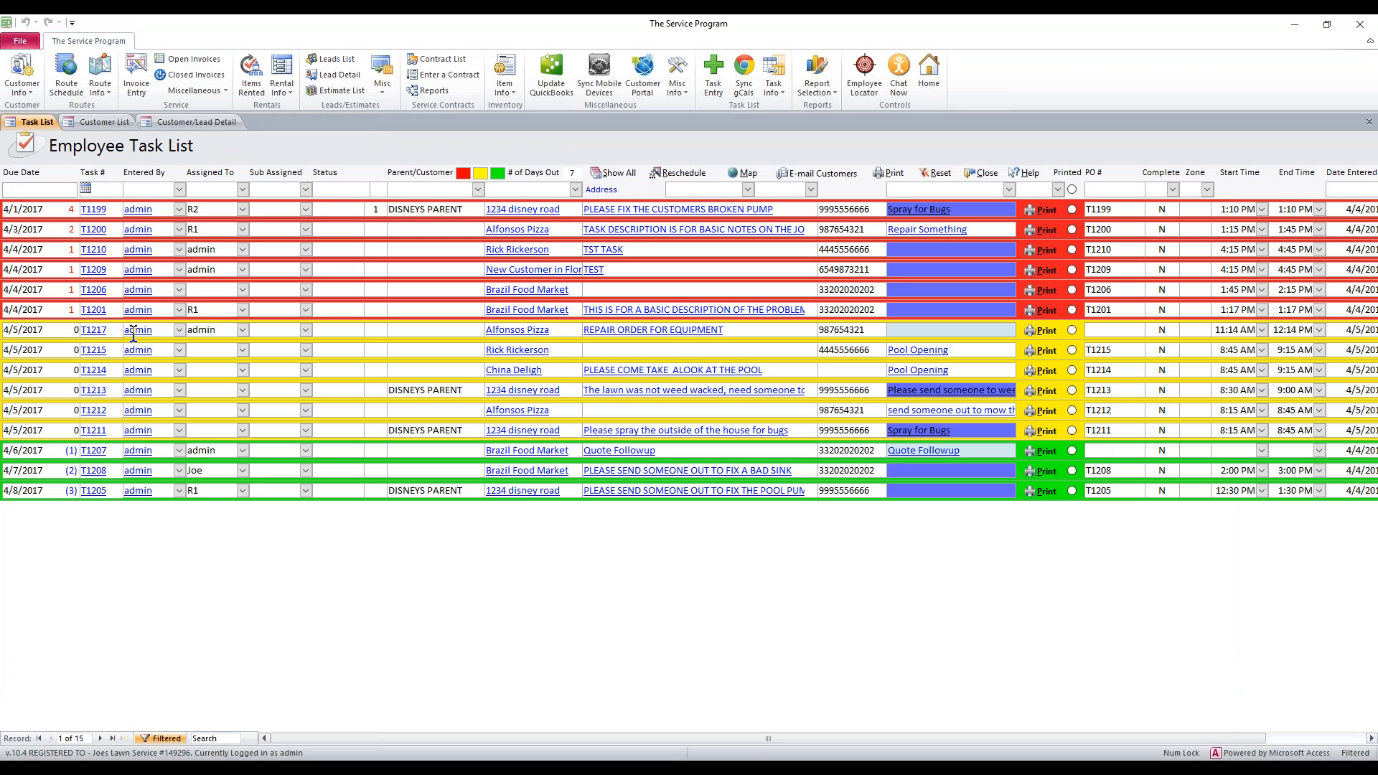
{"action": "mouse_move", "coordinate": [109, 364]}
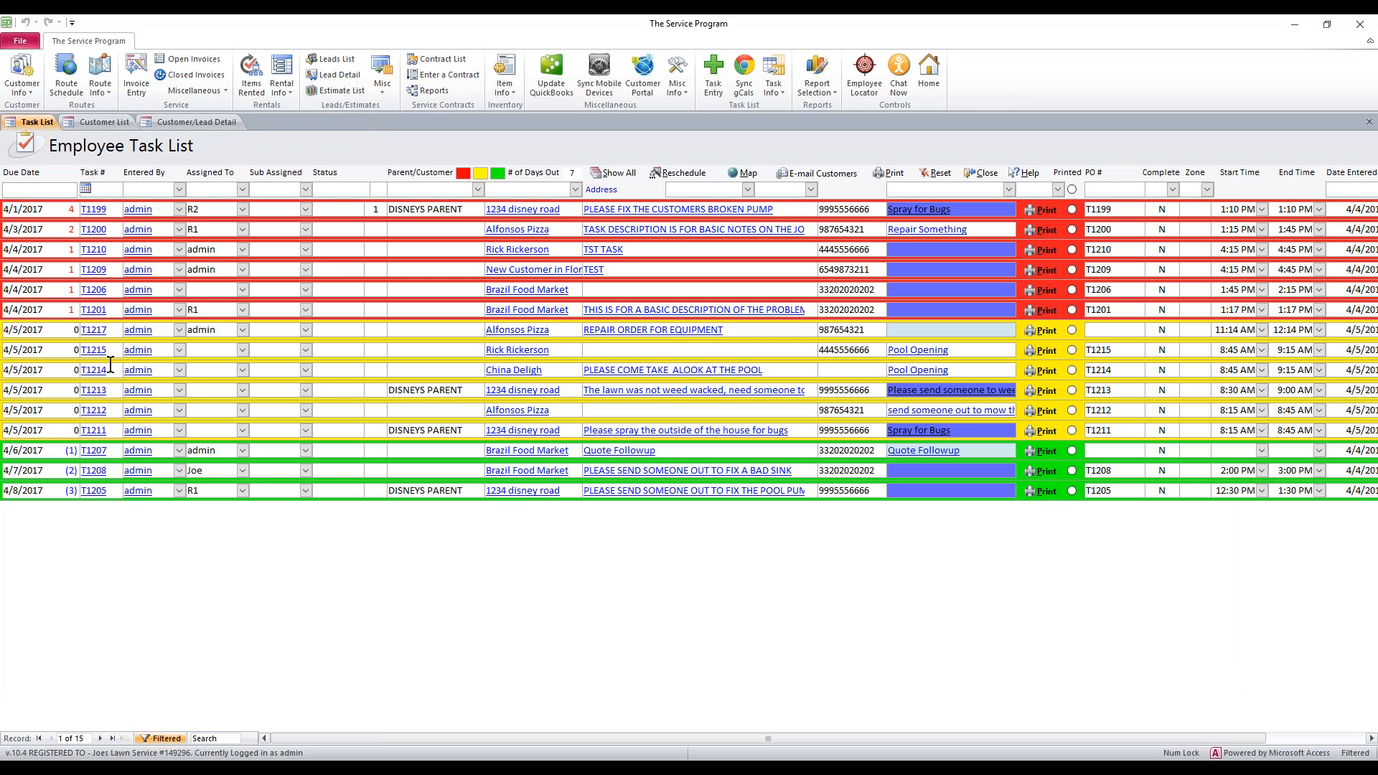
{"action": "mouse_move", "coordinate": [119, 351]}
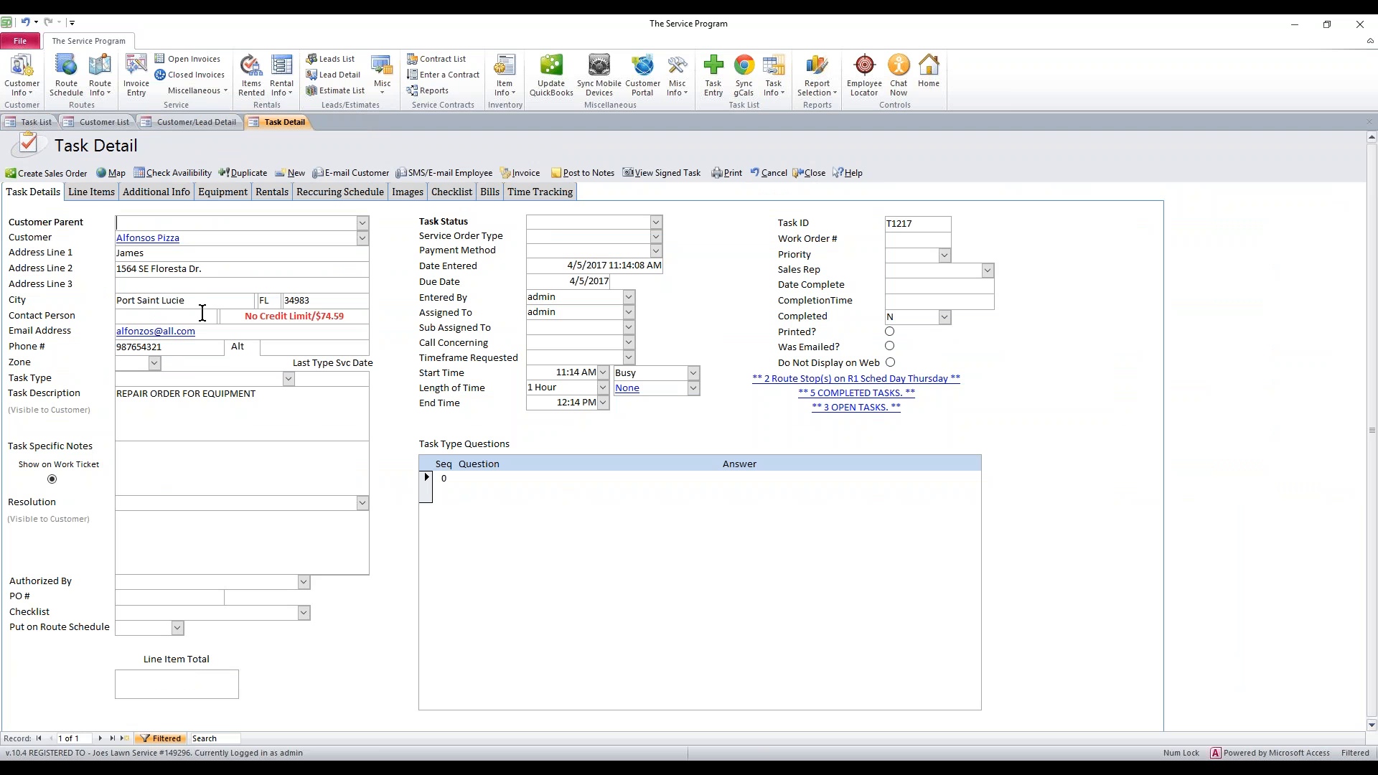
Step: Add 'we repaired the equipment' to the description and 'The equipment has been repaired.' as the resolution
{"action": "left_click", "coordinate": [237, 405]}
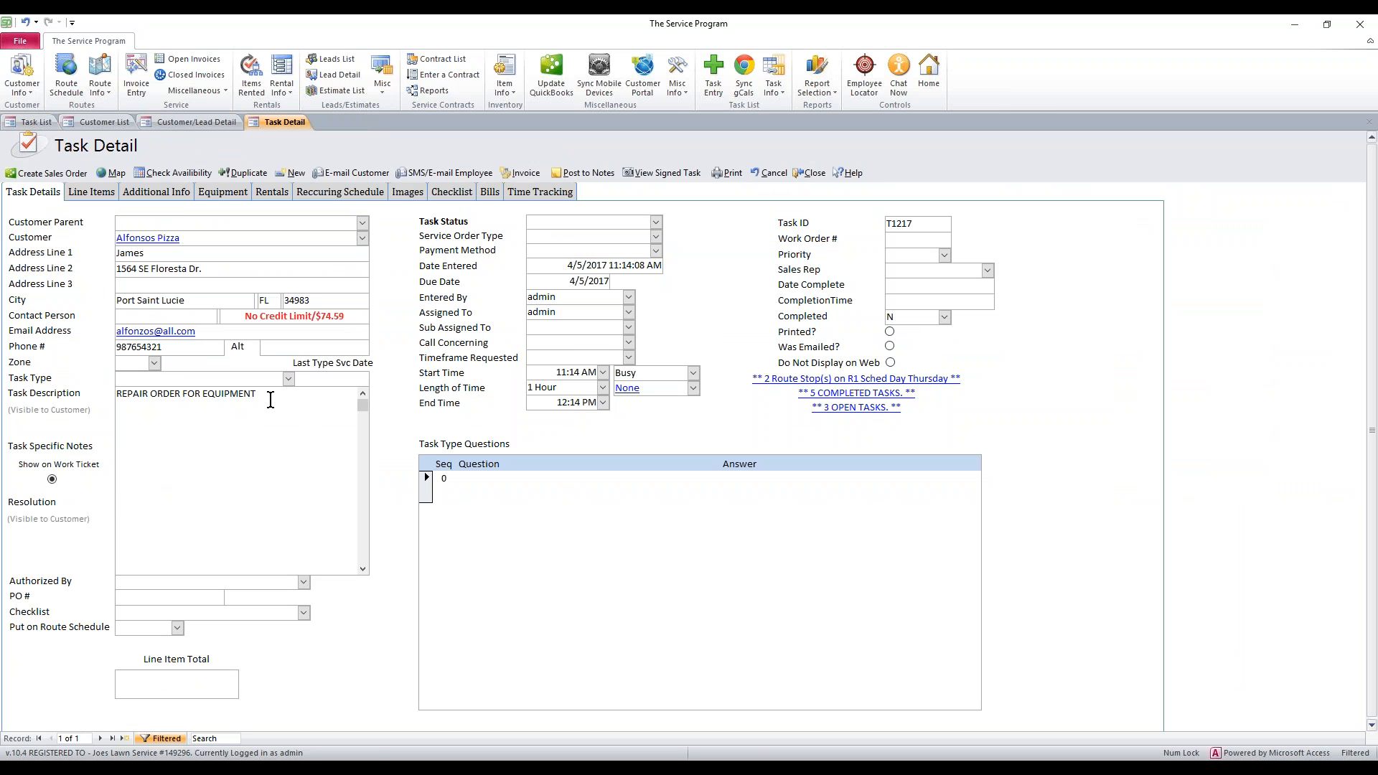
{"action": "type", "text": "we repaired the e"}
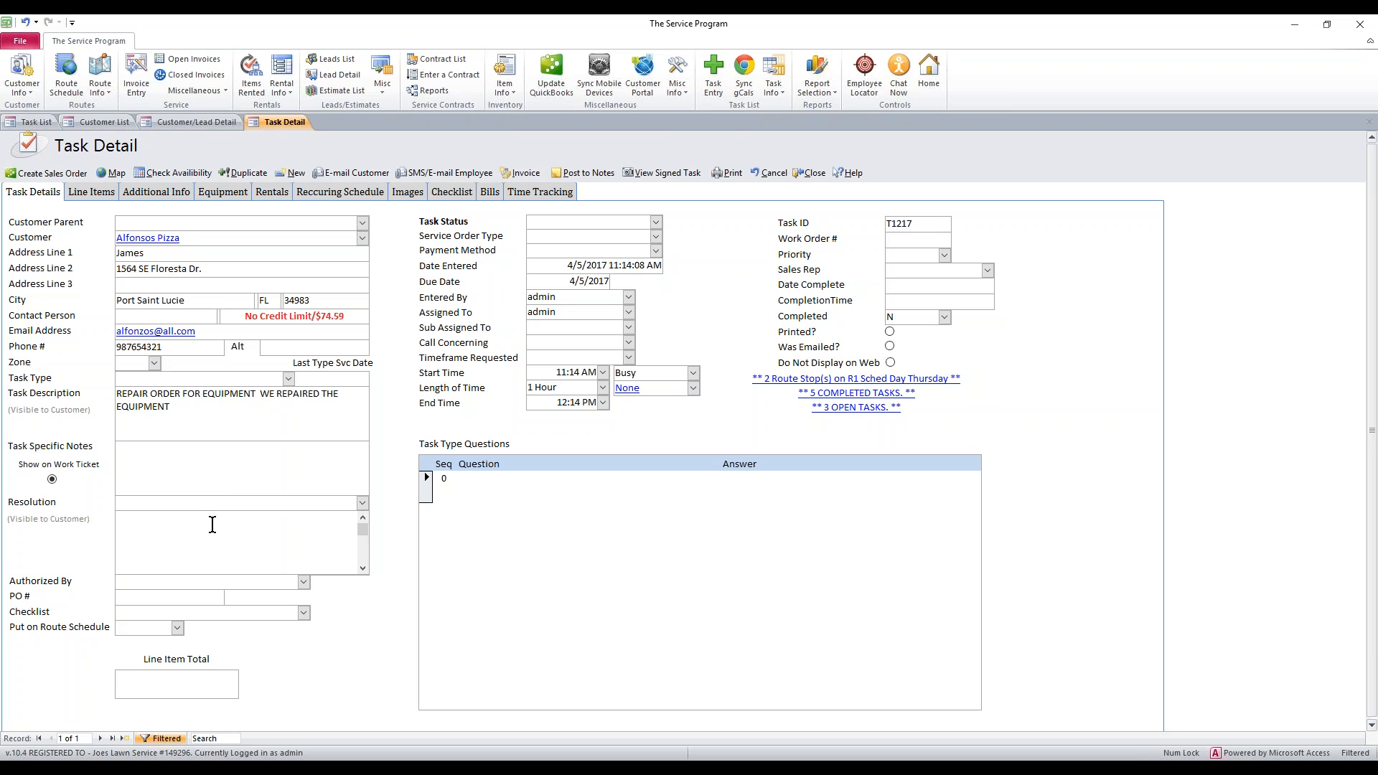
{"action": "type", "text": "The equipment"}
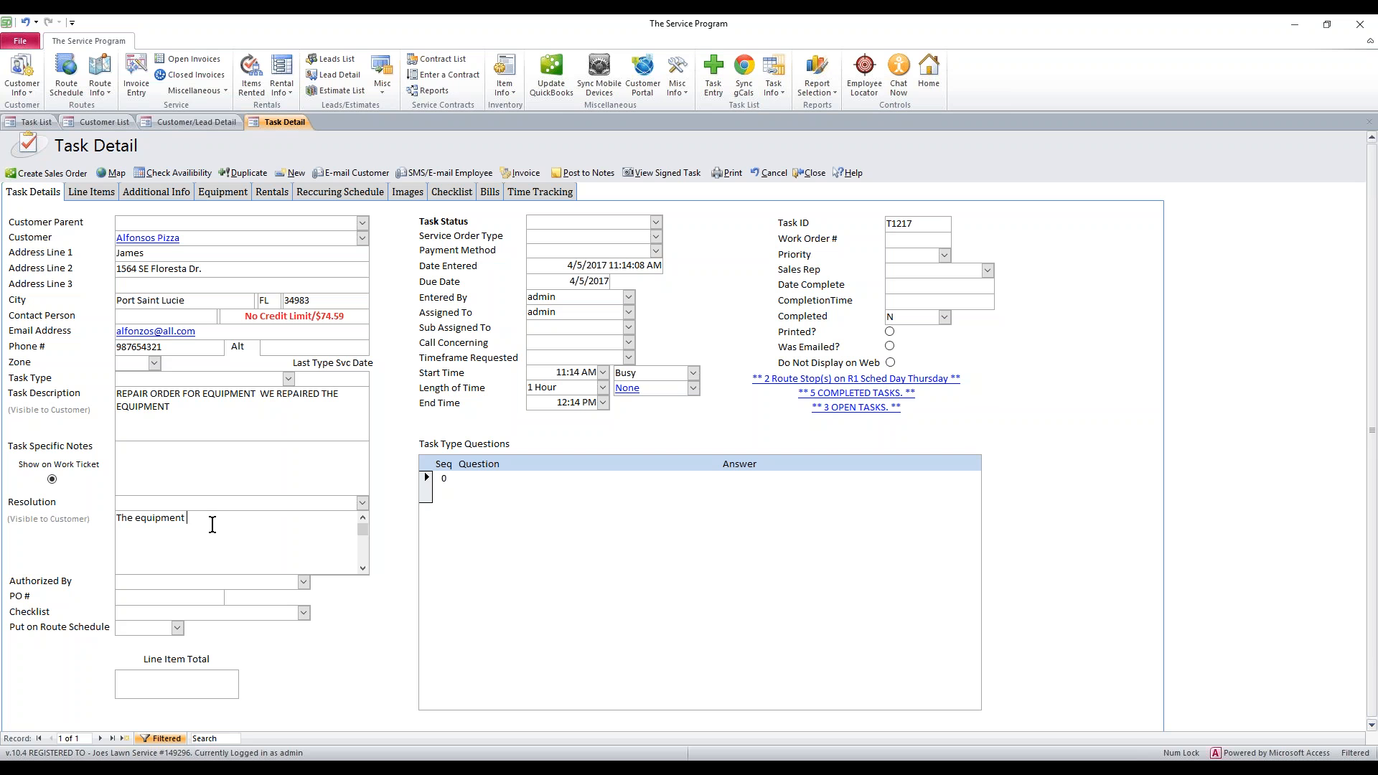
{"action": "type", "text": "has been repaired."}
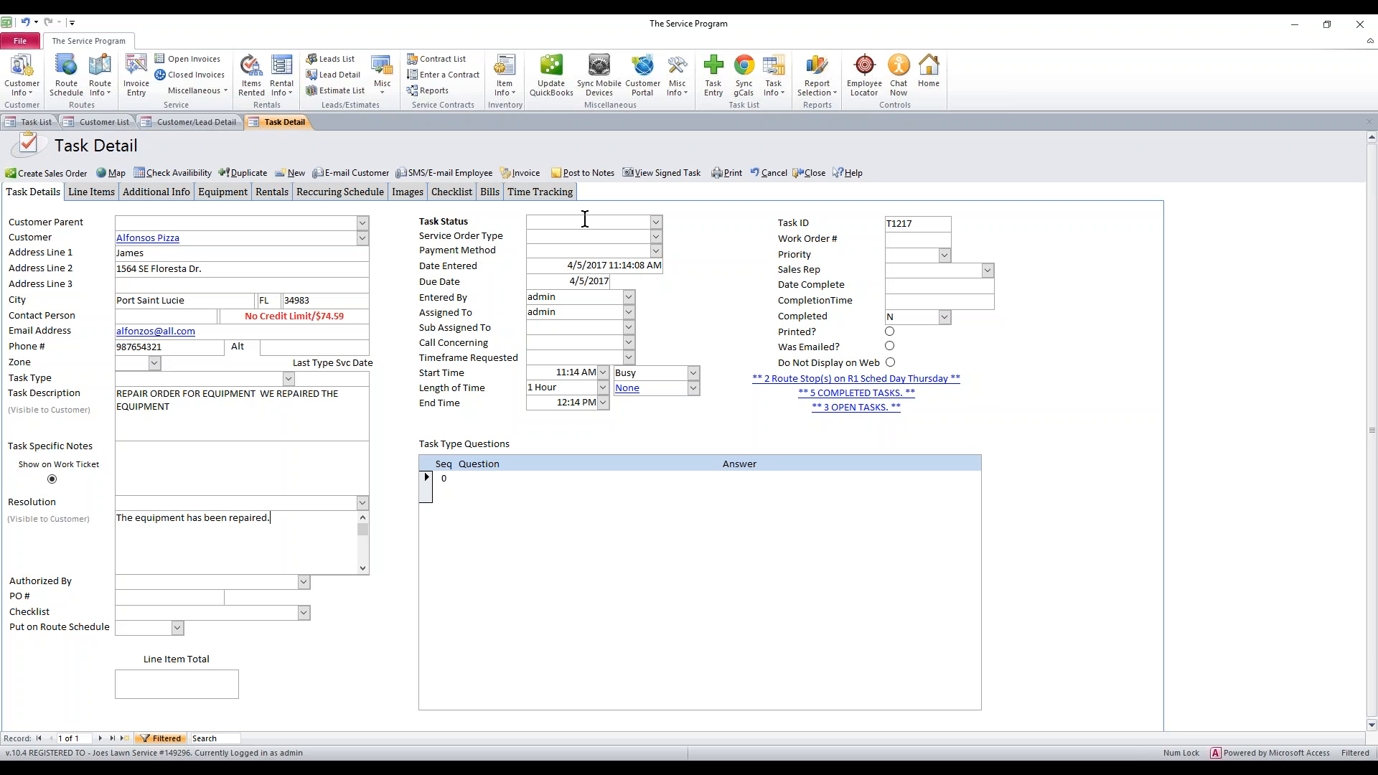
{"action": "mouse_move", "coordinate": [584, 218]}
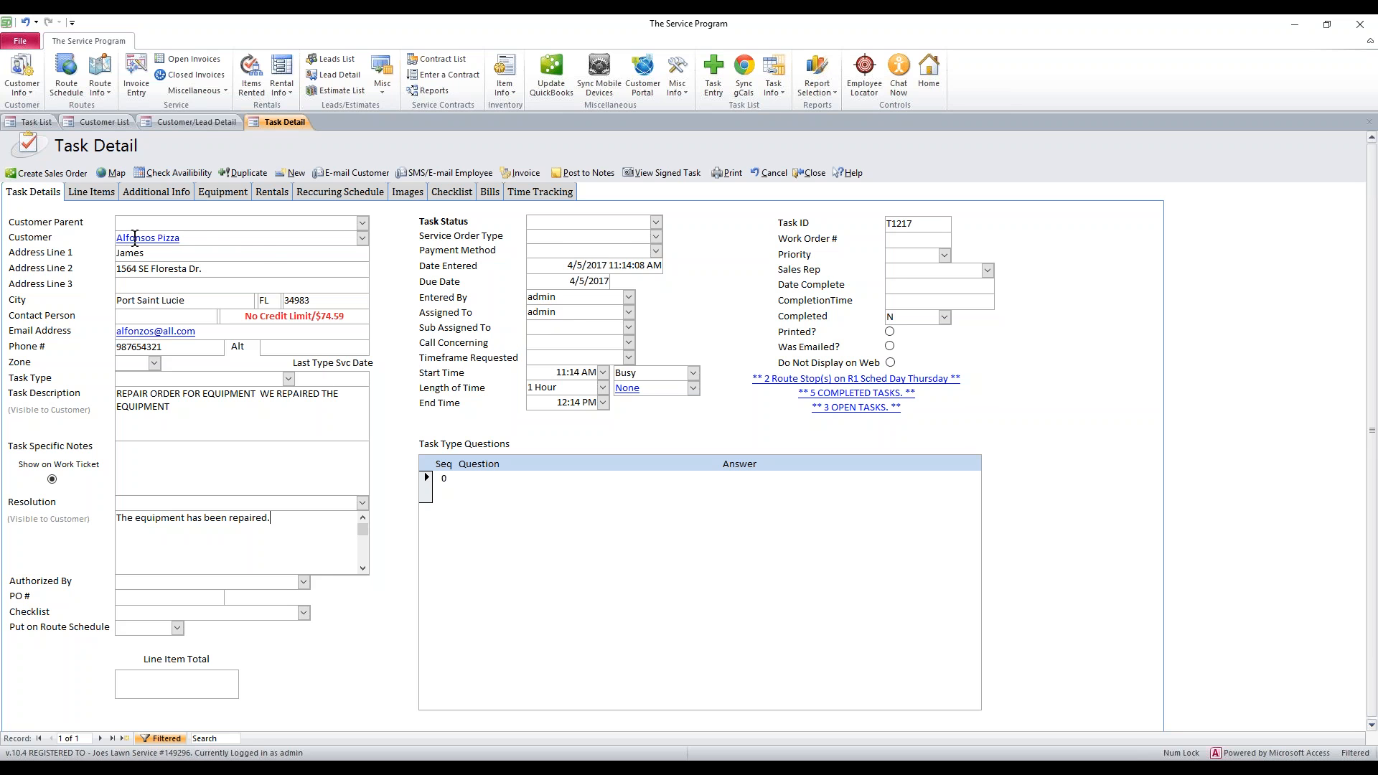
{"action": "left_click", "coordinate": [91, 191]}
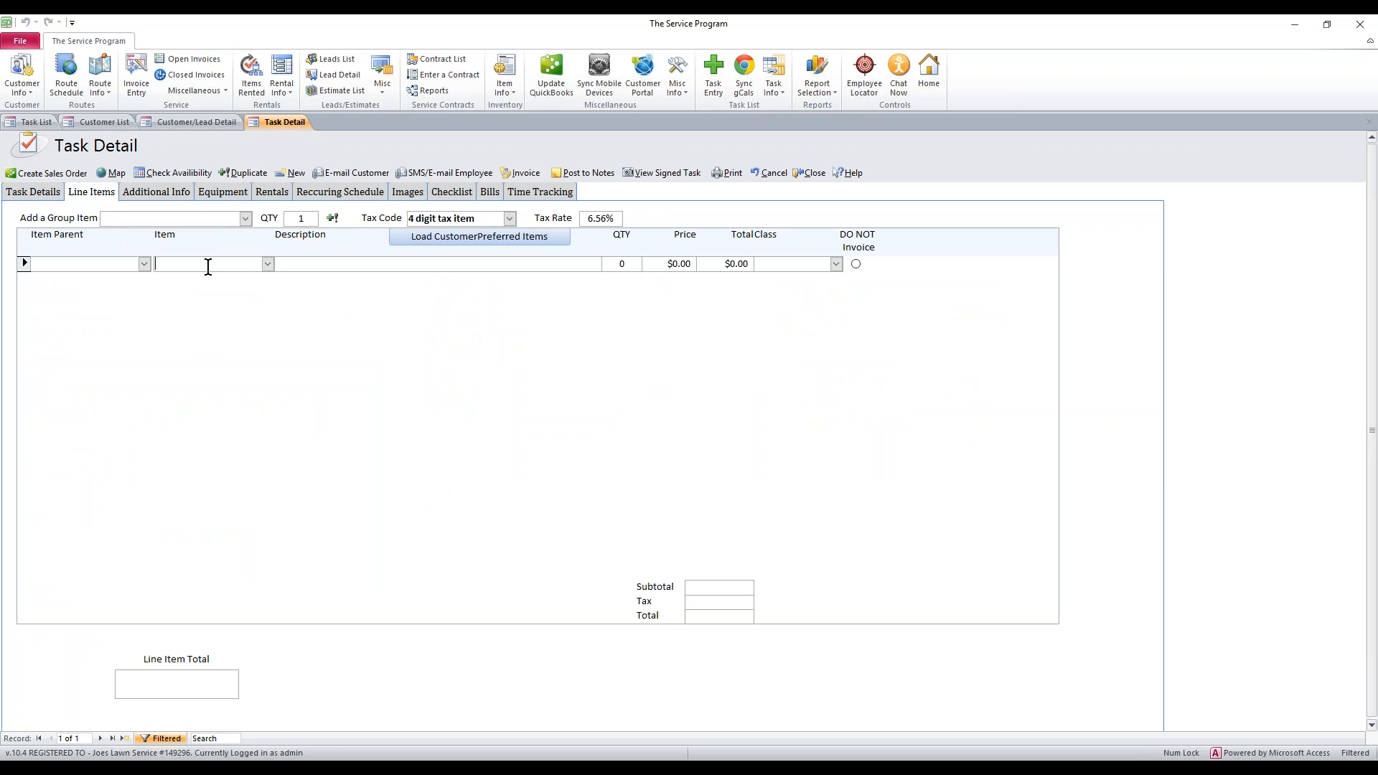
Step: Pick the Notes item from the billable items for the task's line items
{"action": "type", "text": "notes"}
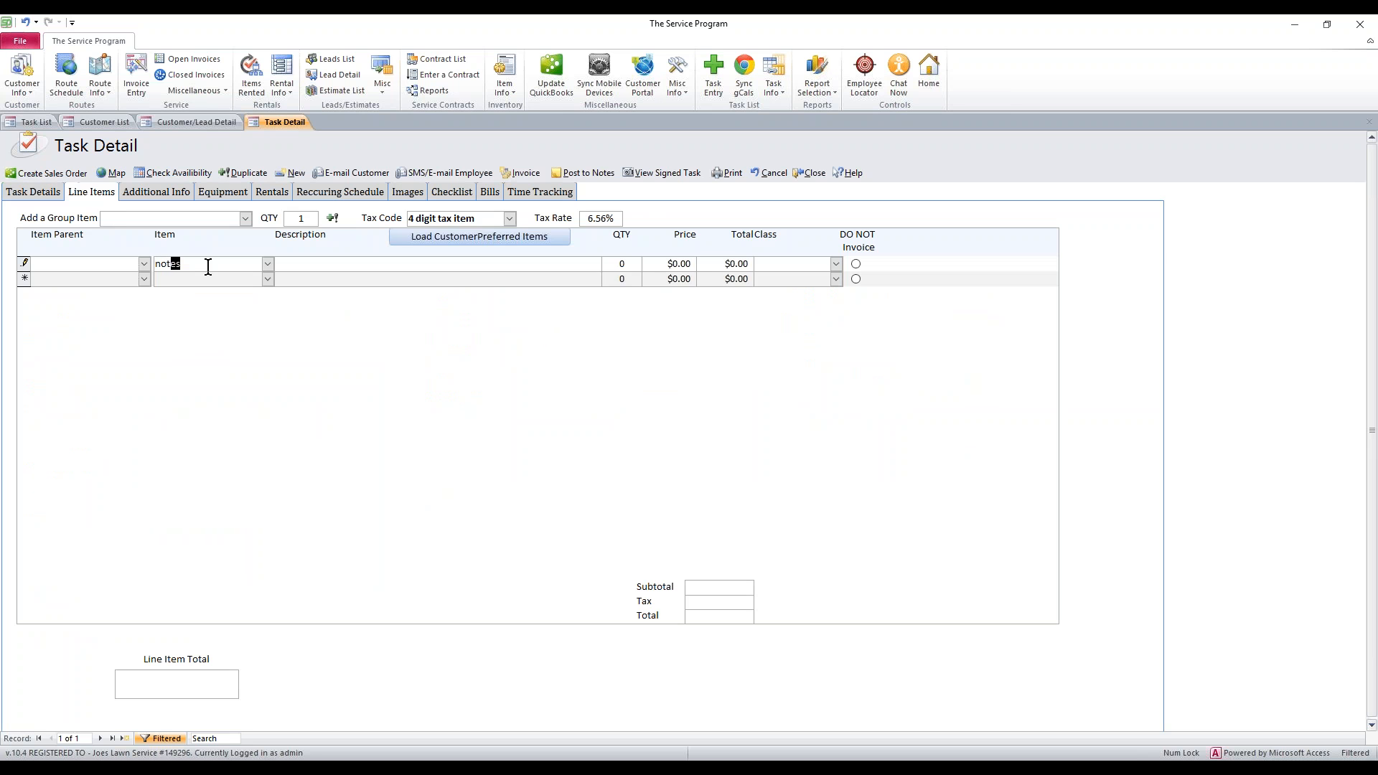
{"action": "left_click", "coordinate": [267, 264]}
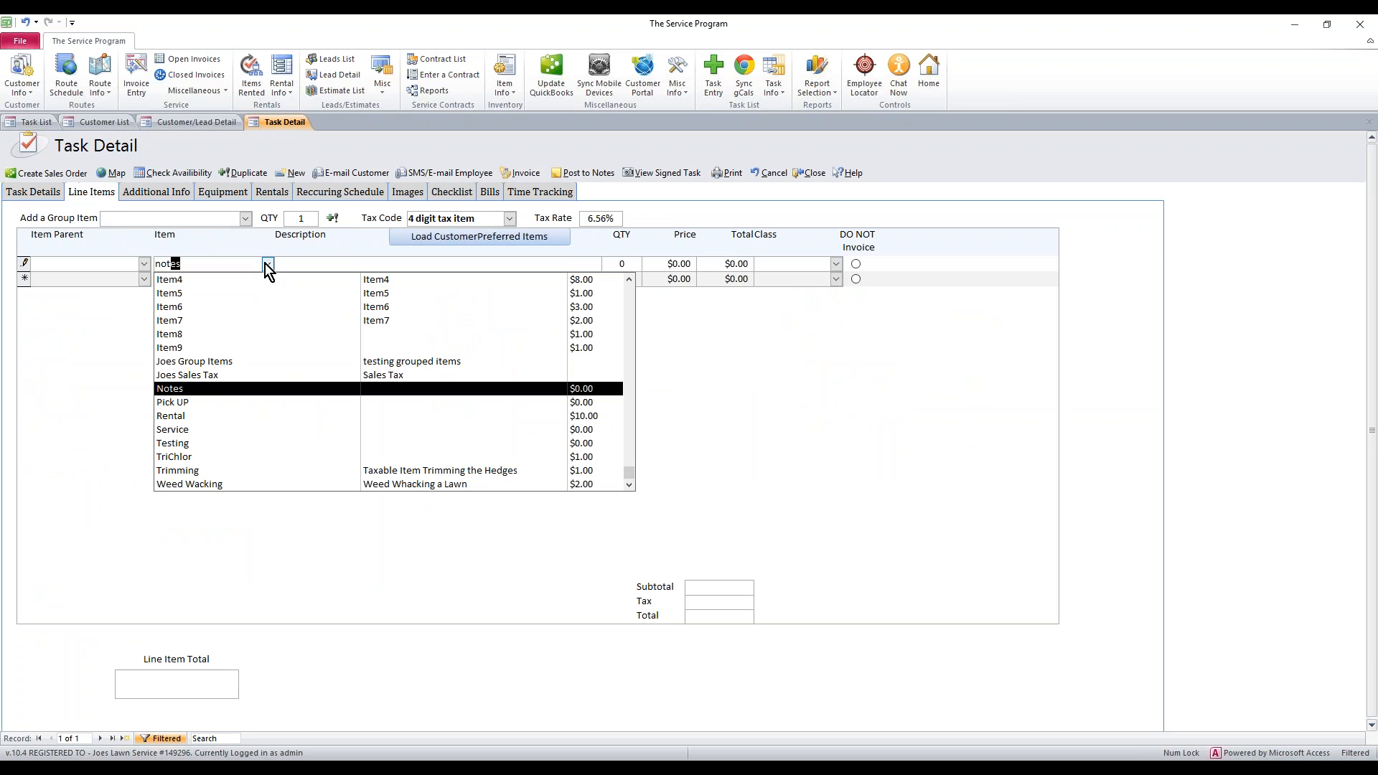
{"action": "left_click", "coordinate": [170, 306]}
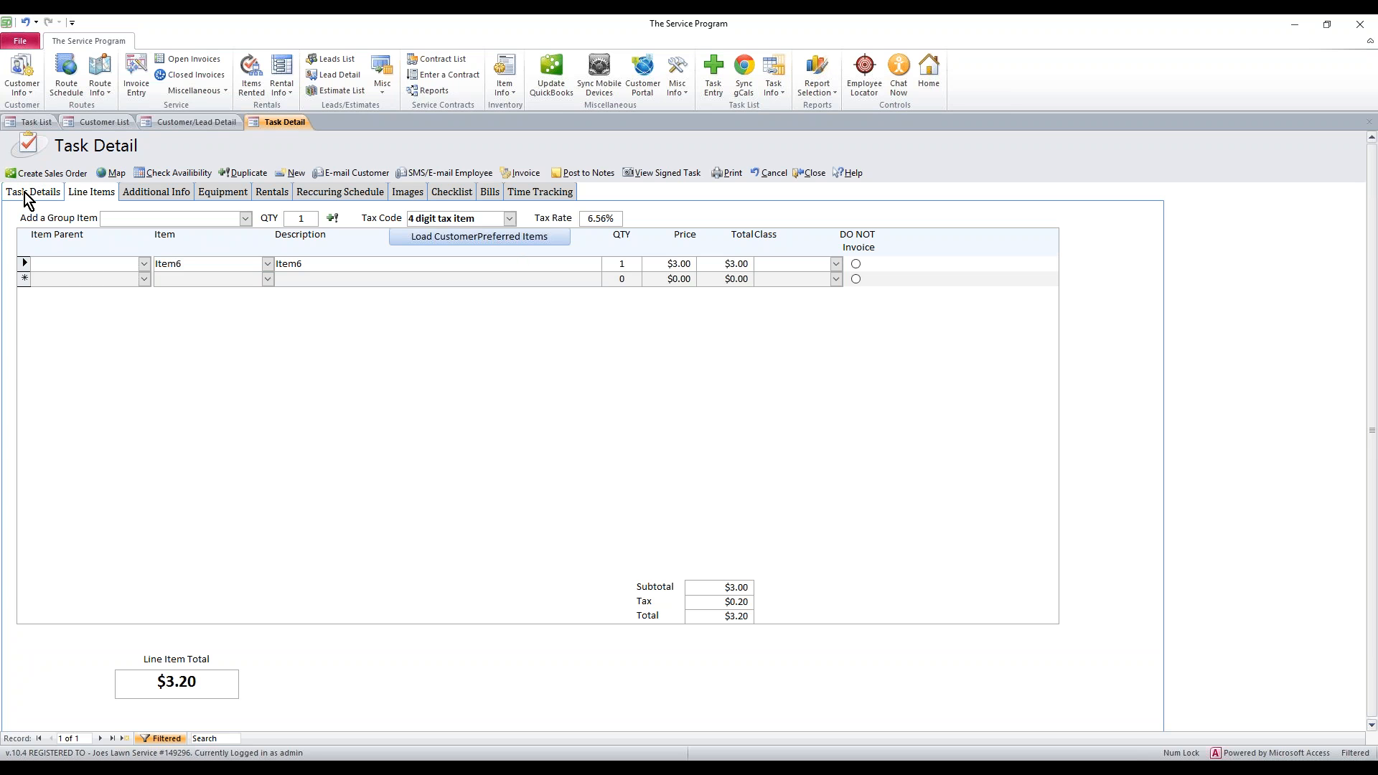
Step: Post the description to notes and convert task T1217 into an invoice for Alfonsos Pizza
{"action": "left_click", "coordinate": [33, 190]}
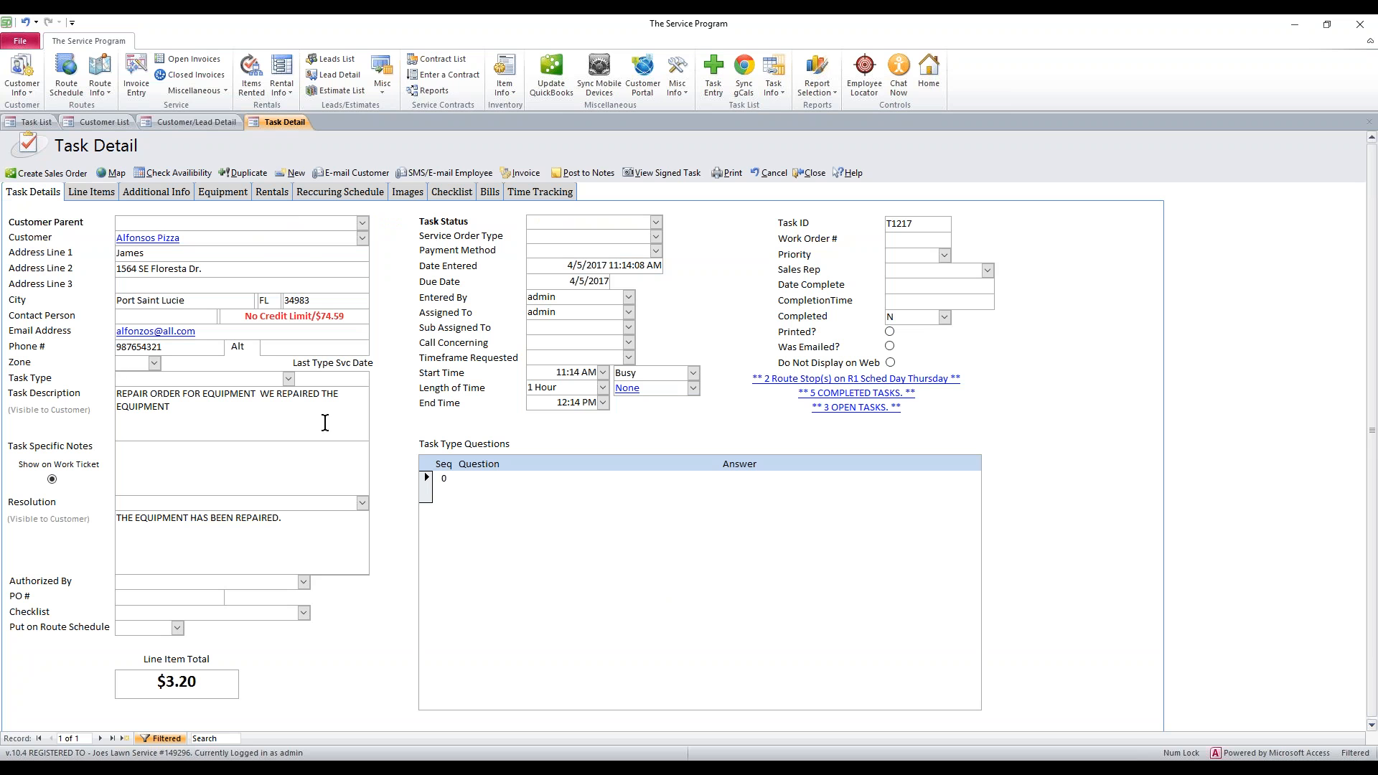
{"action": "mouse_move", "coordinate": [512, 386]}
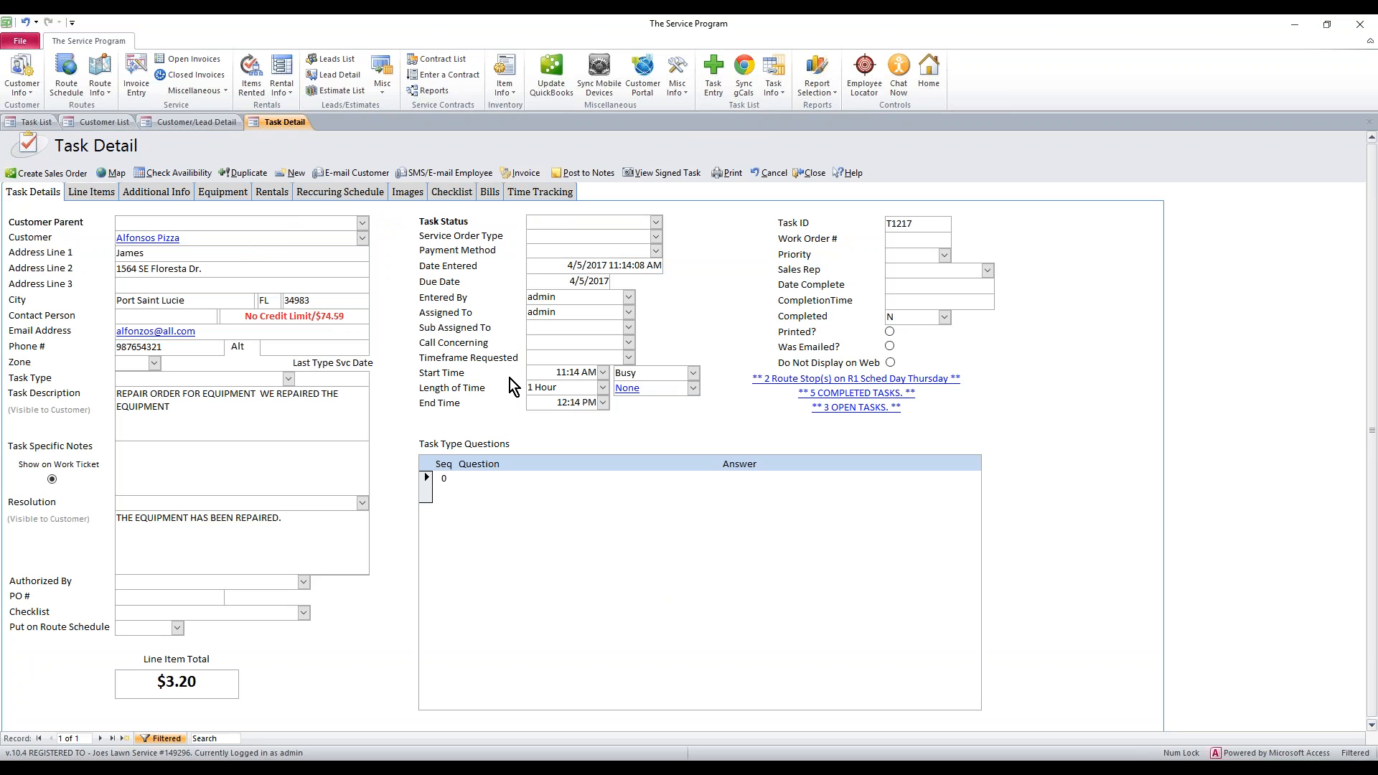
{"action": "mouse_move", "coordinate": [592, 179]}
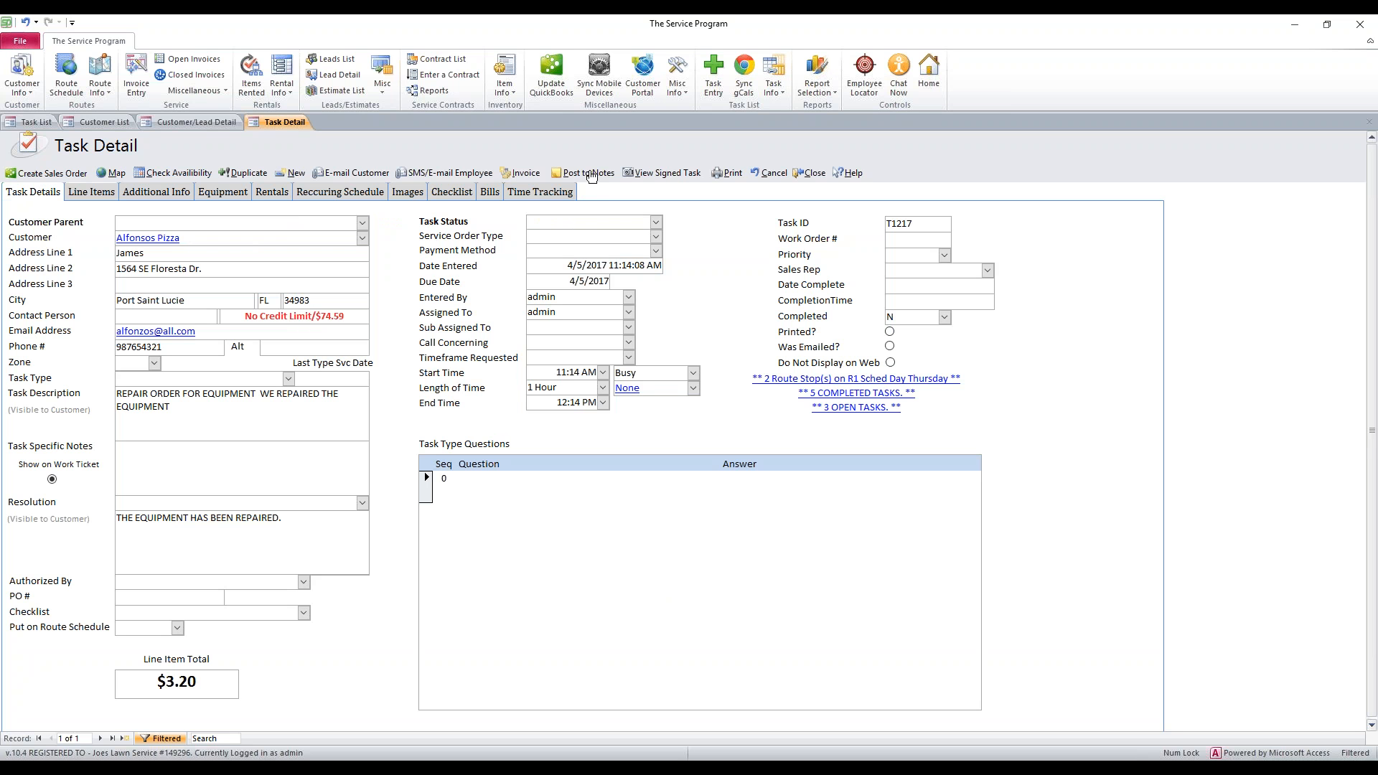
{"action": "left_click", "coordinate": [237, 222]}
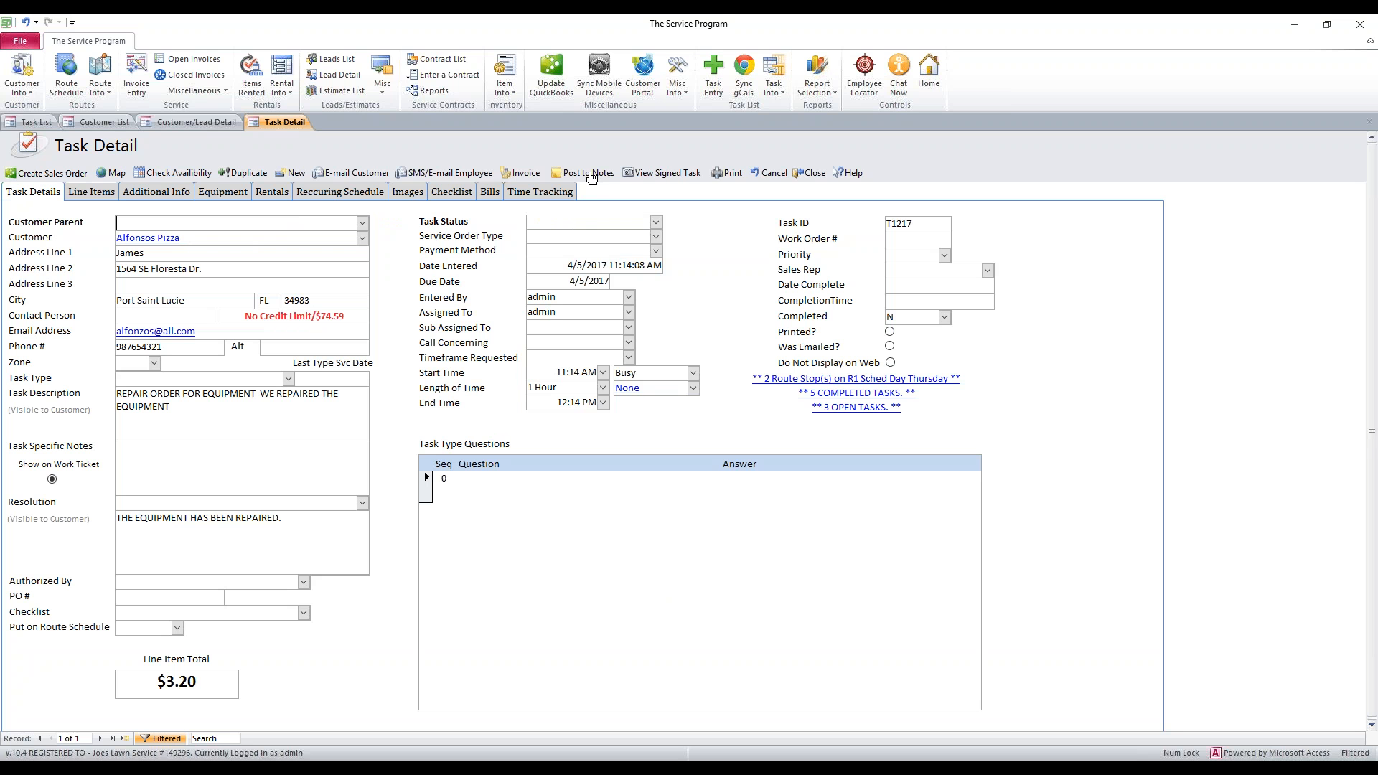
{"action": "mouse_move", "coordinate": [515, 179]}
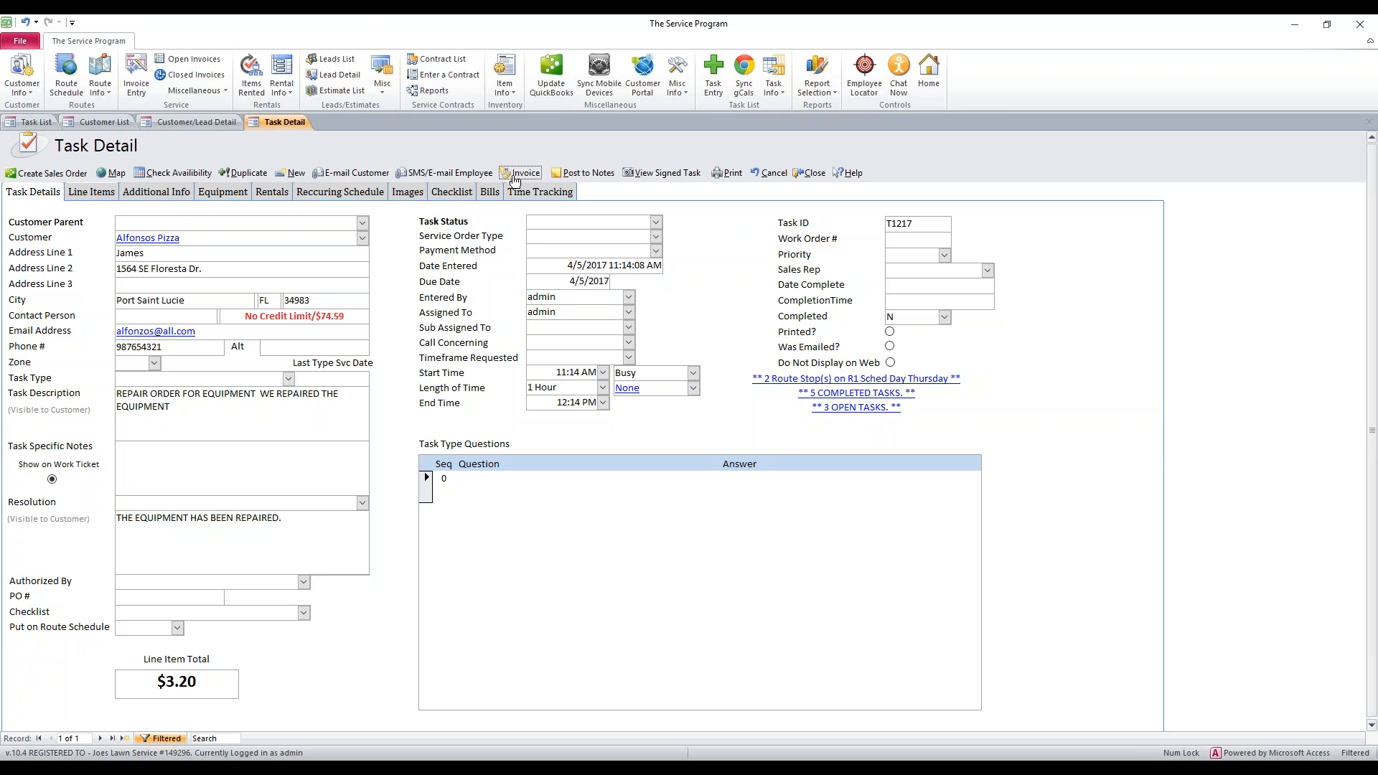
{"action": "left_click", "coordinate": [520, 172]}
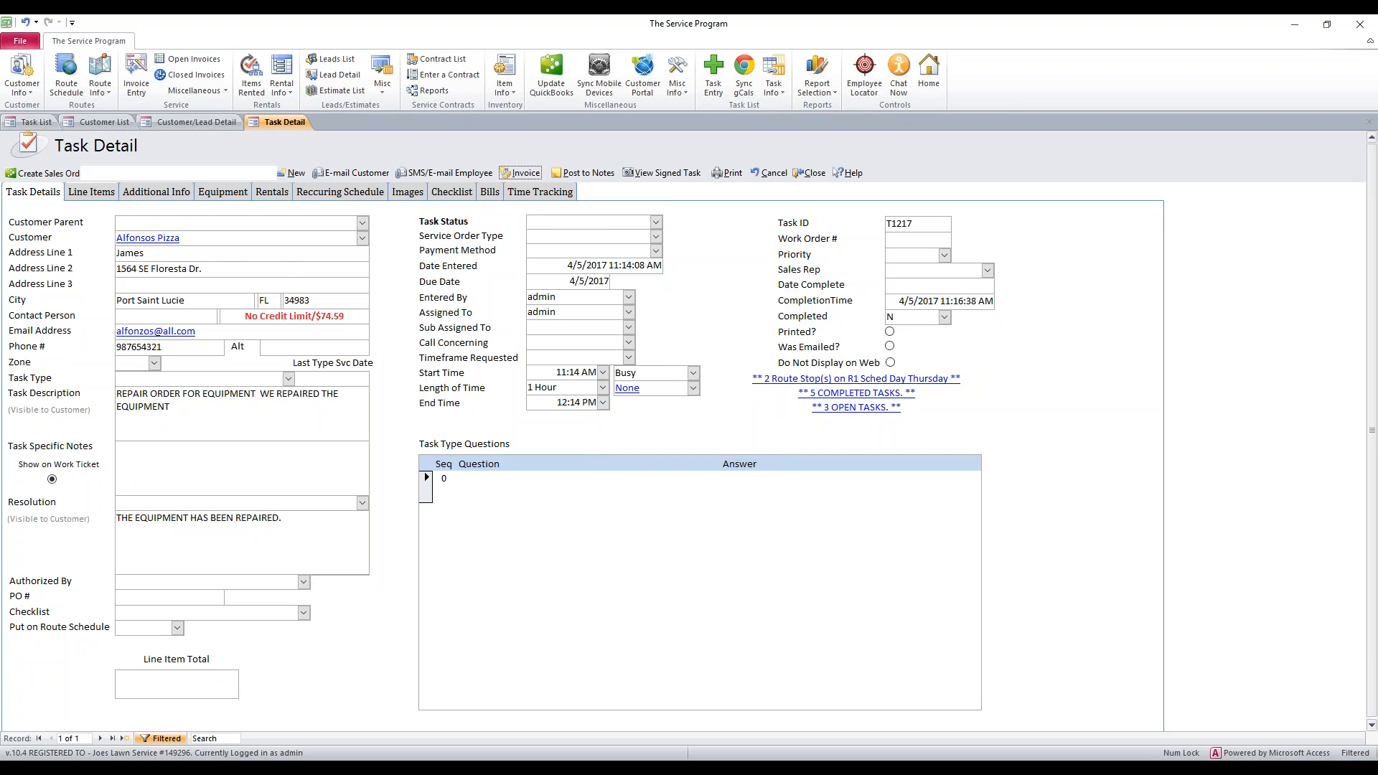
{"action": "left_click", "coordinate": [520, 172]}
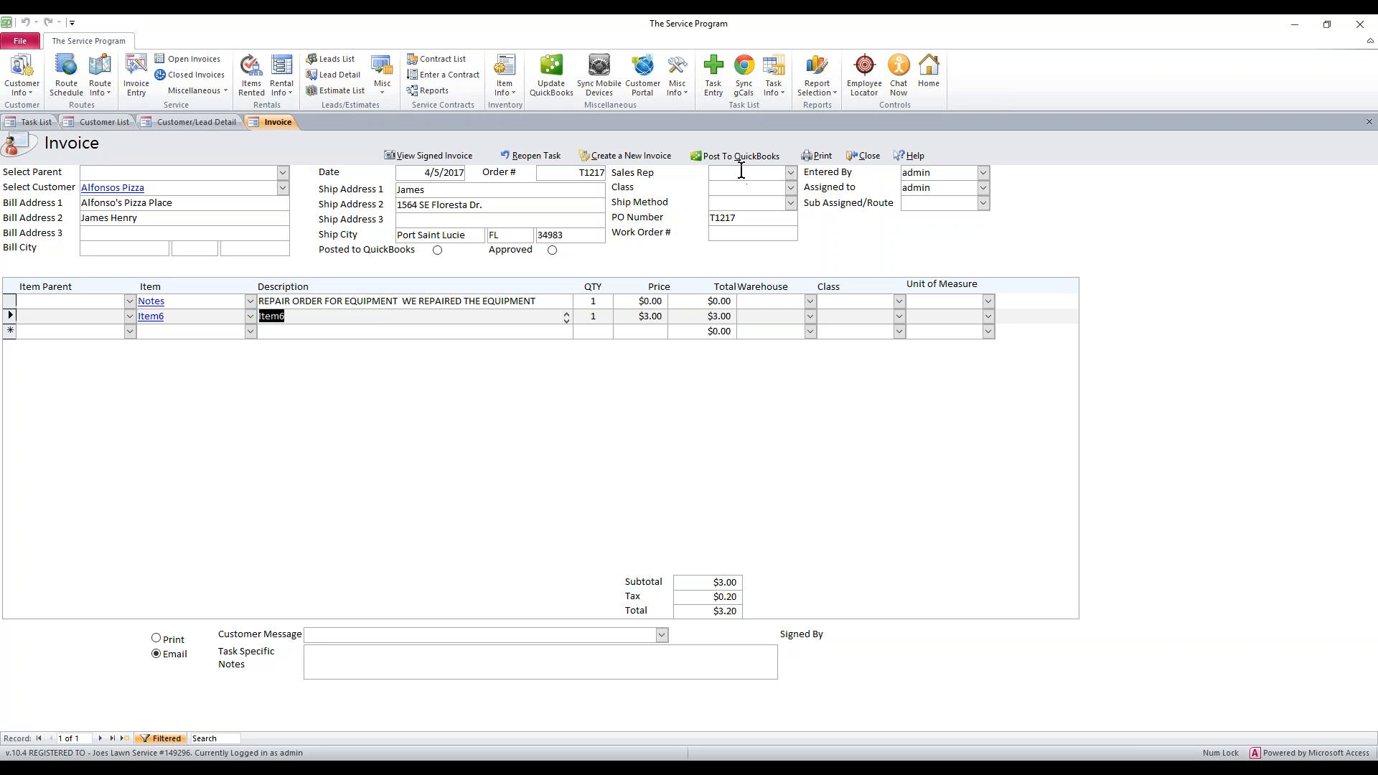
{"action": "mouse_move", "coordinate": [736, 160]}
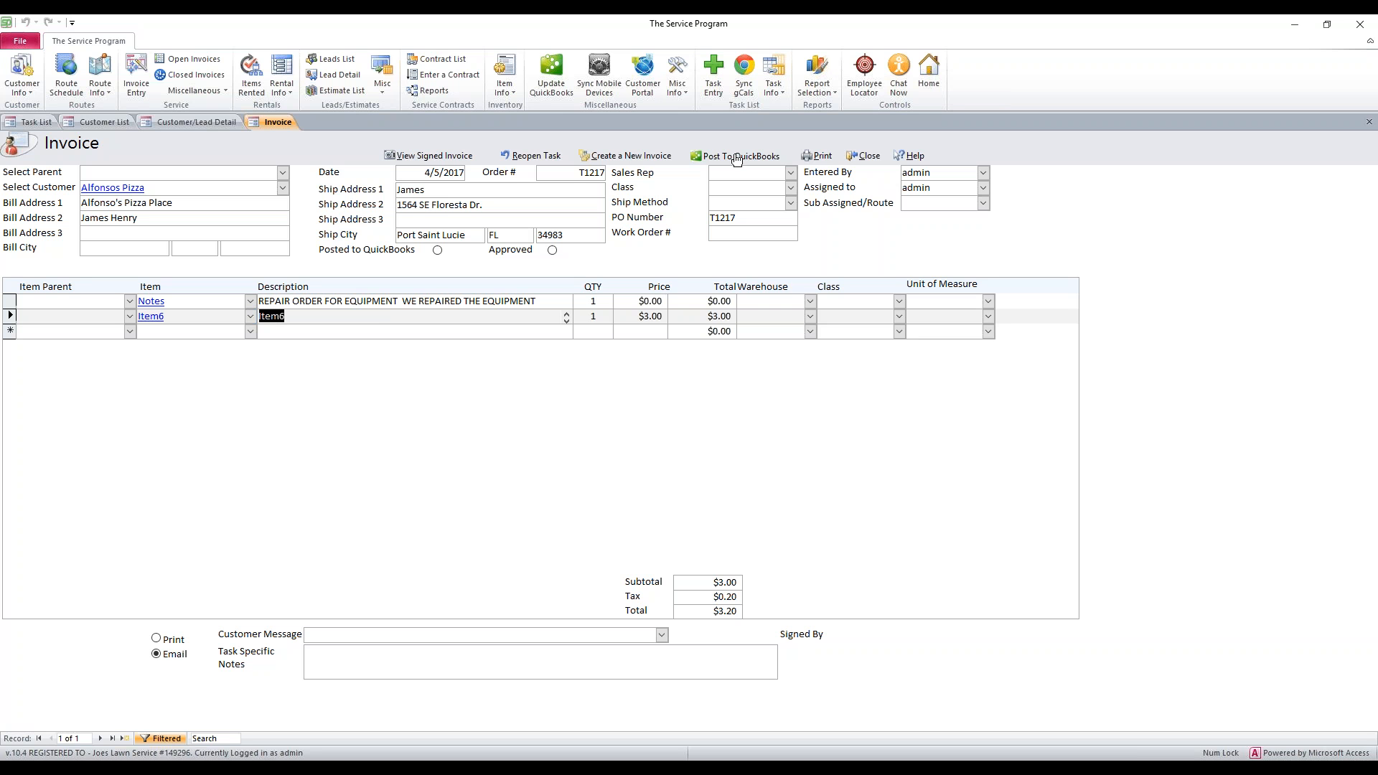
{"action": "mouse_move", "coordinate": [746, 158]}
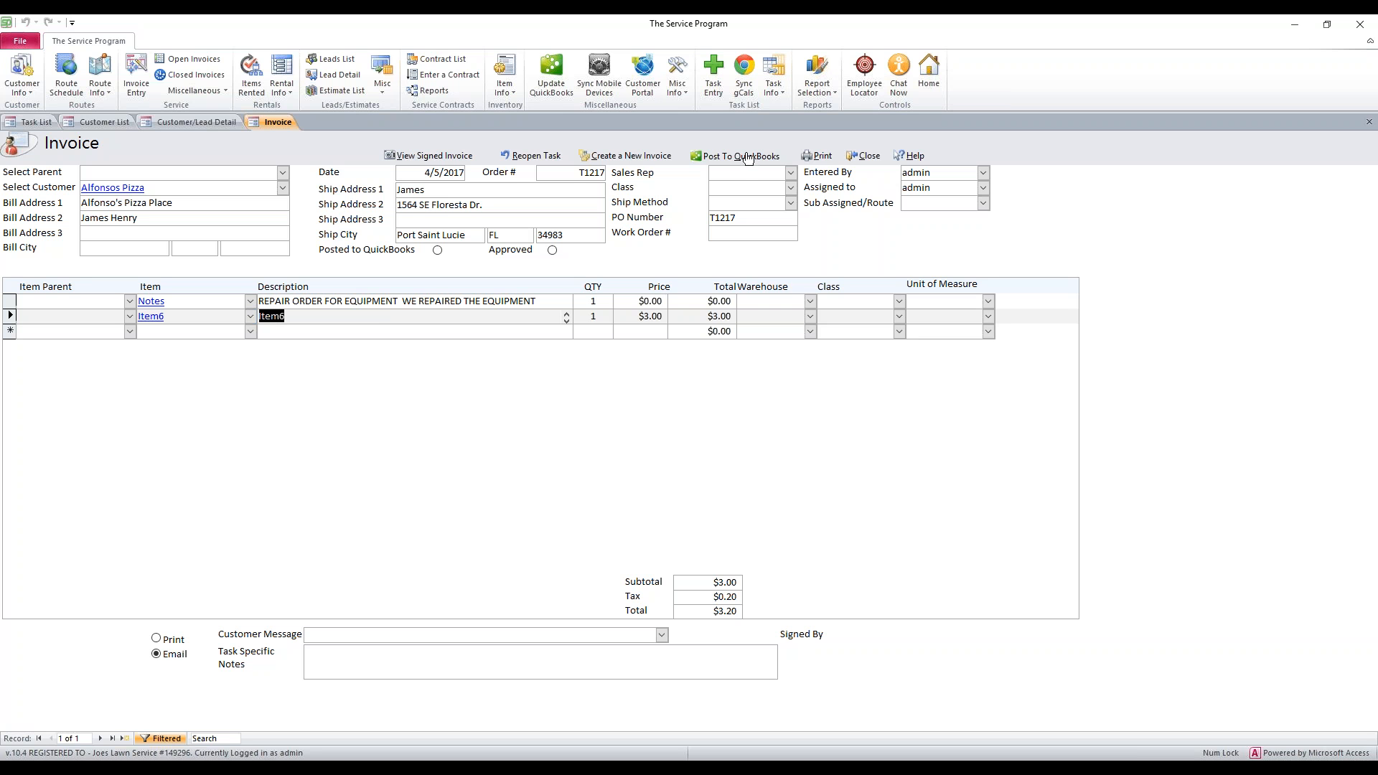
{"action": "mouse_move", "coordinate": [867, 159]}
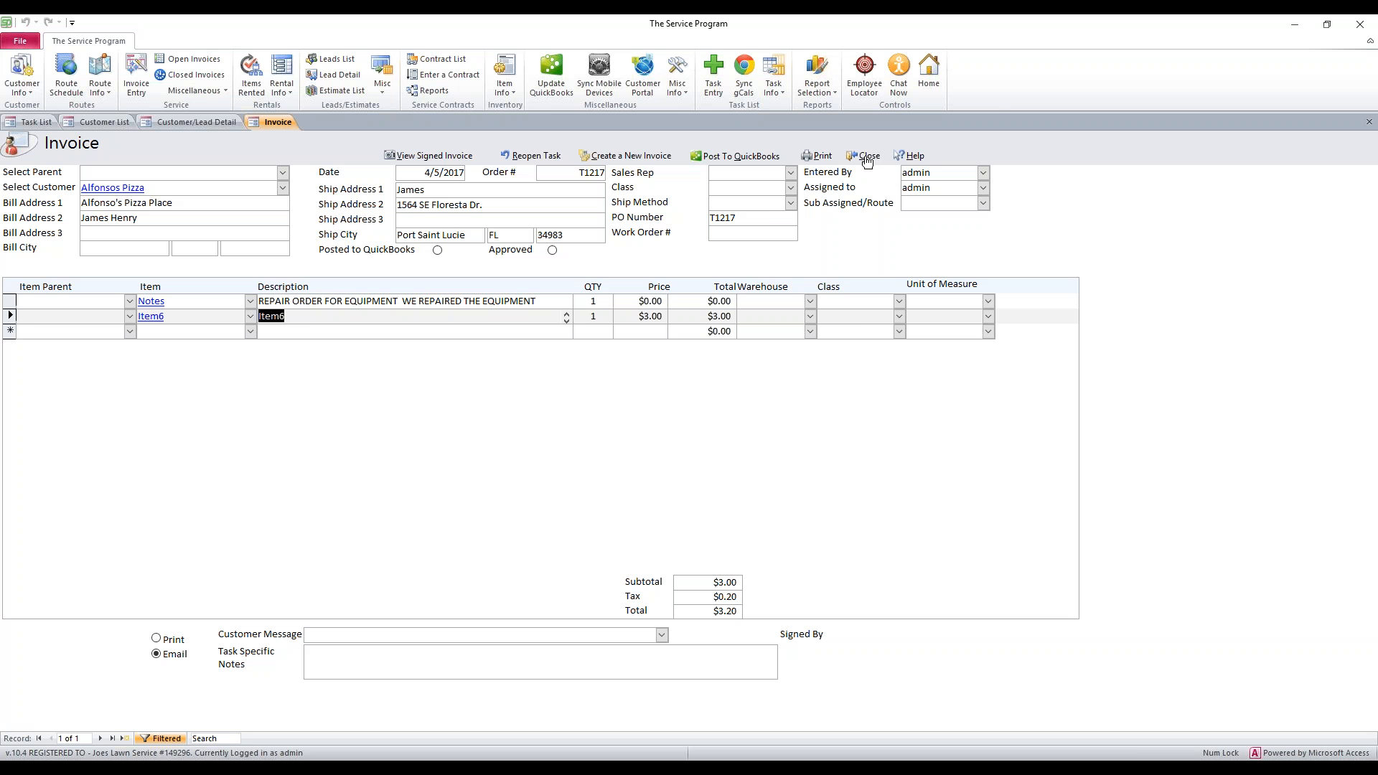
Step: Close the $3.20 invoice for T1217, returning to the employee task list
{"action": "left_click", "coordinate": [867, 155]}
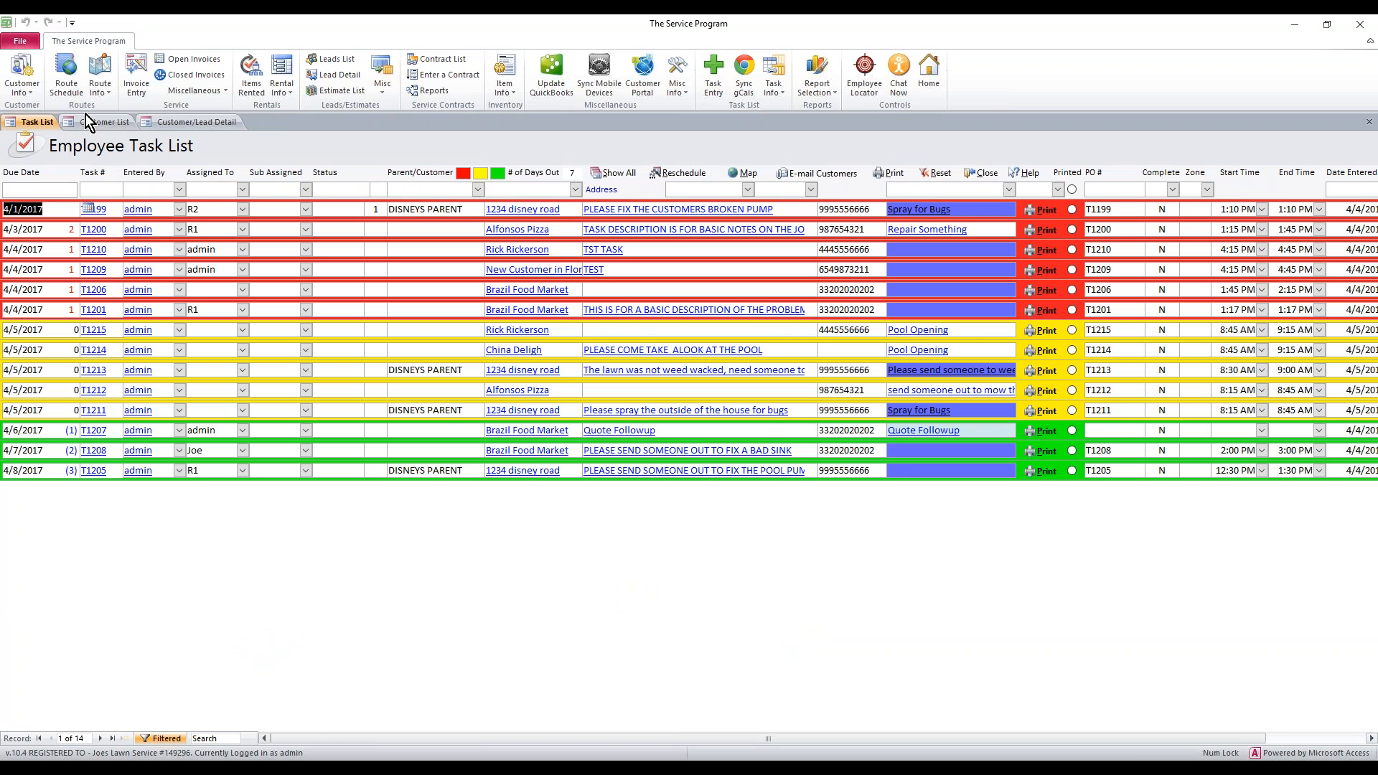
Step: Show Alfonsos Pizza's customer detail record with its Radio and Radio2 equipment
{"action": "left_click", "coordinate": [104, 121]}
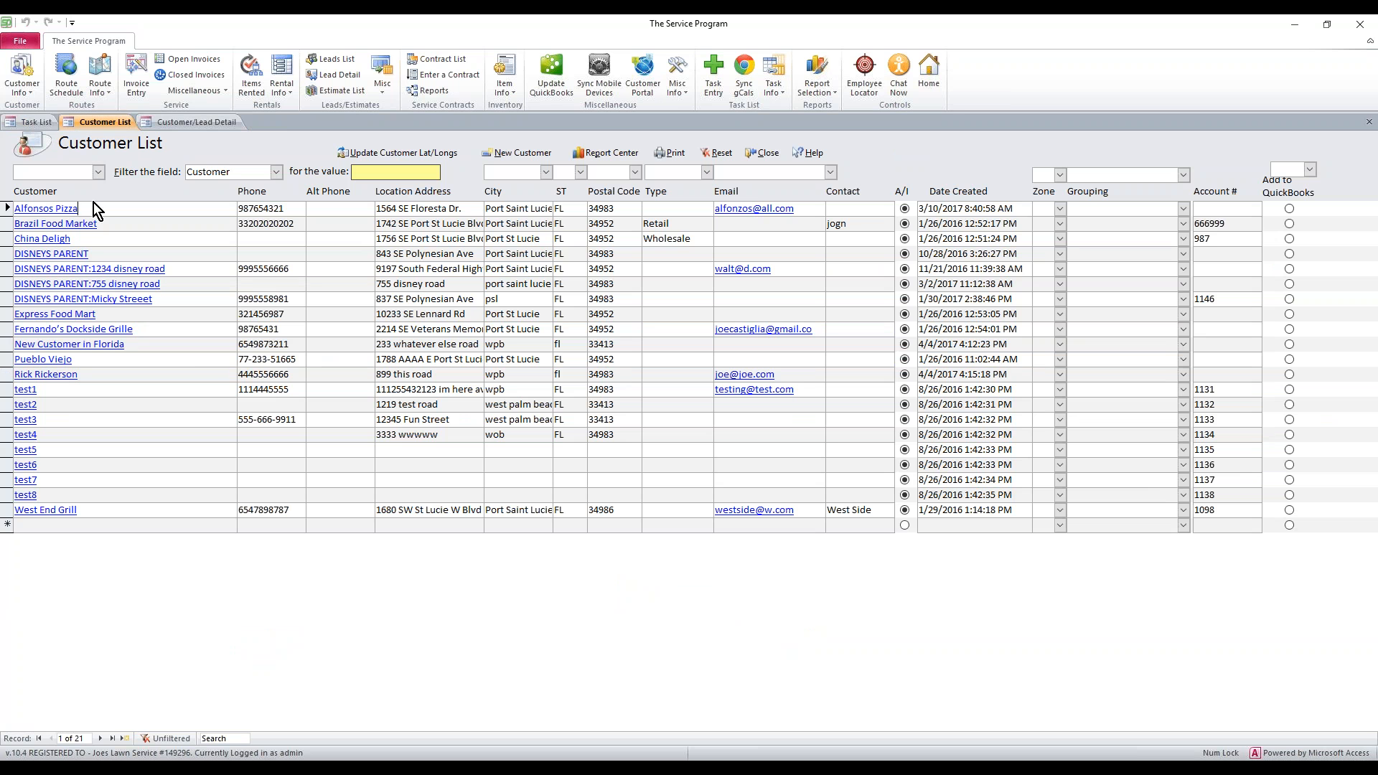
{"action": "mouse_move", "coordinate": [195, 120]}
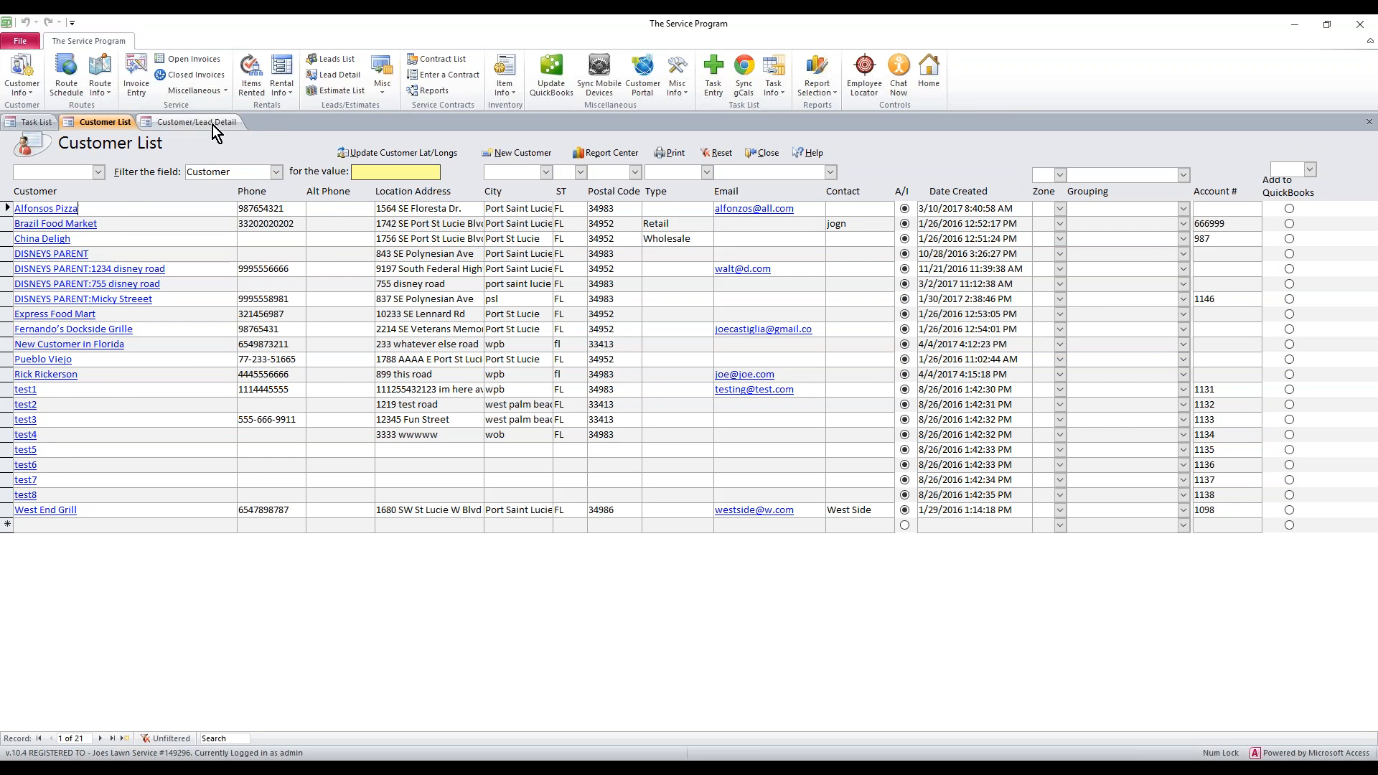
{"action": "left_click", "coordinate": [195, 121]}
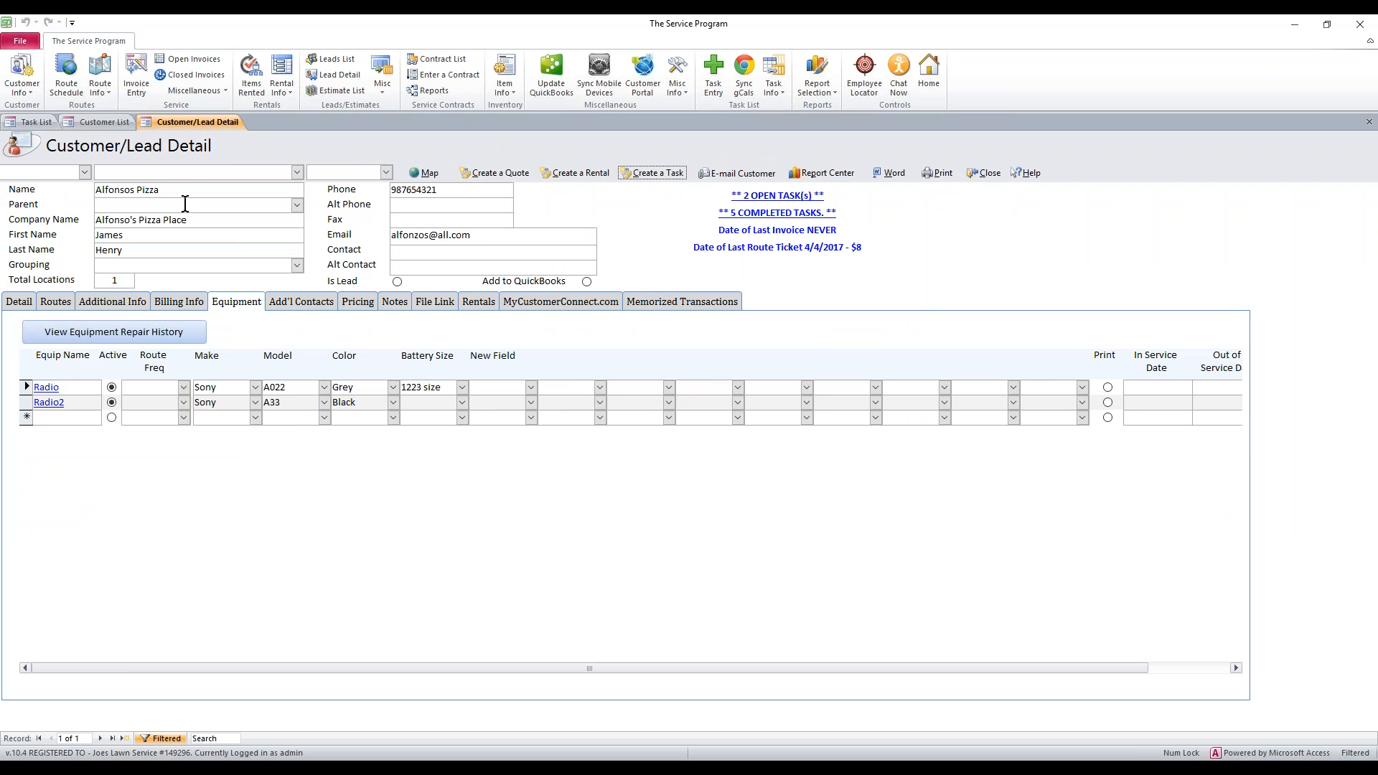
{"action": "mouse_move", "coordinate": [222, 316]}
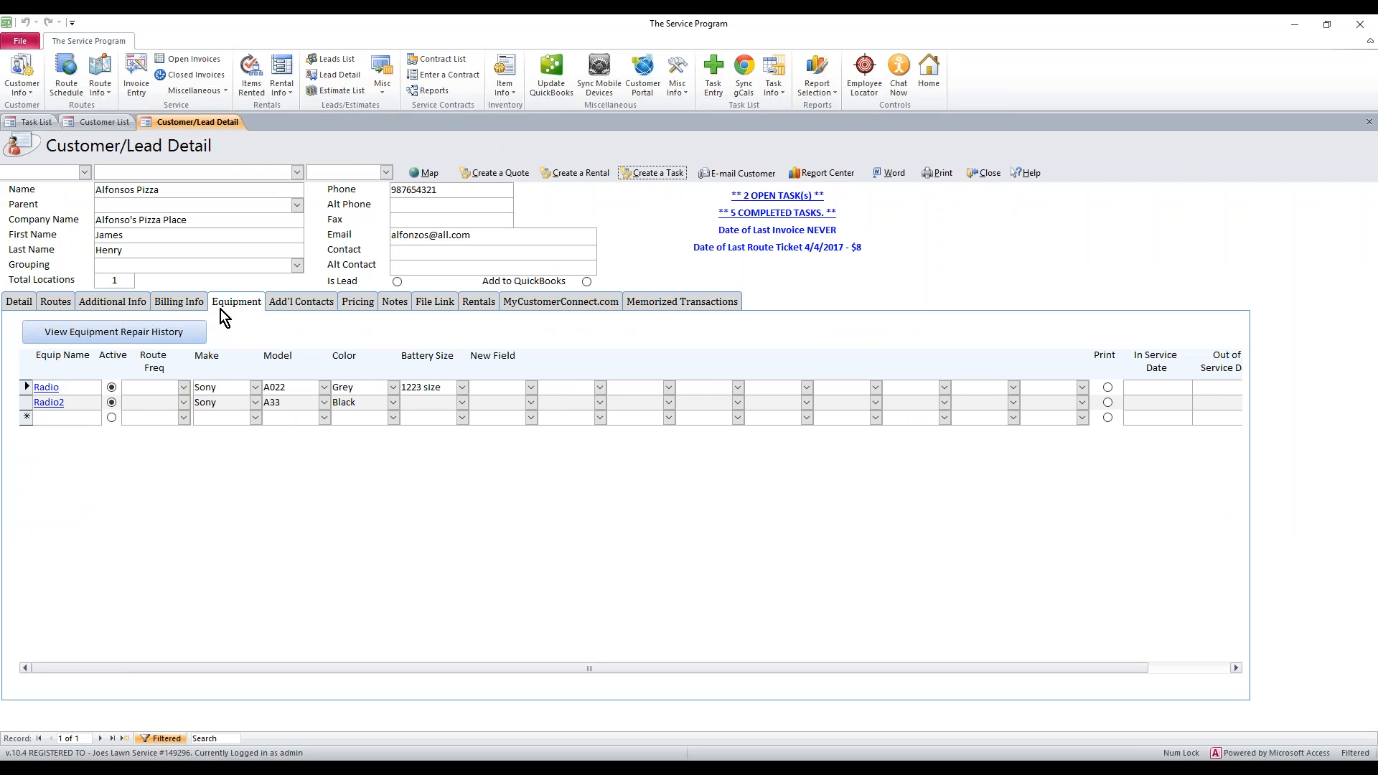
{"action": "mouse_move", "coordinate": [176, 350]}
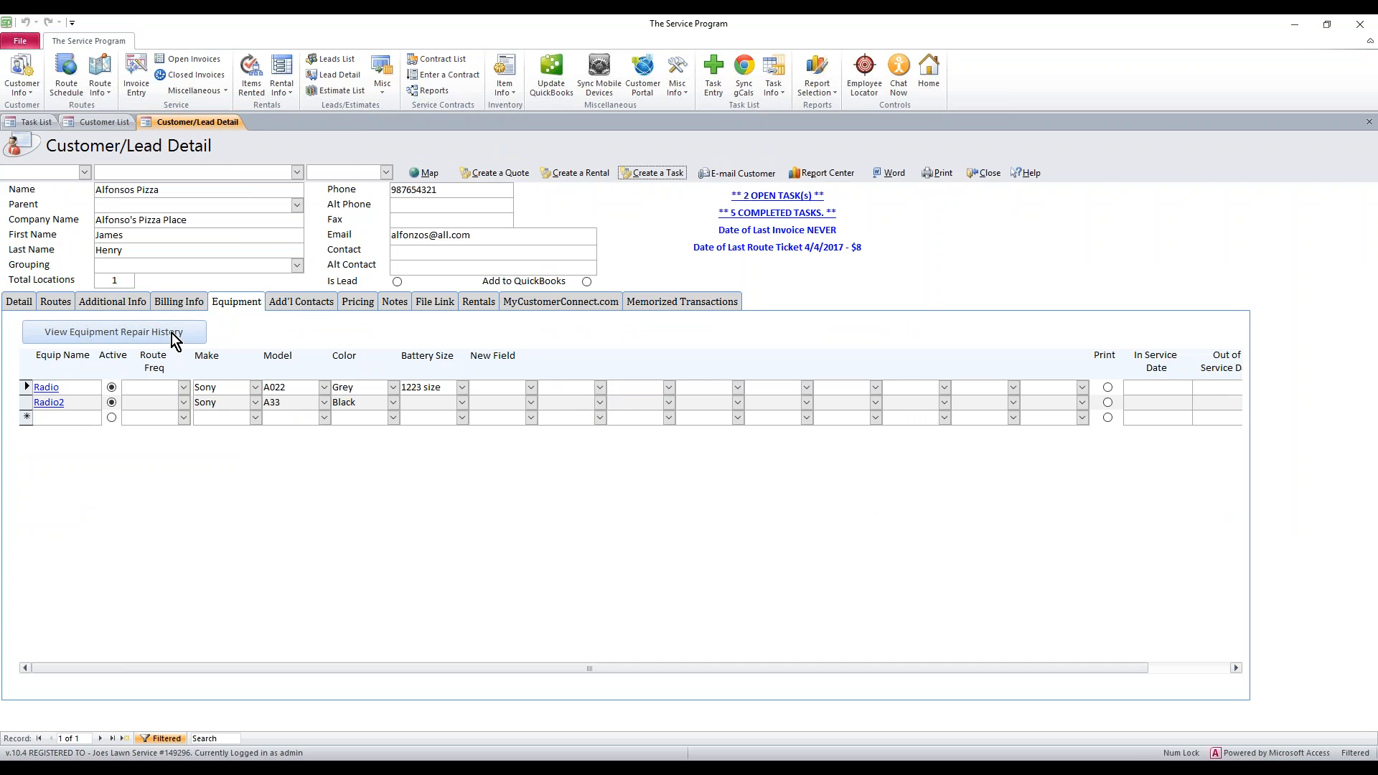
Step: View the equipment repair history and review the T1217 and T1216 rows for Radio and Radio2
{"action": "left_click", "coordinate": [109, 331]}
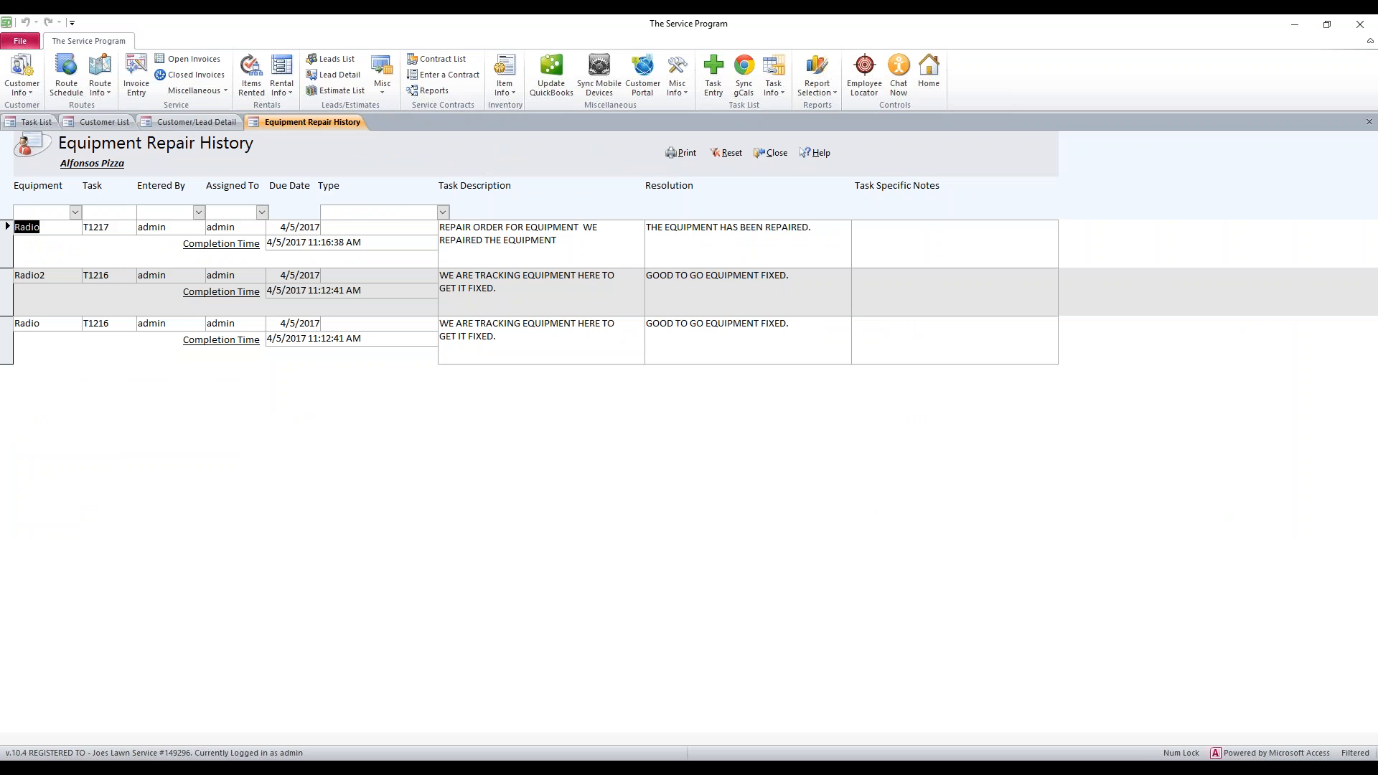
{"action": "mouse_move", "coordinate": [281, 225]}
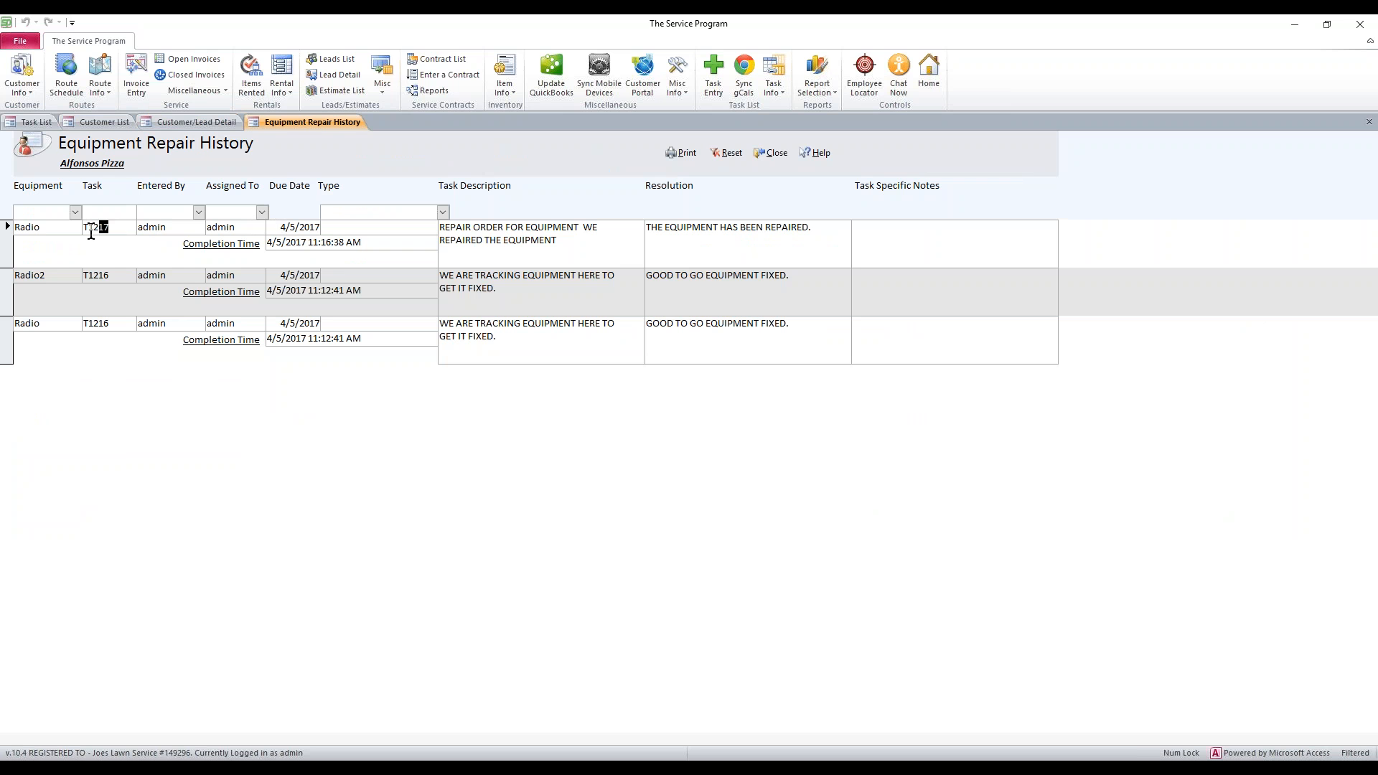
{"action": "left_click", "coordinate": [26, 227]}
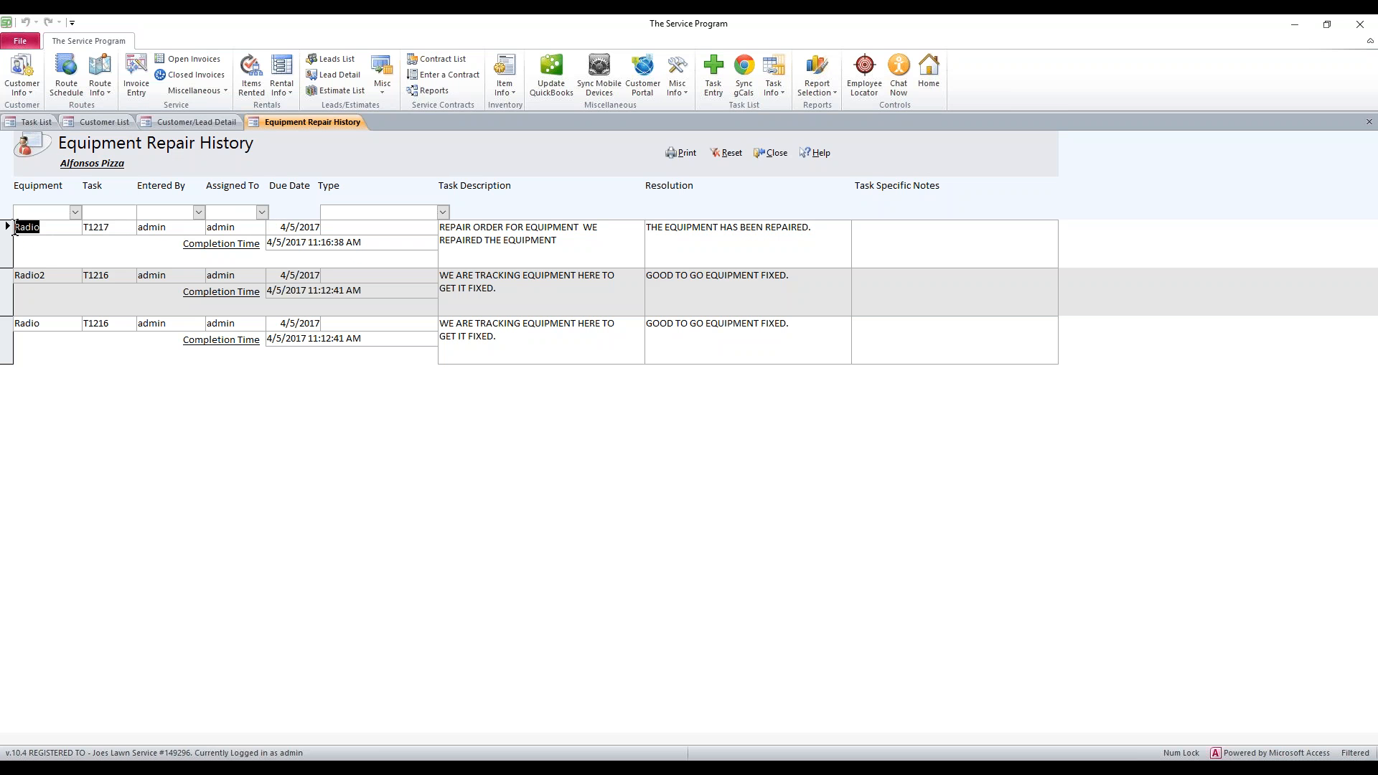
{"action": "left_click", "coordinate": [29, 274]}
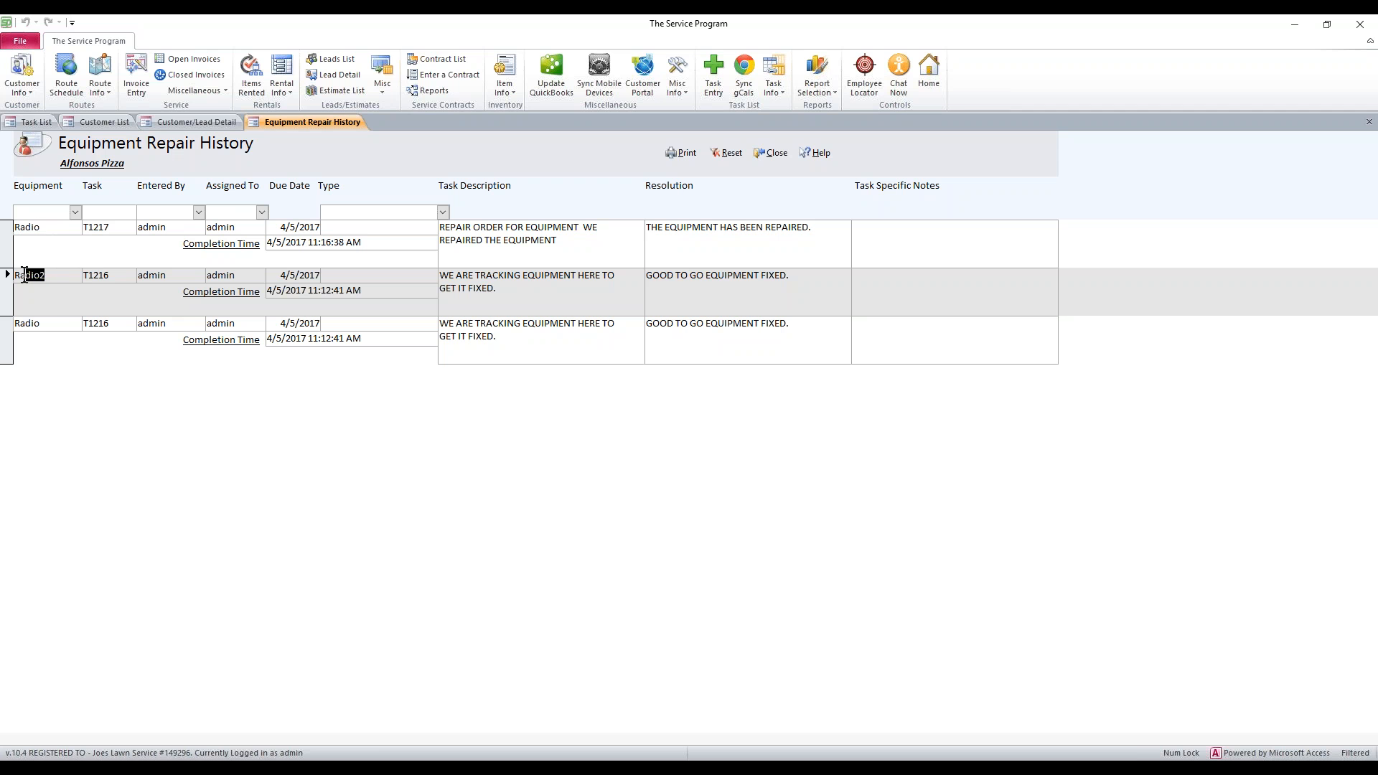
{"action": "left_click", "coordinate": [31, 323]}
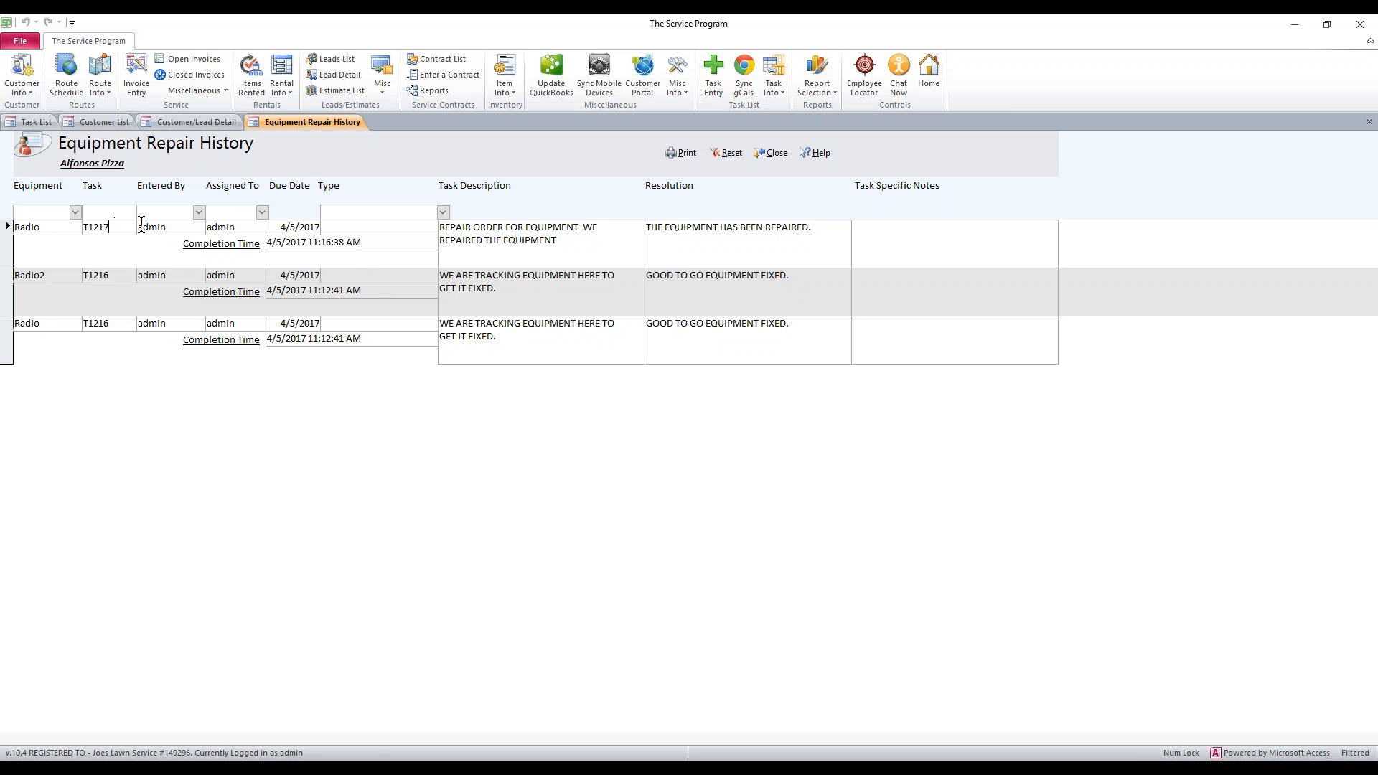
{"action": "mouse_move", "coordinate": [565, 244]}
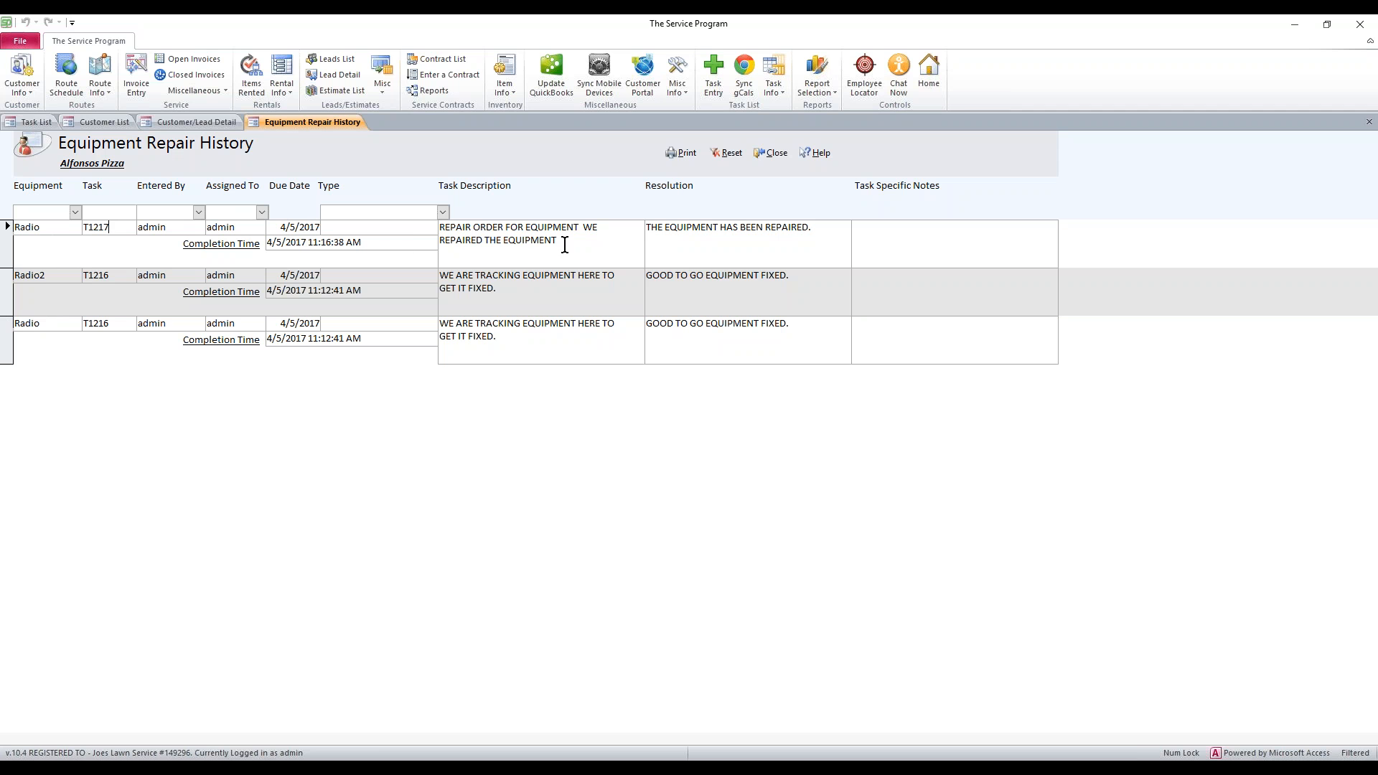
{"action": "mouse_move", "coordinate": [609, 239]}
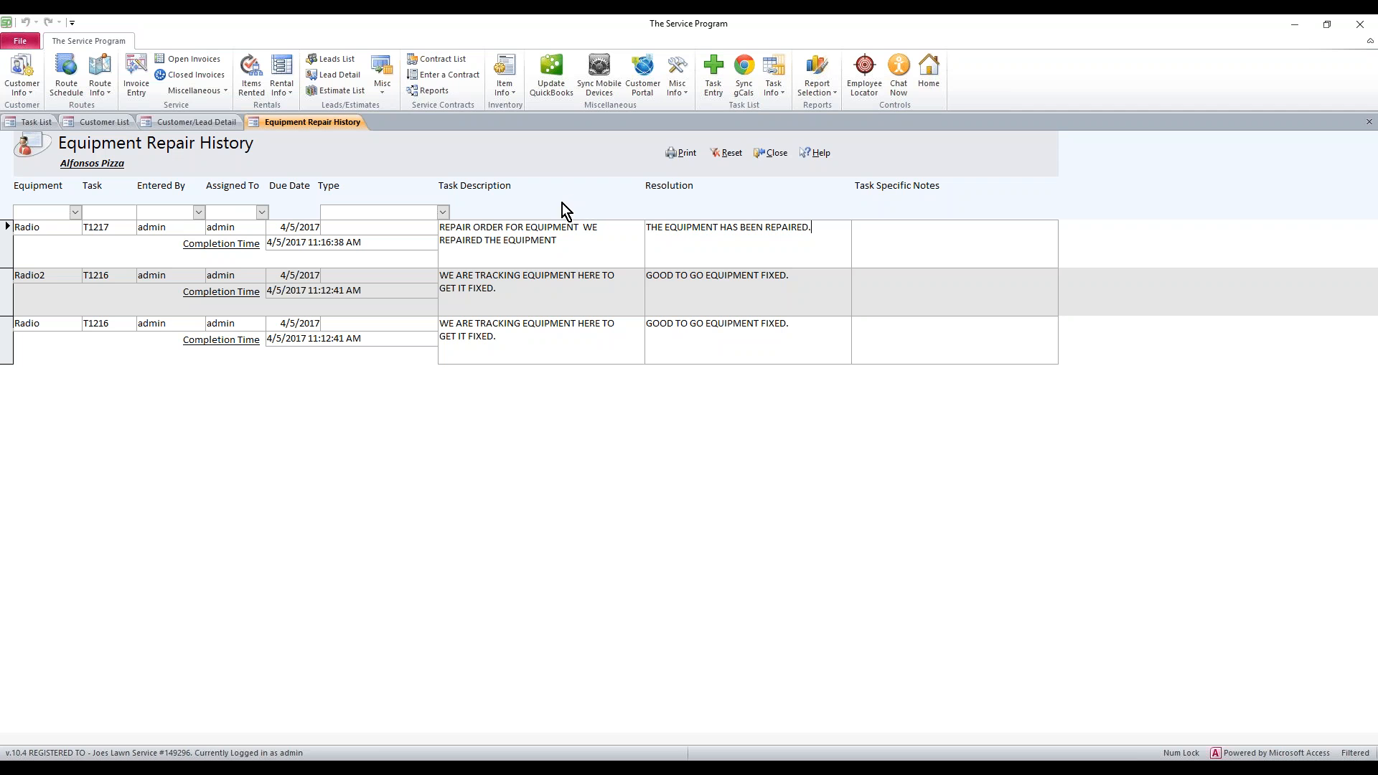
{"action": "mouse_move", "coordinate": [1029, 226]}
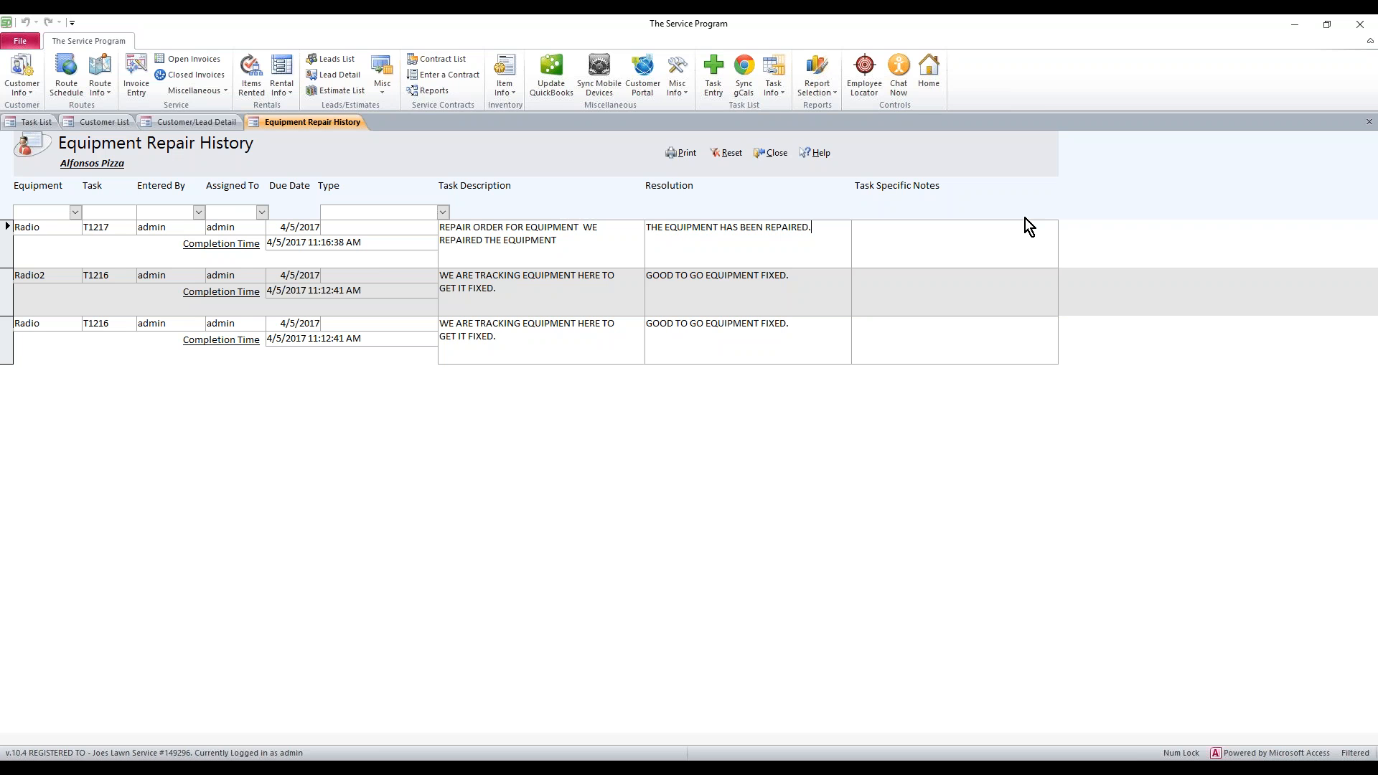